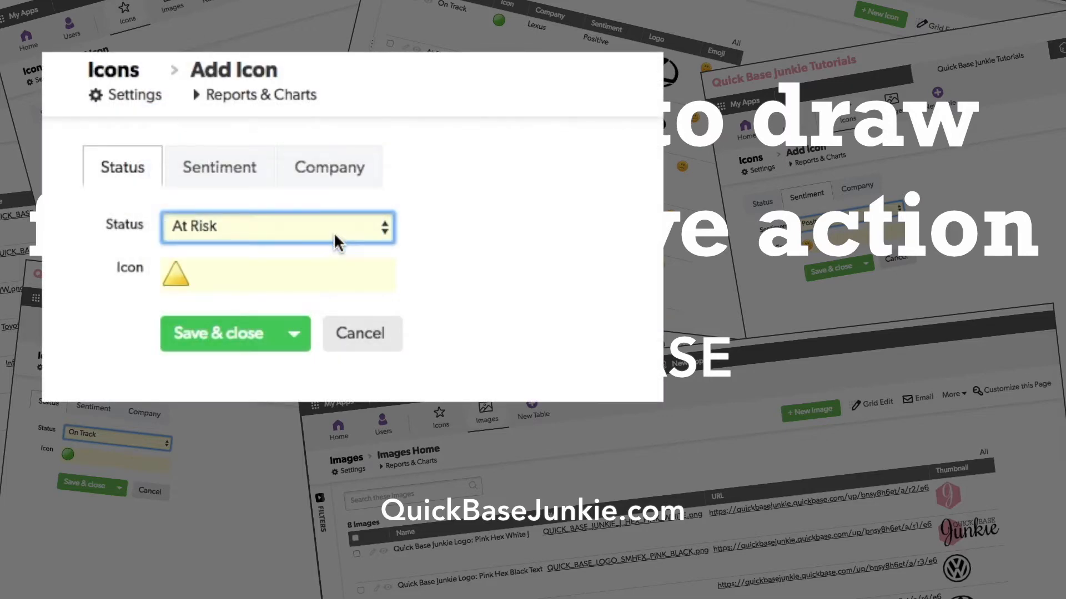
- Navigate into the Quick Base Junkie Tutorials app and show the Icons table home page
{"action": "left_click", "coordinate": [277, 226]}
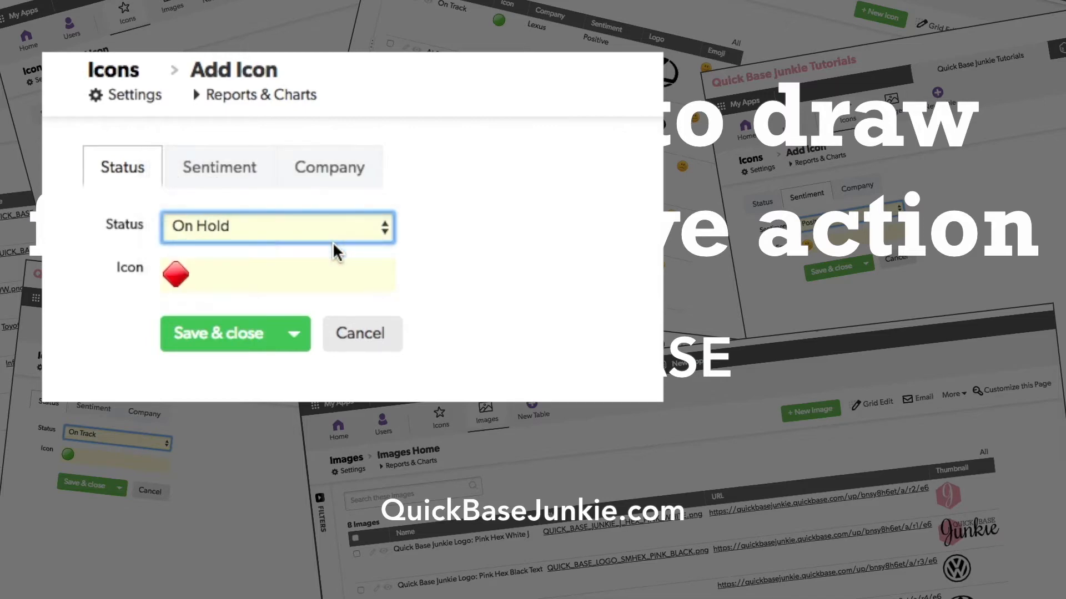
{"action": "left_click", "coordinate": [218, 166]}
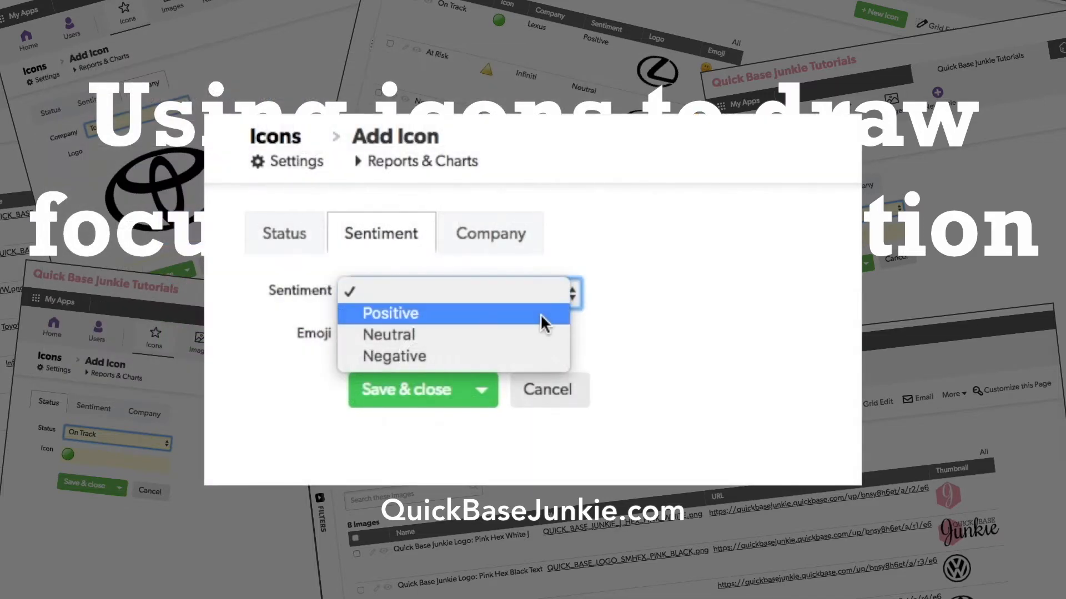
{"action": "left_click", "coordinate": [389, 313]}
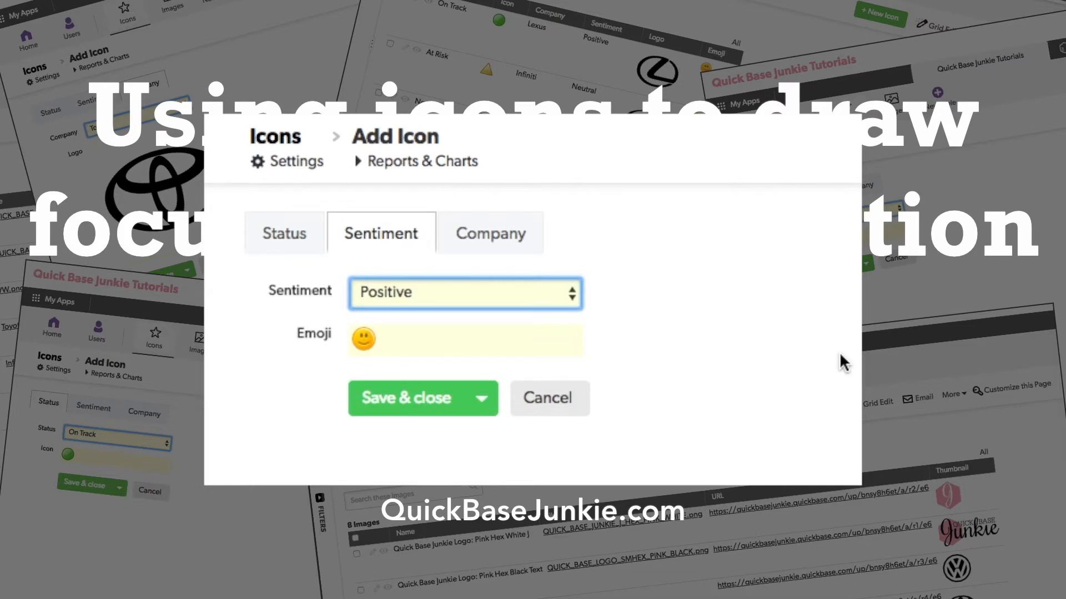
{"action": "left_click", "coordinate": [465, 293]}
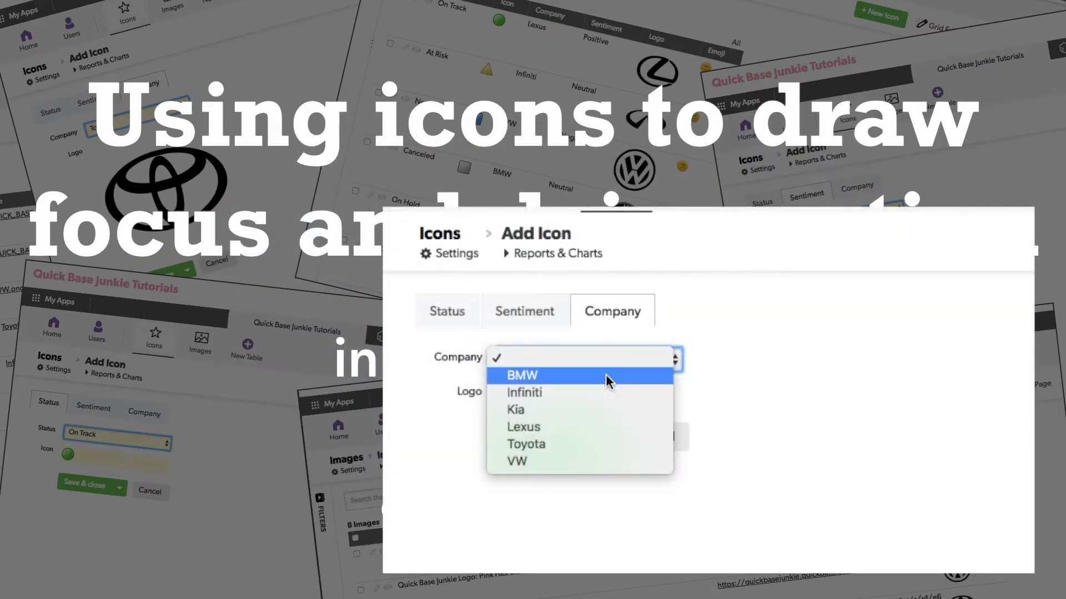
{"action": "mouse_move", "coordinate": [624, 427]}
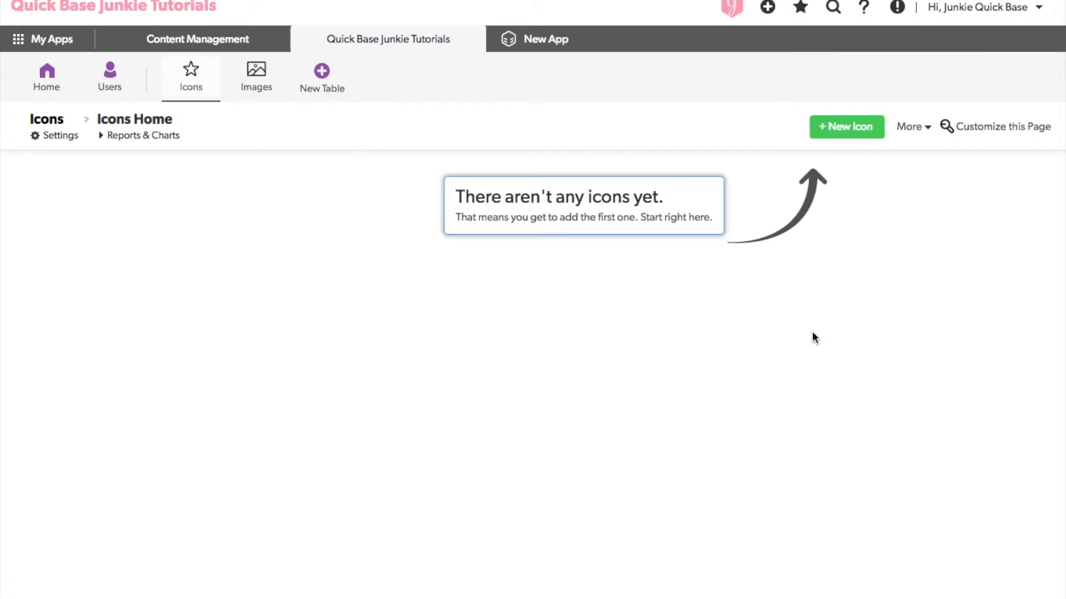
{"action": "mouse_move", "coordinate": [540, 313]}
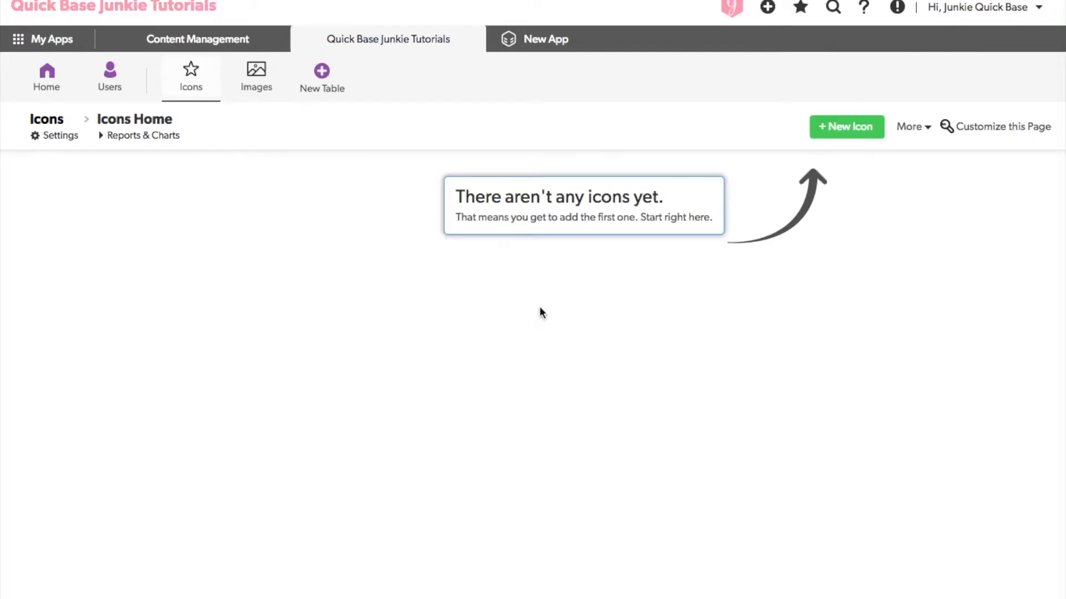
- Start a new Icon record and set its Status to Canceled
{"action": "left_click", "coordinate": [846, 126]}
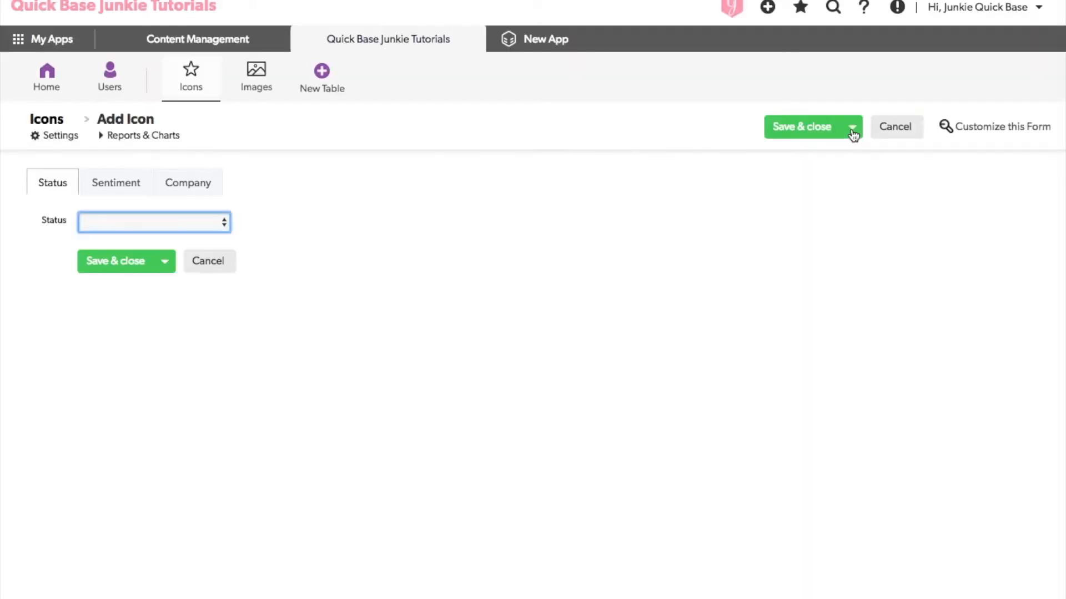
{"action": "mouse_move", "coordinate": [48, 223]}
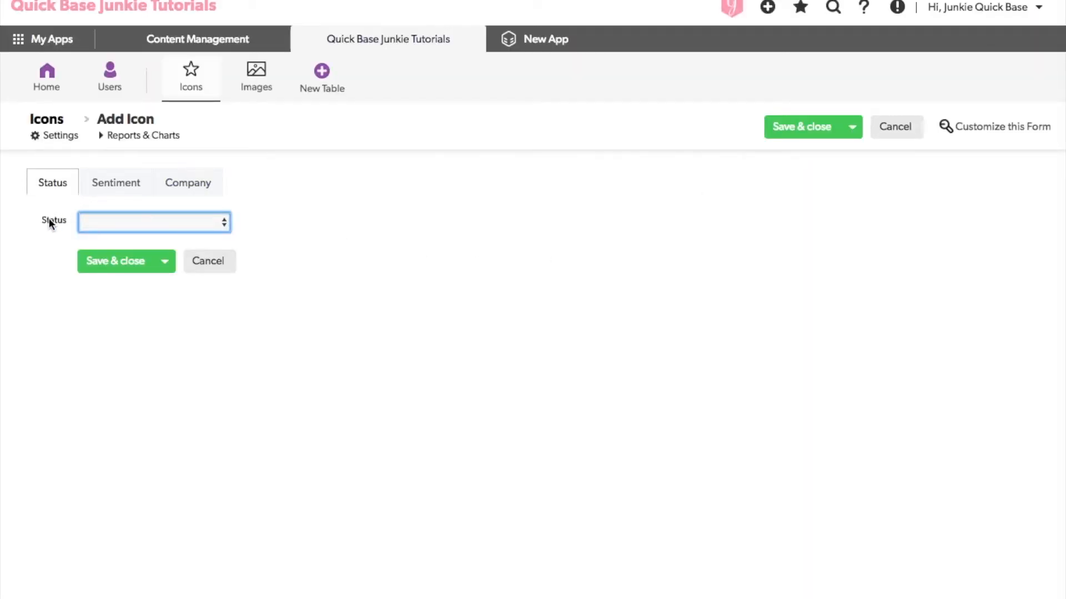
{"action": "left_click", "coordinate": [154, 222]}
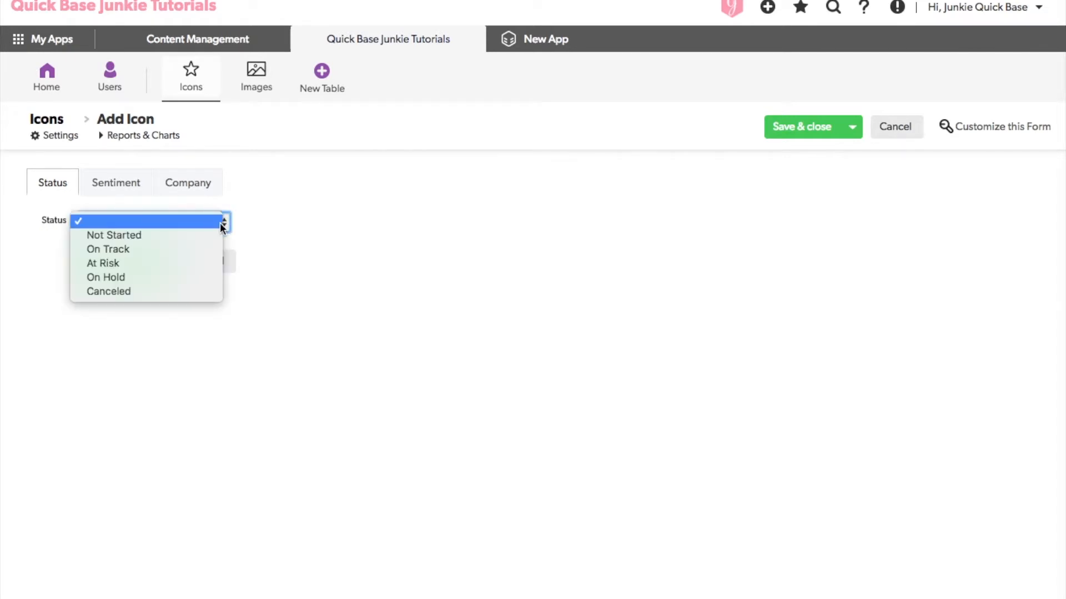
{"action": "mouse_move", "coordinate": [209, 240]}
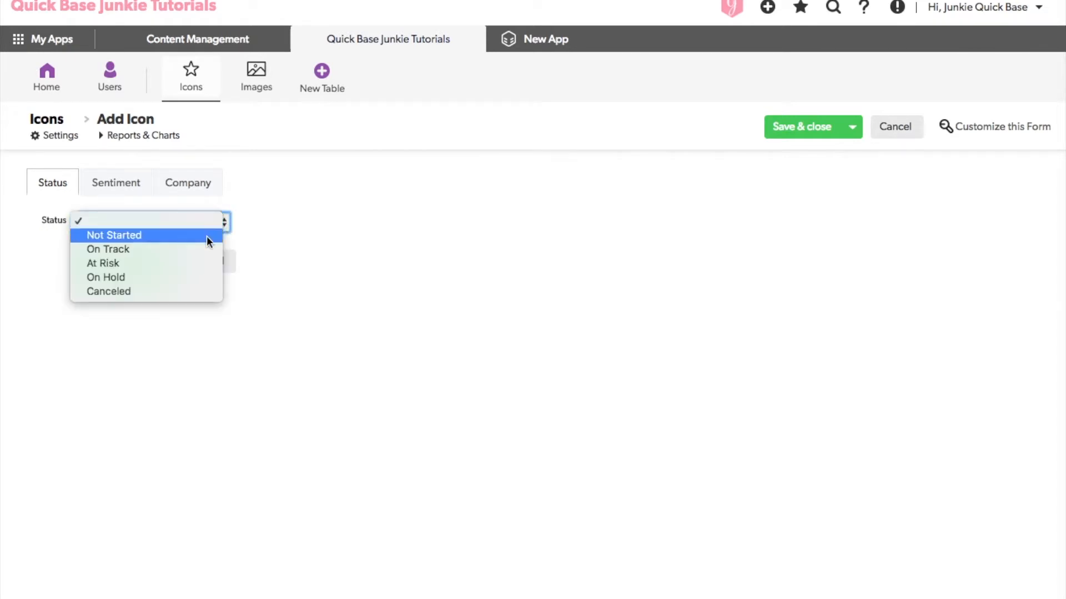
{"action": "mouse_move", "coordinate": [204, 250]}
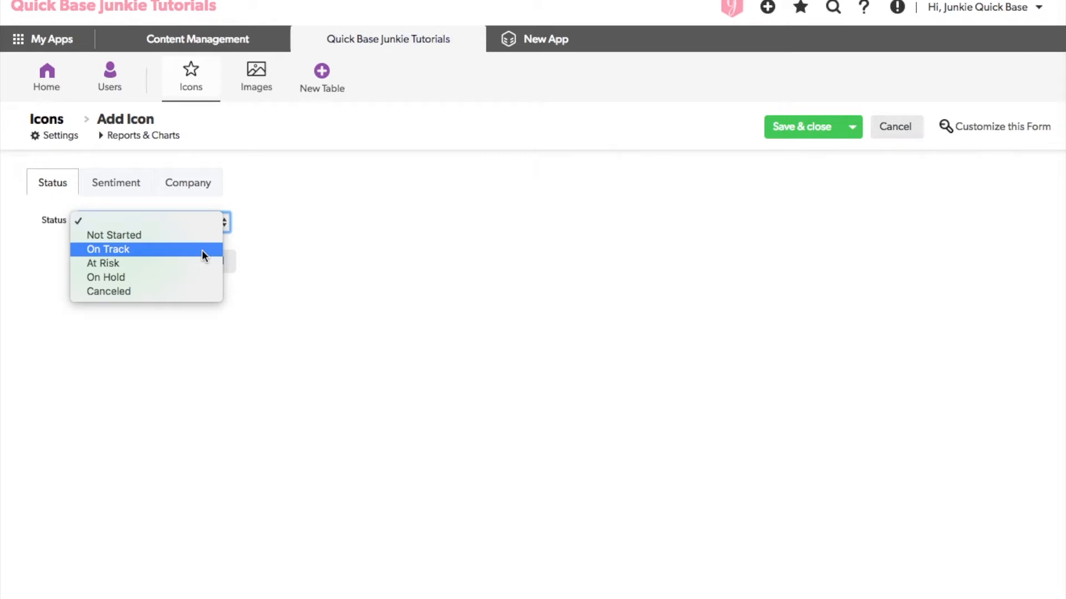
{"action": "left_click", "coordinate": [109, 291]}
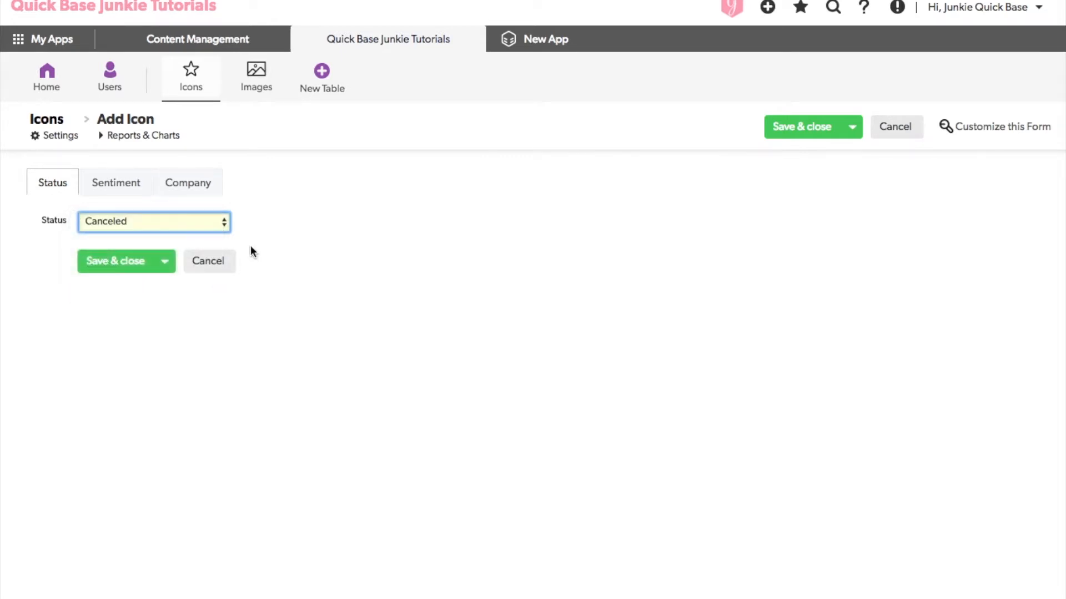
{"action": "mouse_move", "coordinate": [264, 226]}
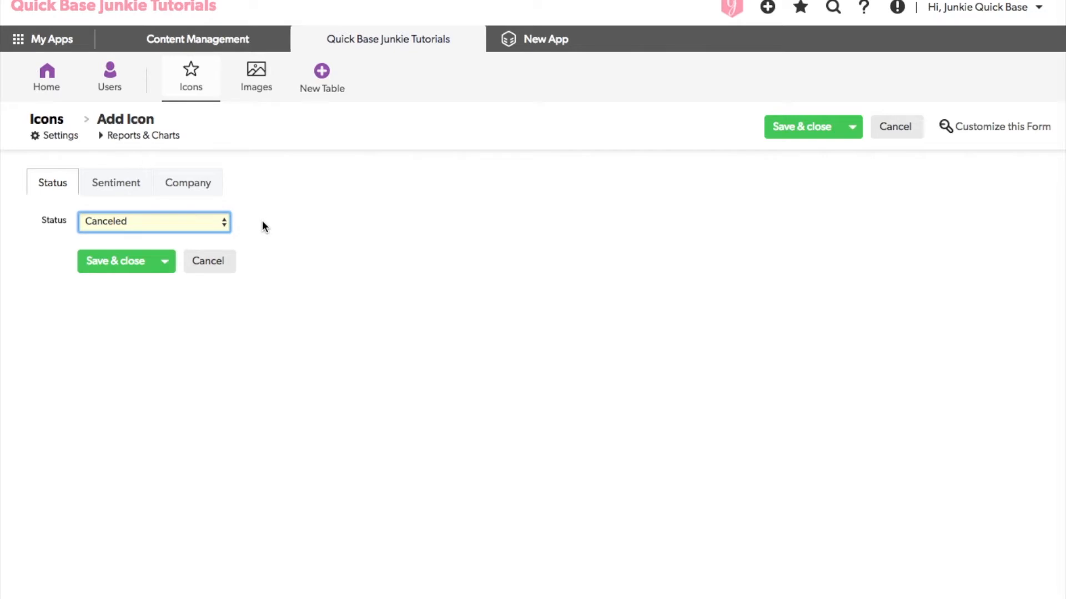
{"action": "mouse_move", "coordinate": [193, 230]}
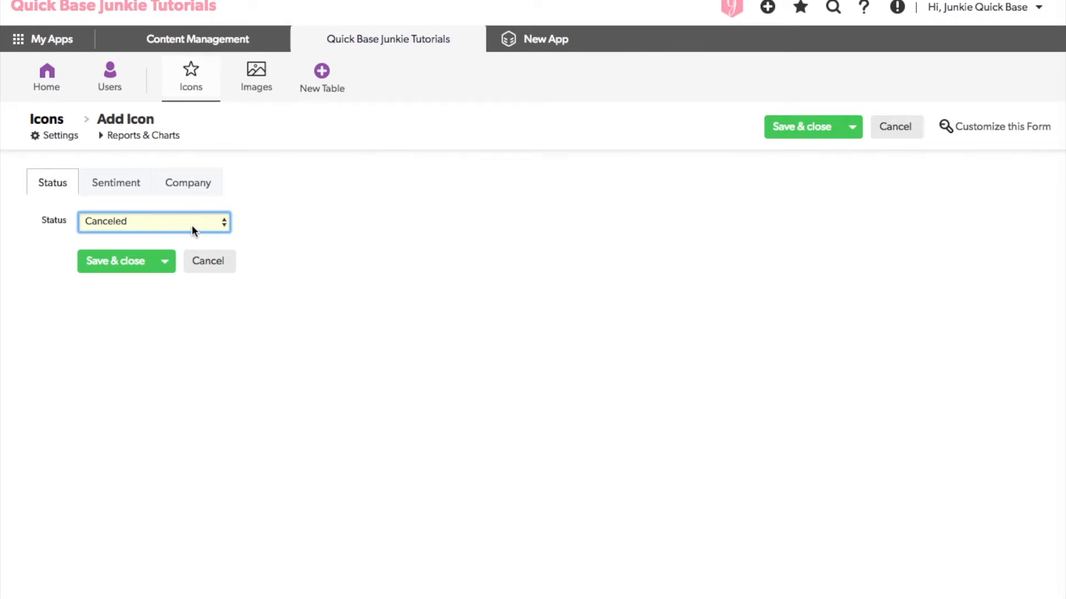
- Add a new Formula - Rich Text field named Icon to the form right after Status
{"action": "right_click", "coordinate": [53, 220]}
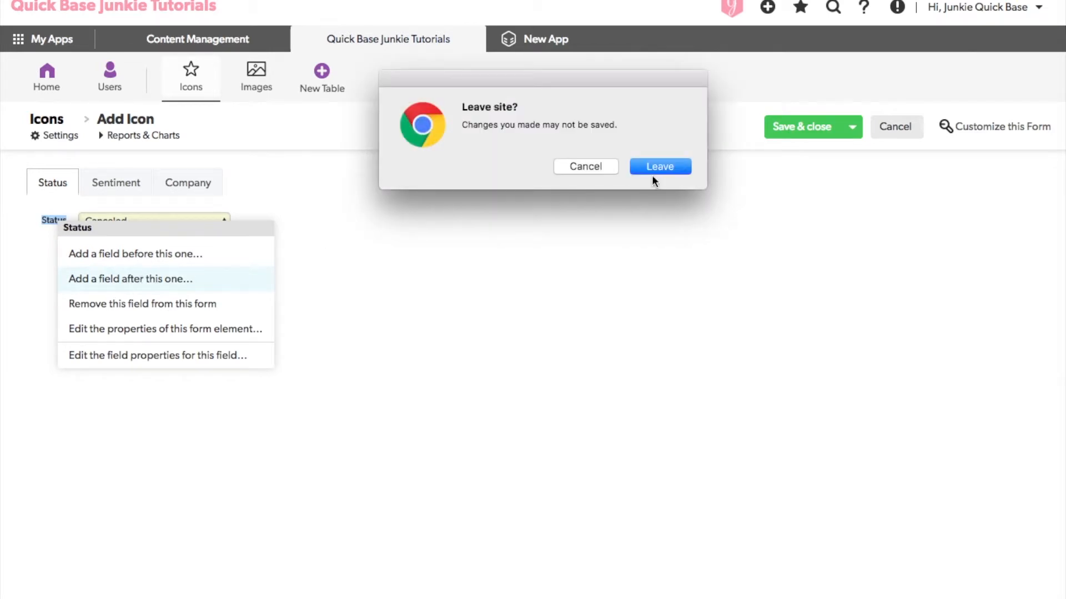
{"action": "left_click", "coordinate": [659, 166]}
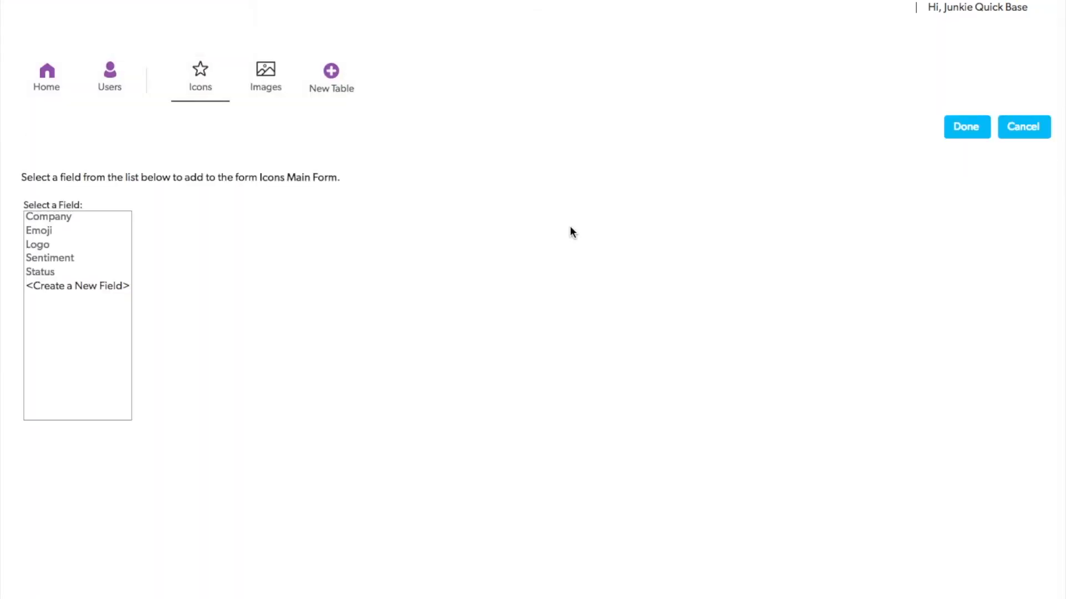
{"action": "left_click", "coordinate": [77, 286]}
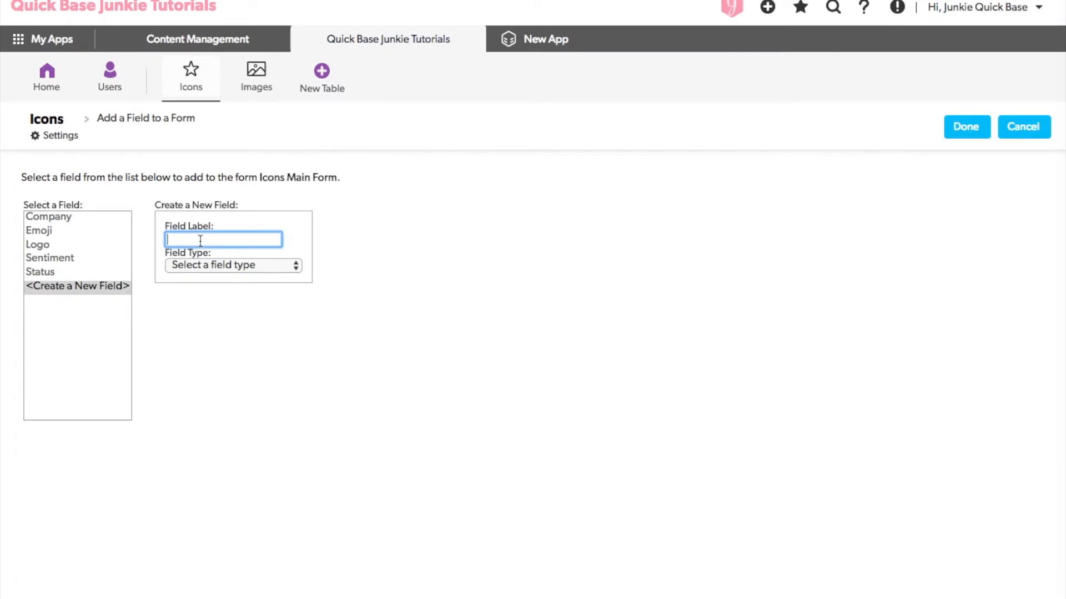
{"action": "type", "text": "Icon"}
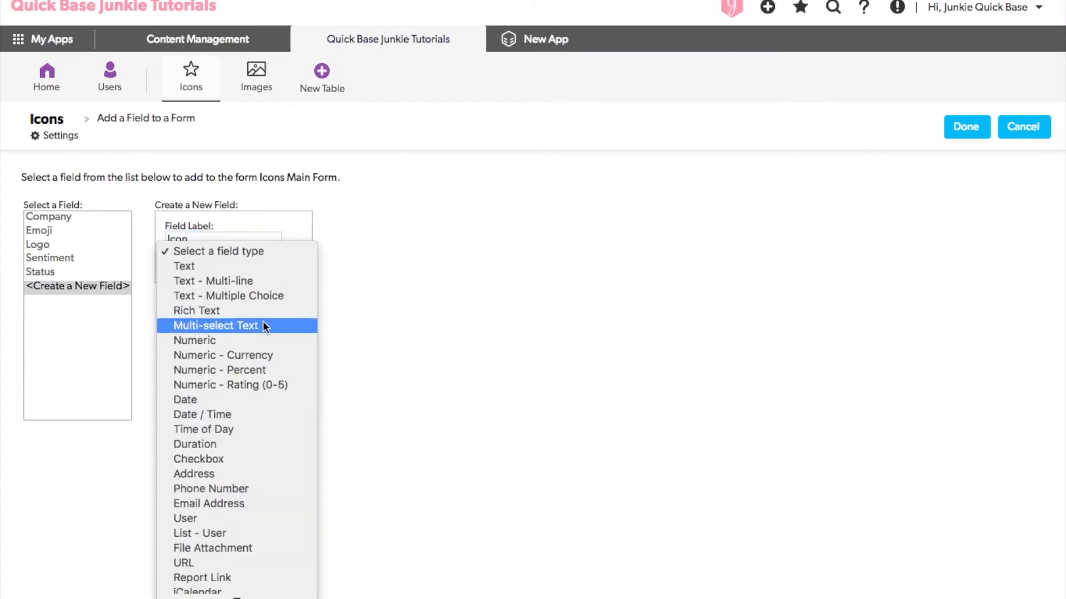
{"action": "scroll", "scroll_direction": "down", "scroll_amount": 3}
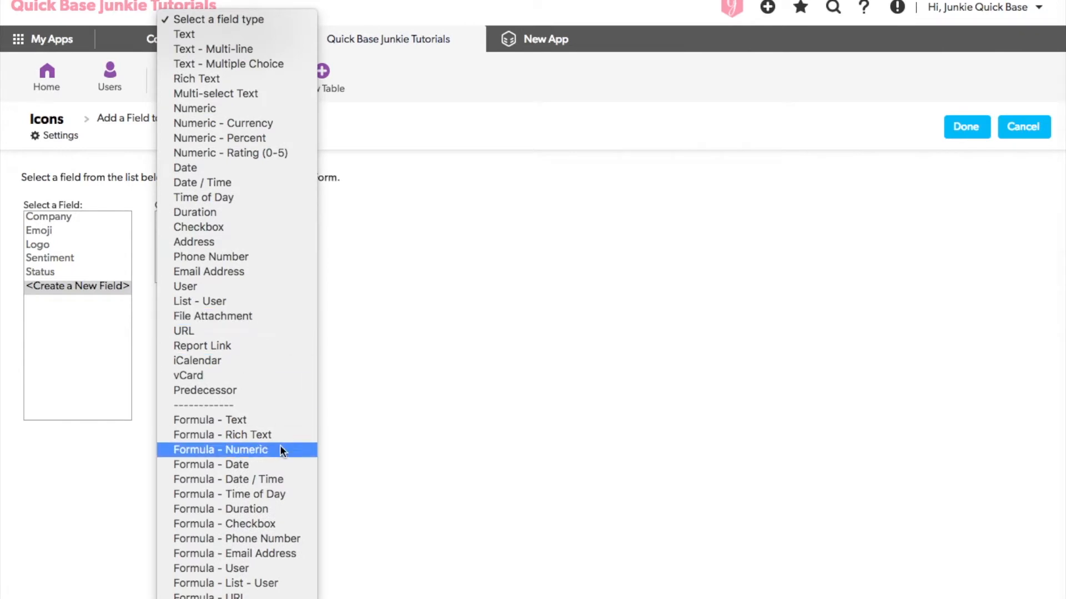
{"action": "left_click", "coordinate": [222, 435]}
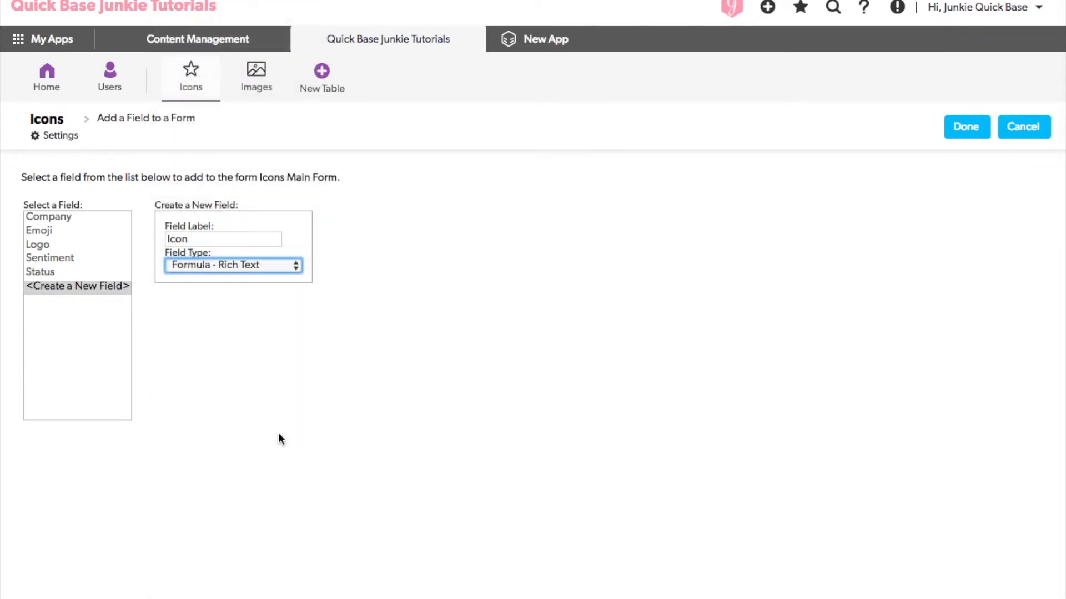
{"action": "mouse_move", "coordinate": [380, 452]}
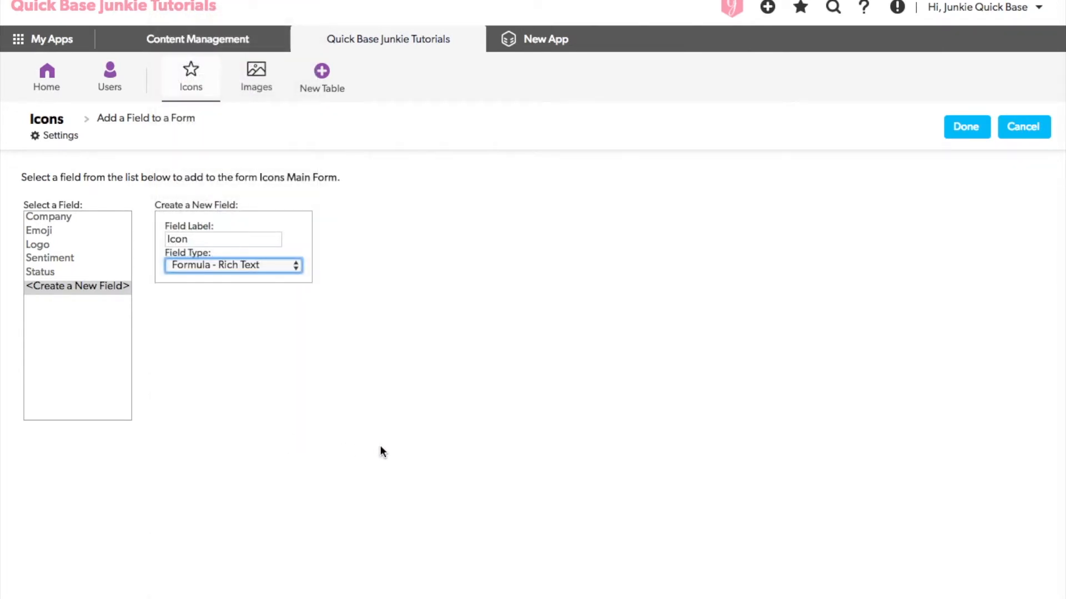
{"action": "mouse_move", "coordinate": [842, 281]}
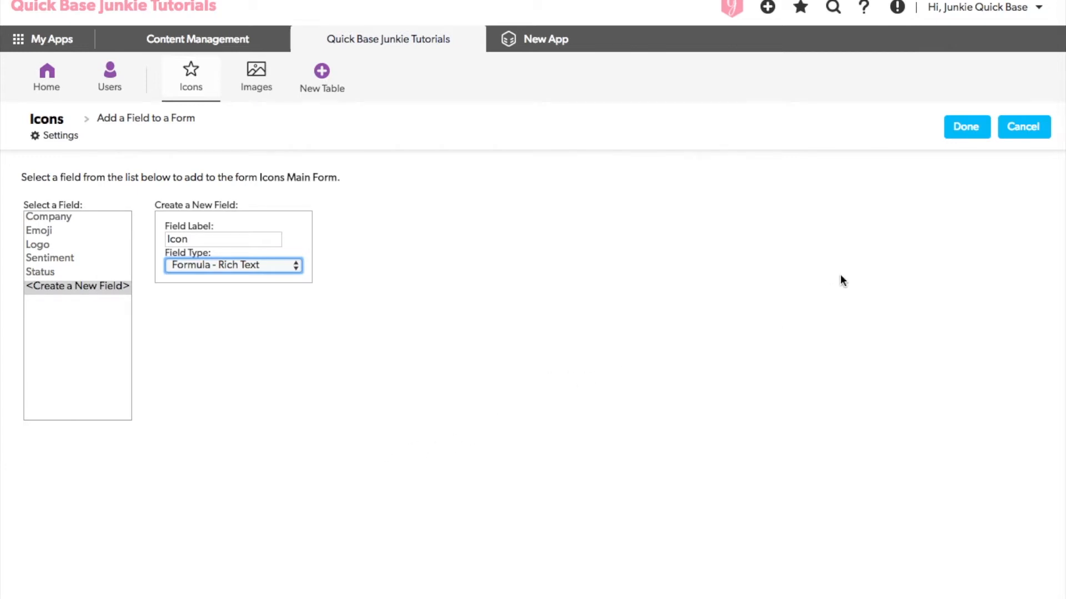
{"action": "left_click", "coordinate": [965, 126]}
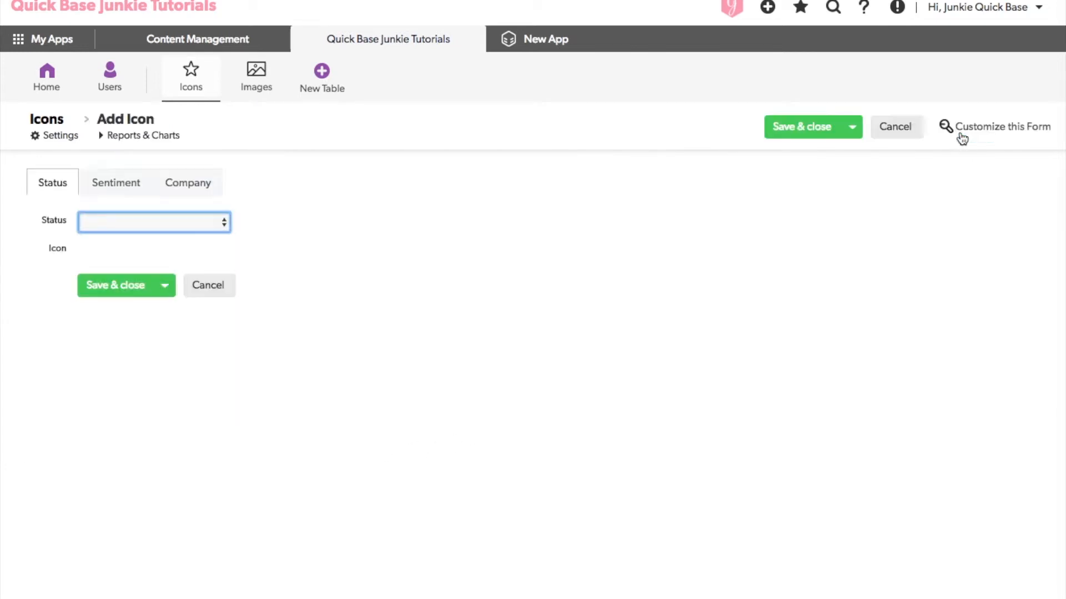
{"action": "mouse_move", "coordinate": [57, 227]}
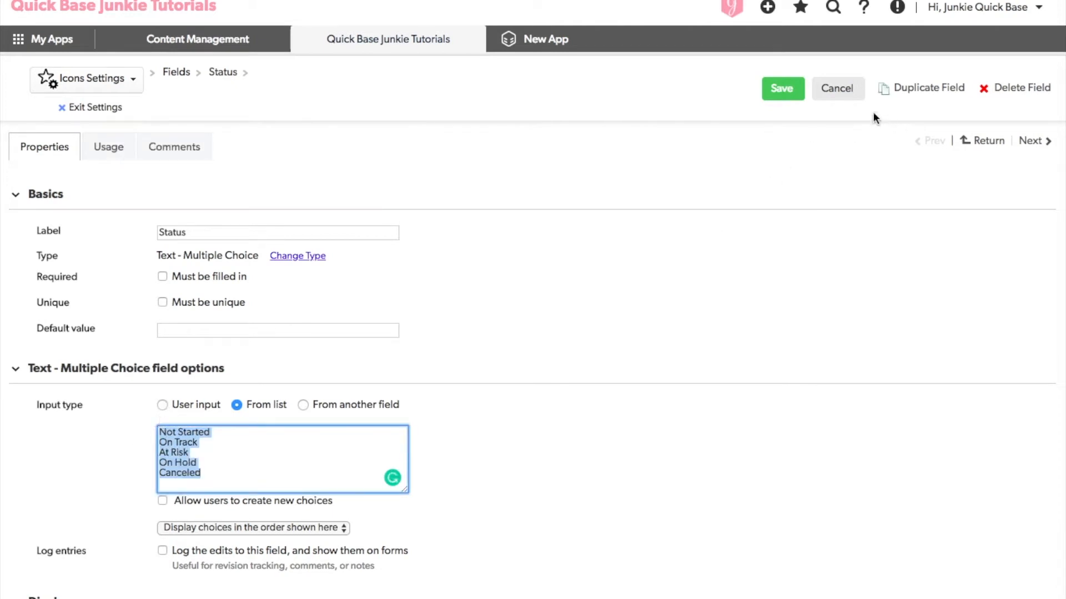
- Return to the table's Fields list and open the Icon field's properties
{"action": "left_click", "coordinate": [837, 87]}
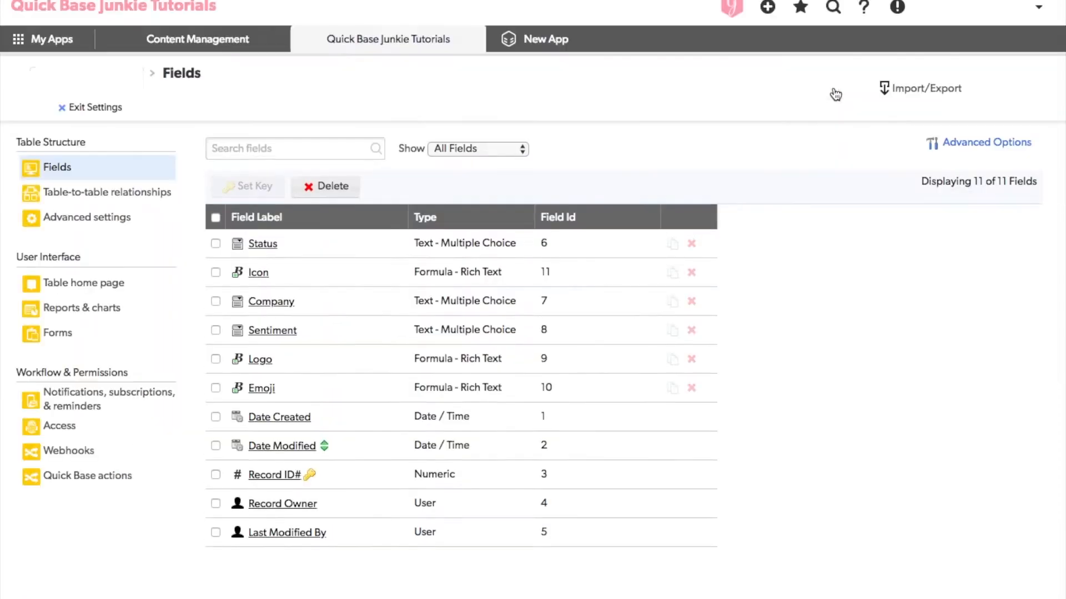
{"action": "mouse_move", "coordinate": [287, 532]}
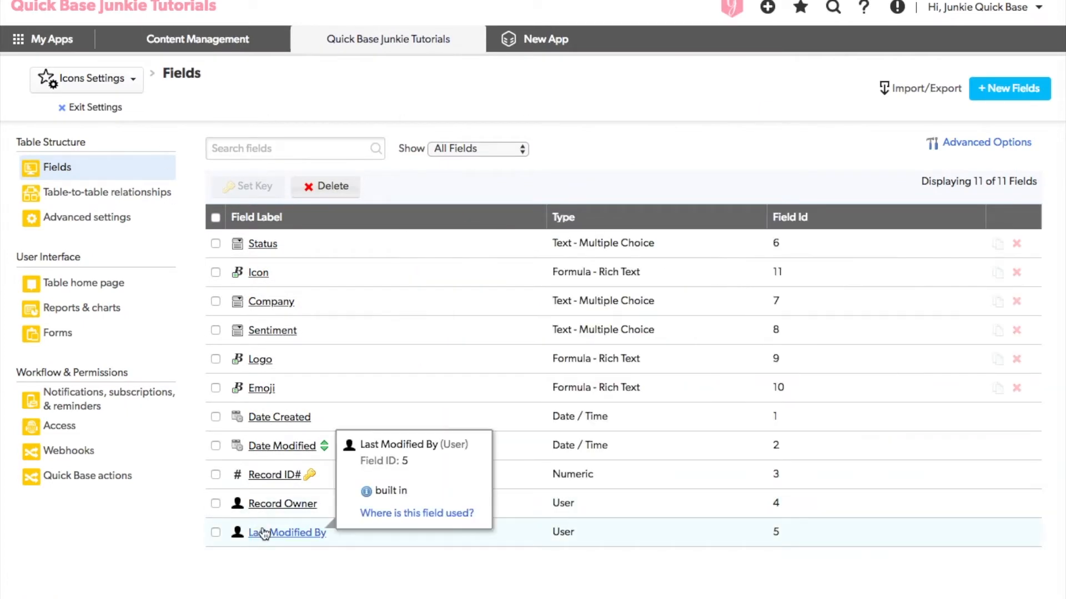
{"action": "left_click", "coordinate": [259, 273]}
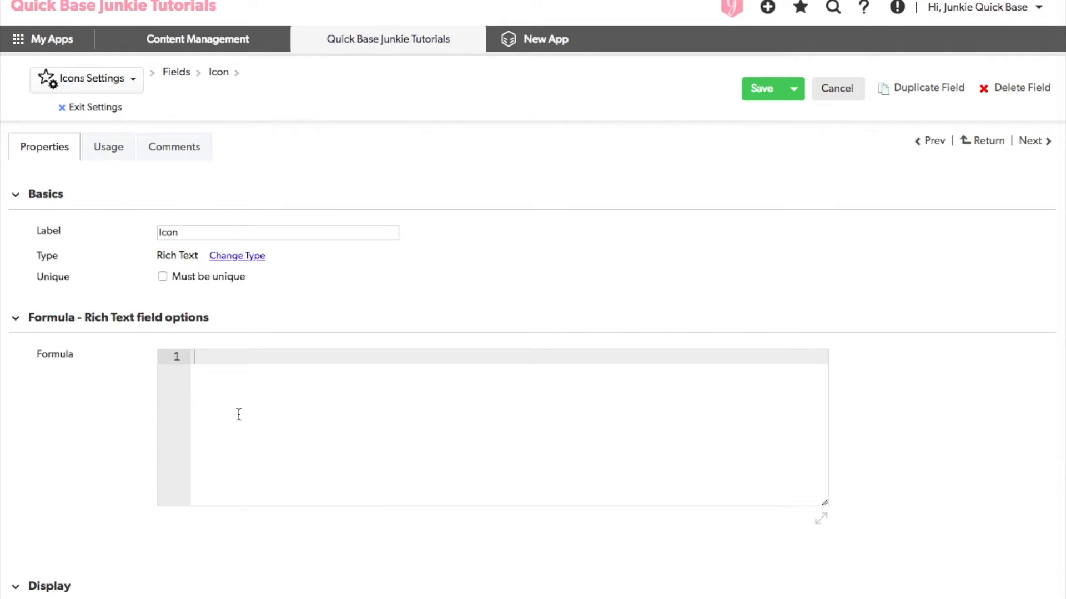
- Paste the five status names into the formula and begin Case([Status] above them
{"action": "right_click", "coordinate": [237, 414]}
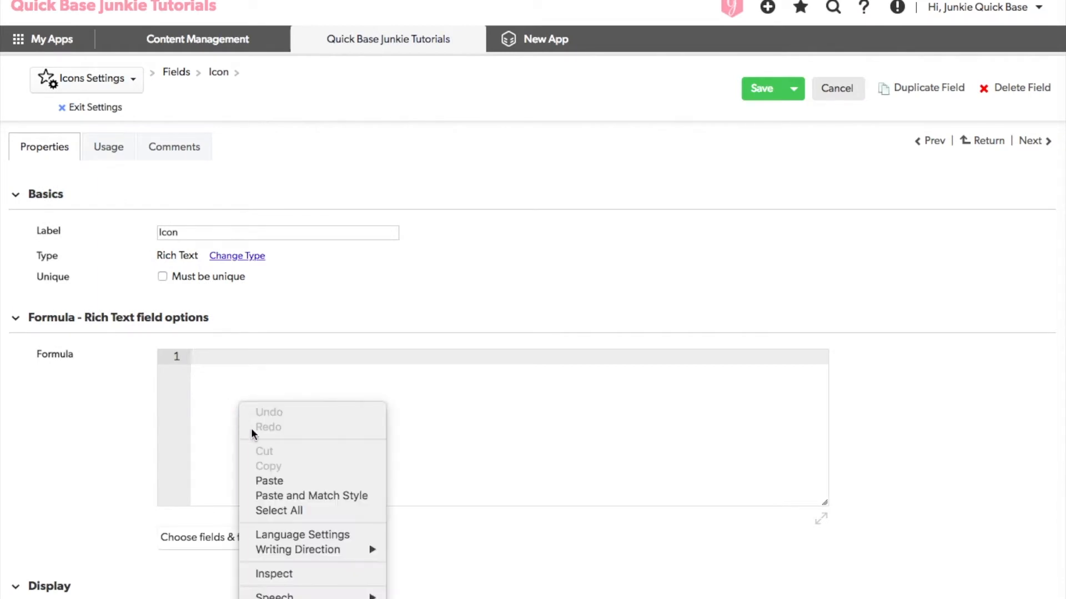
{"action": "left_click", "coordinate": [269, 480]}
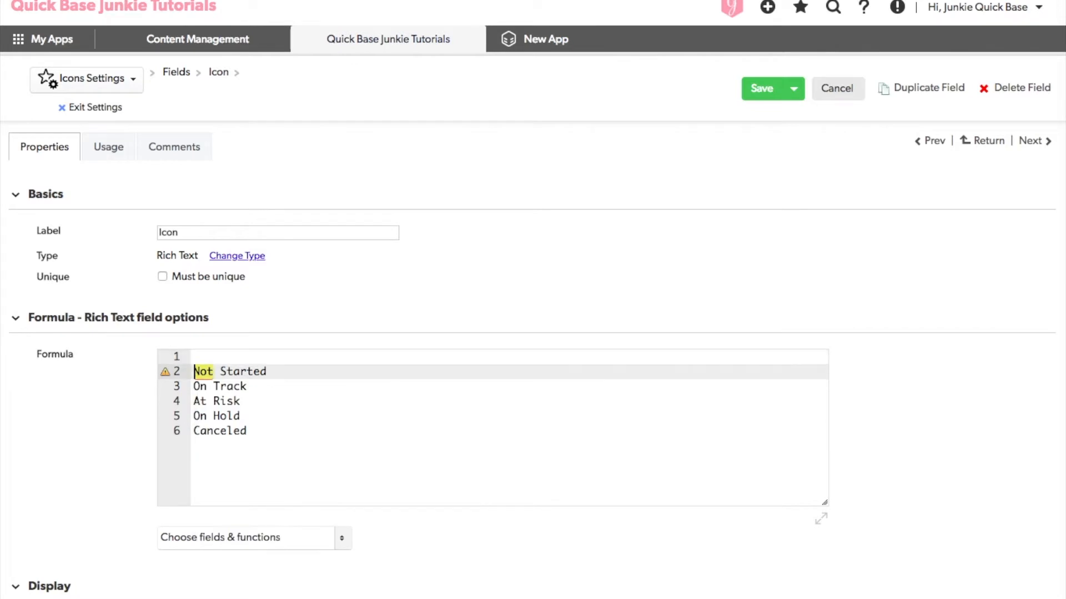
{"action": "left_click", "coordinate": [198, 356]}
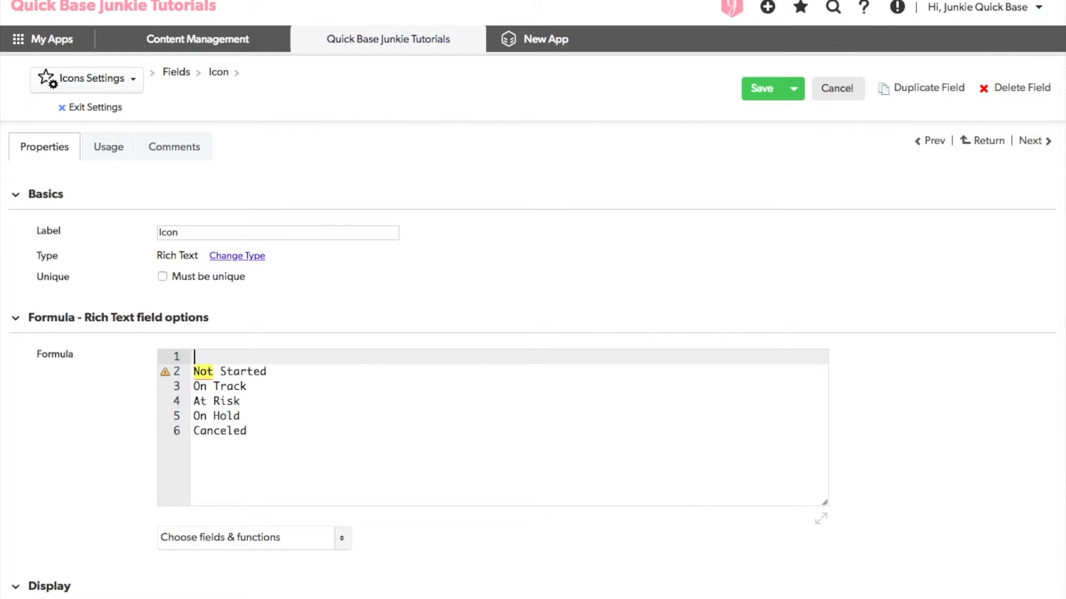
{"action": "type", "text": "Case"}
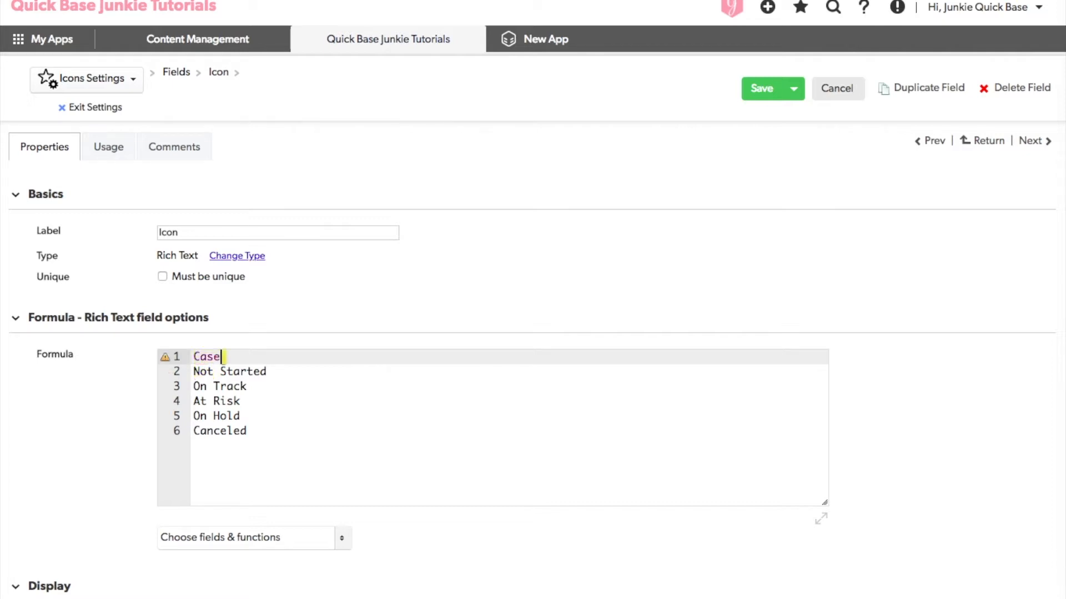
{"action": "type", "text": "("}
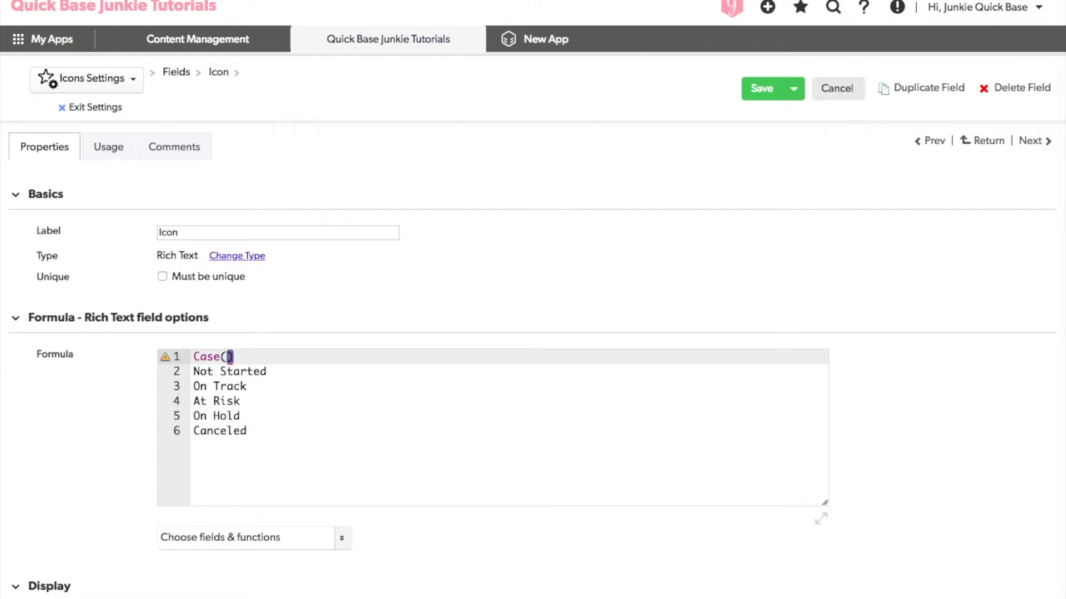
{"action": "left_click", "coordinate": [343, 538]}
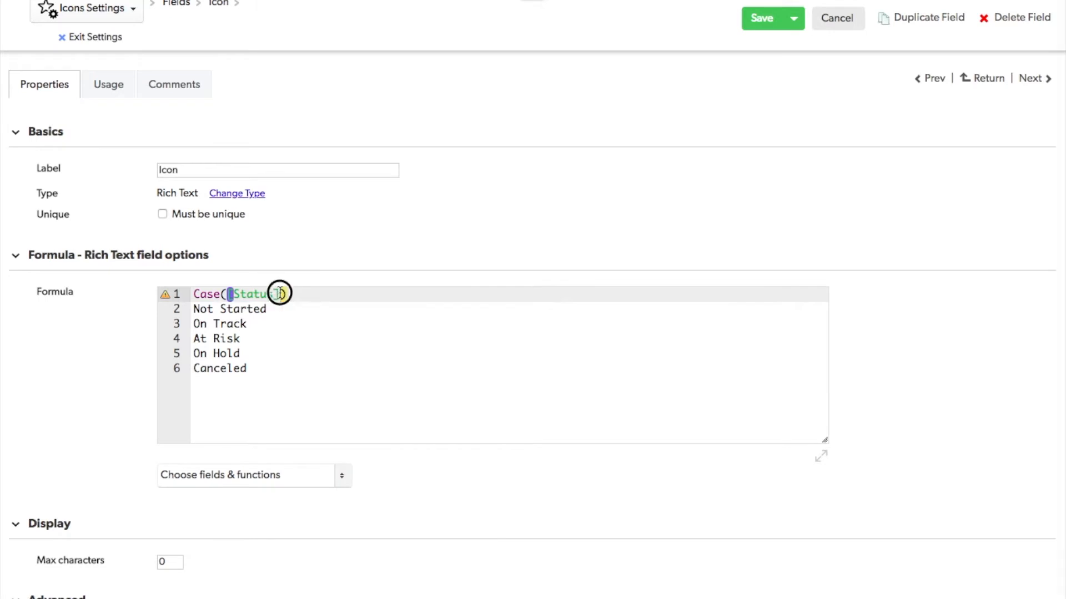
- Quote each status name on lines 2-6 and follow each with a comma
{"action": "type", "text": ","}
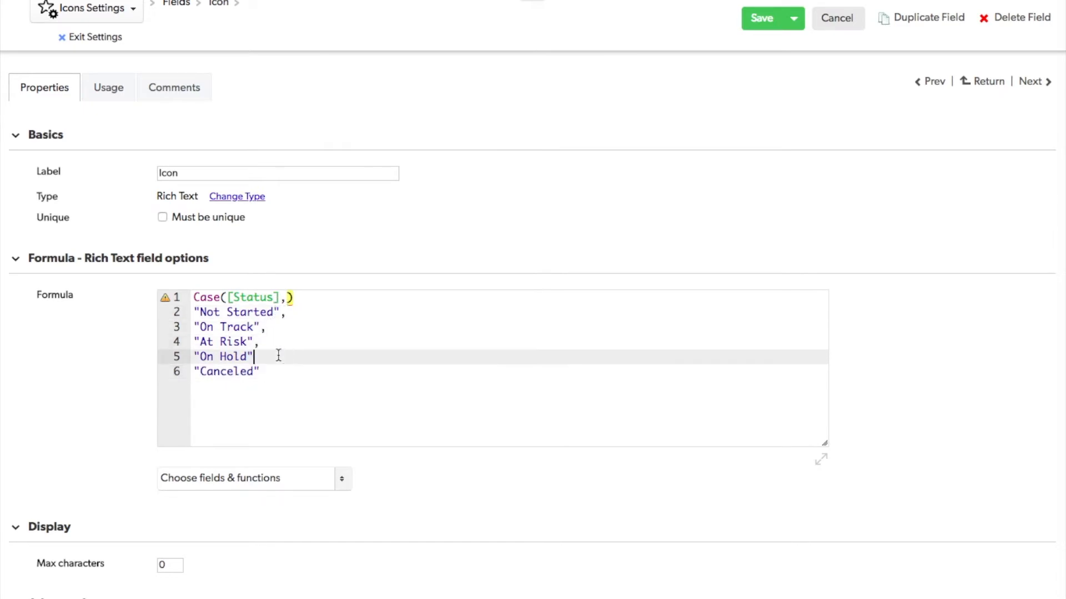
{"action": "type", "text": ","}
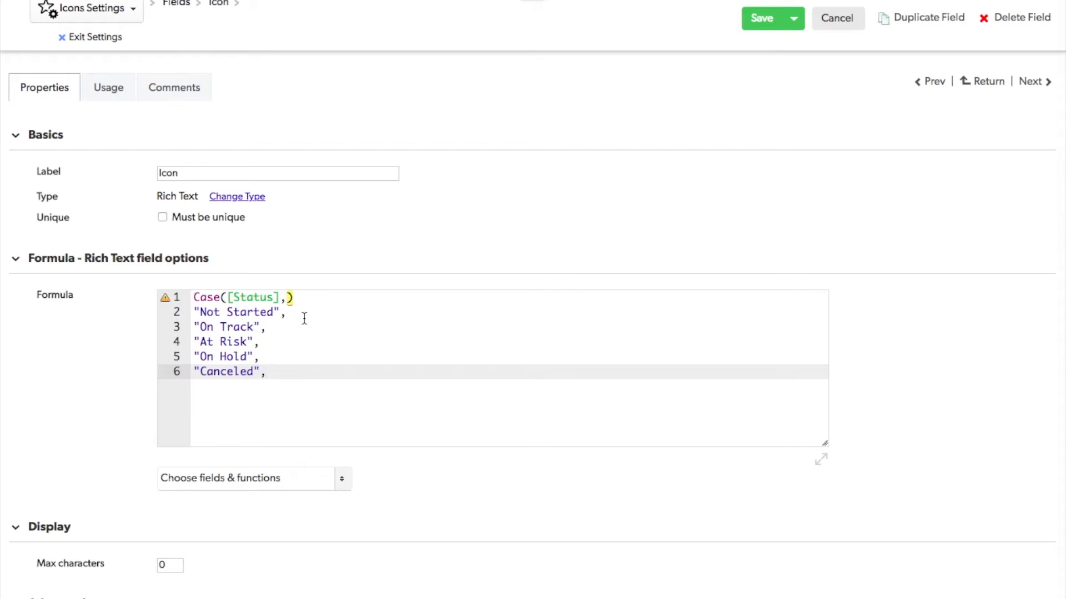
{"action": "left_click", "coordinate": [266, 372]}
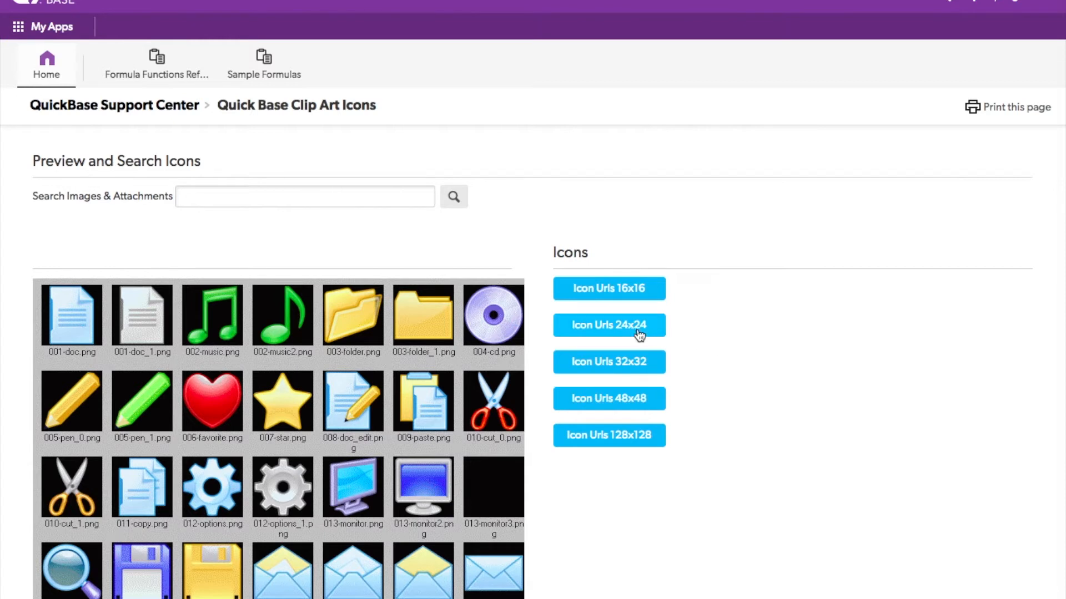
{"action": "mouse_move", "coordinate": [664, 336]}
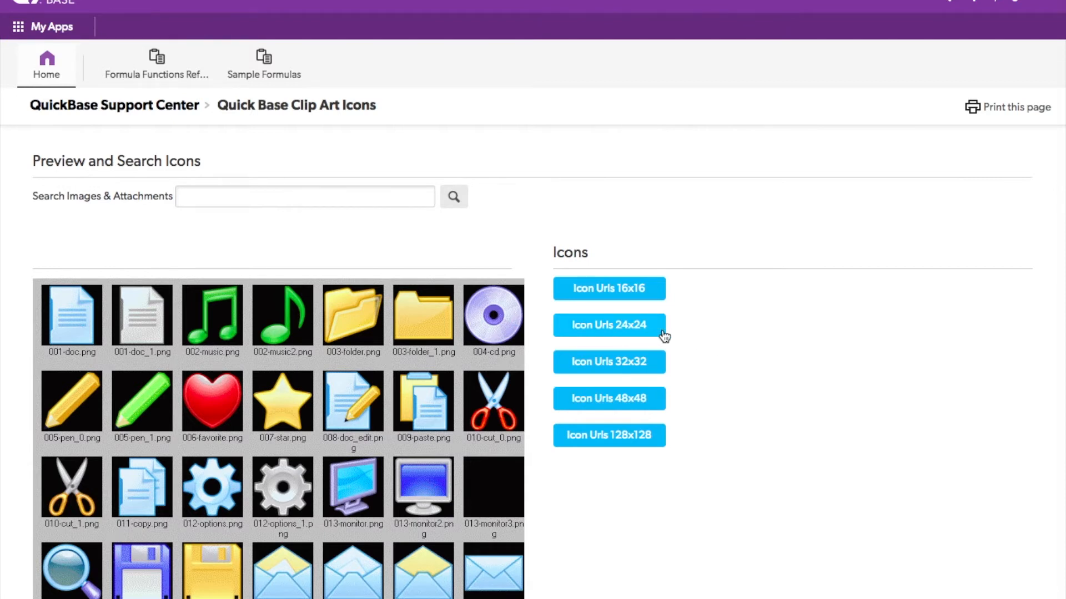
- From the 24x24 icon URL list, give Not Started the blue rectangle and On Track the green point URL
{"action": "left_click", "coordinate": [608, 325]}
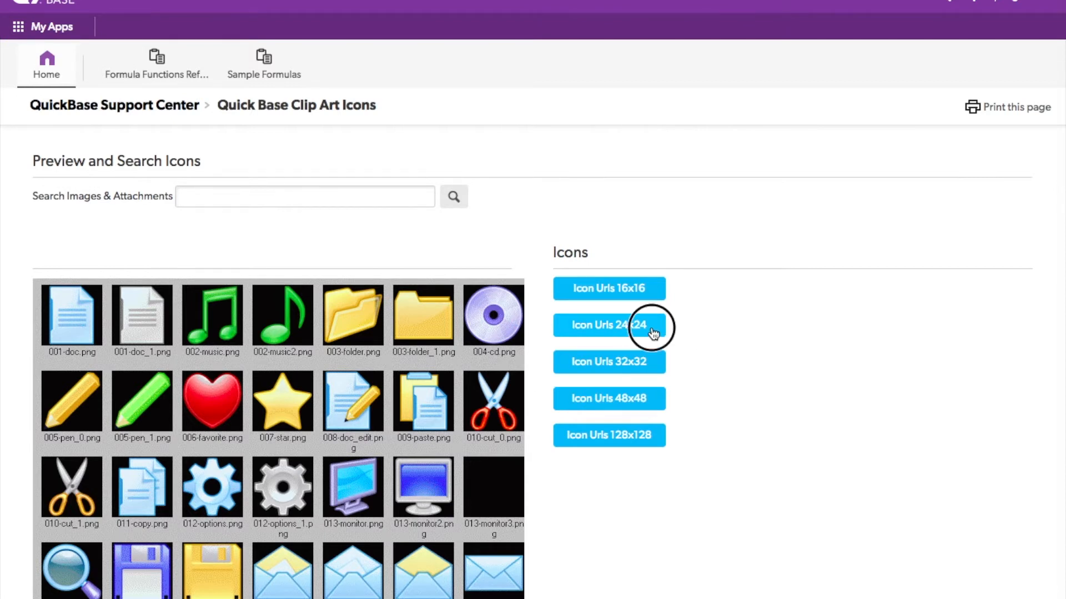
{"action": "left_click", "coordinate": [609, 325]}
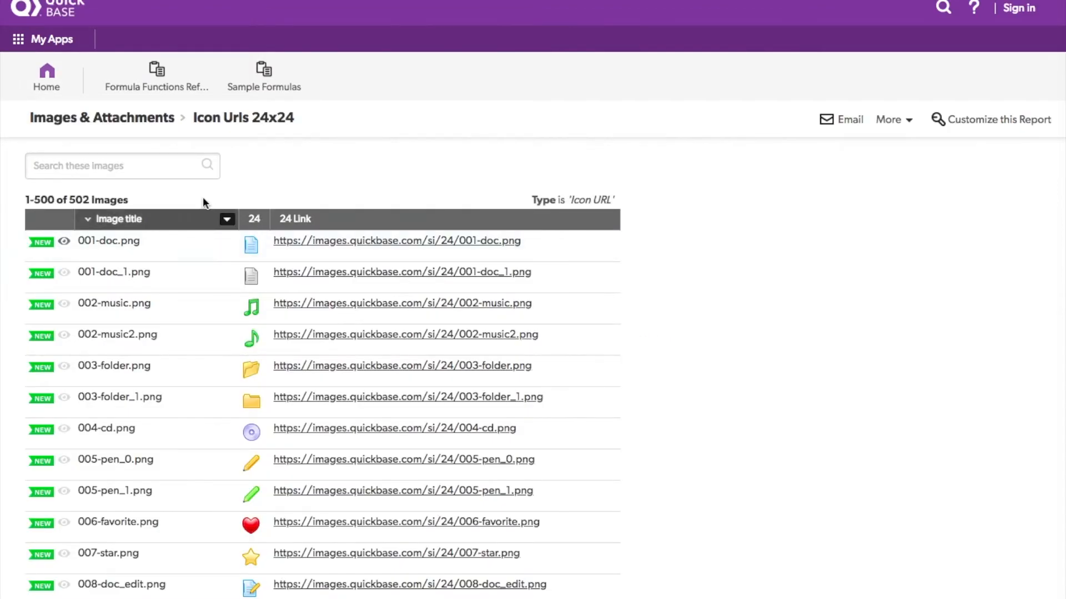
{"action": "left_click", "coordinate": [122, 165]}
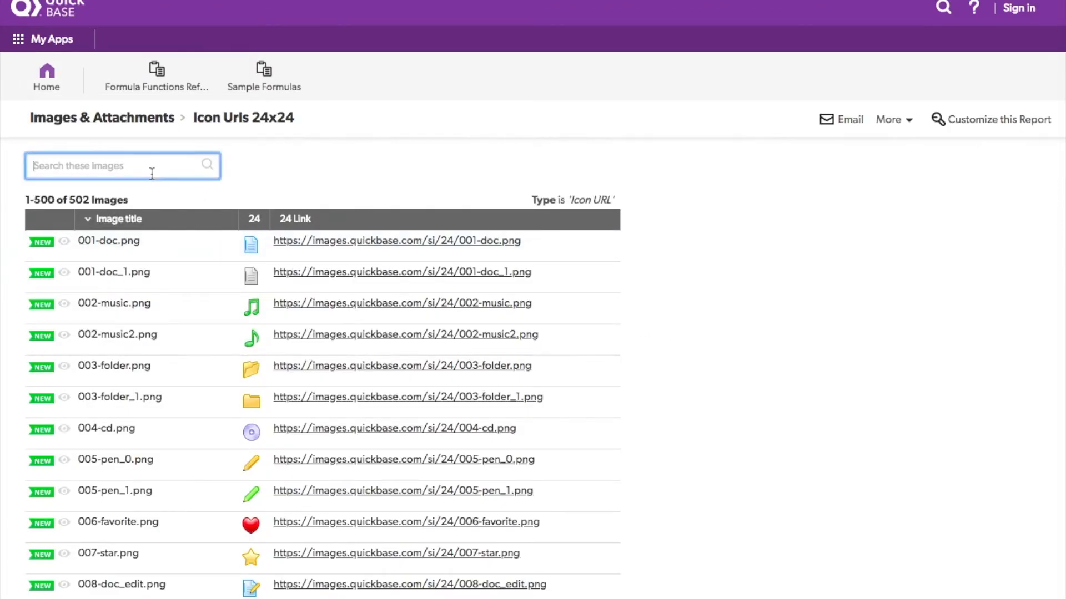
{"action": "type", "text": "blue"}
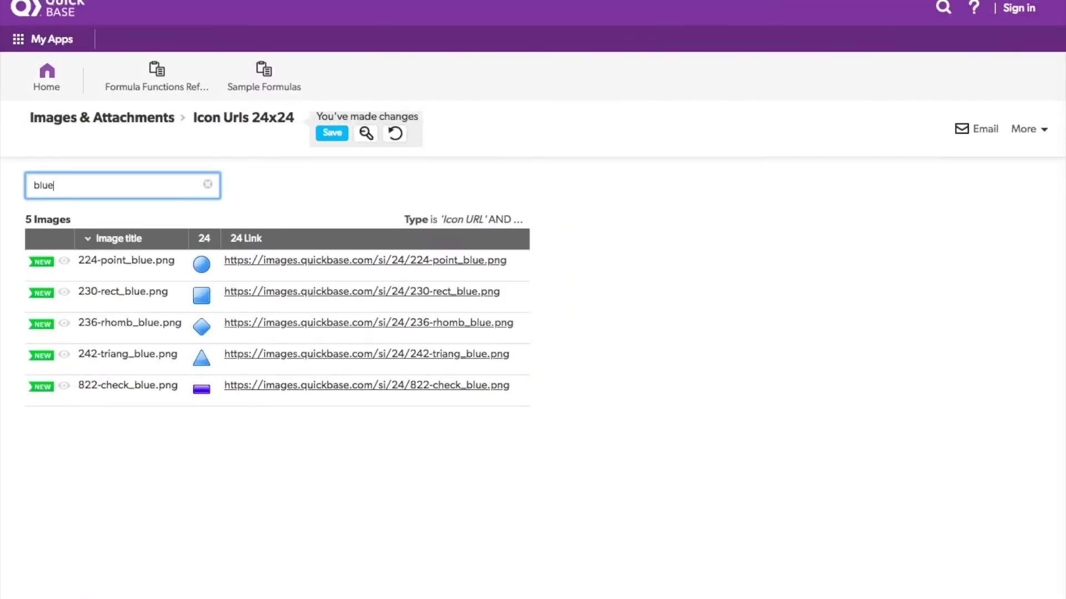
{"action": "mouse_move", "coordinate": [480, 304]}
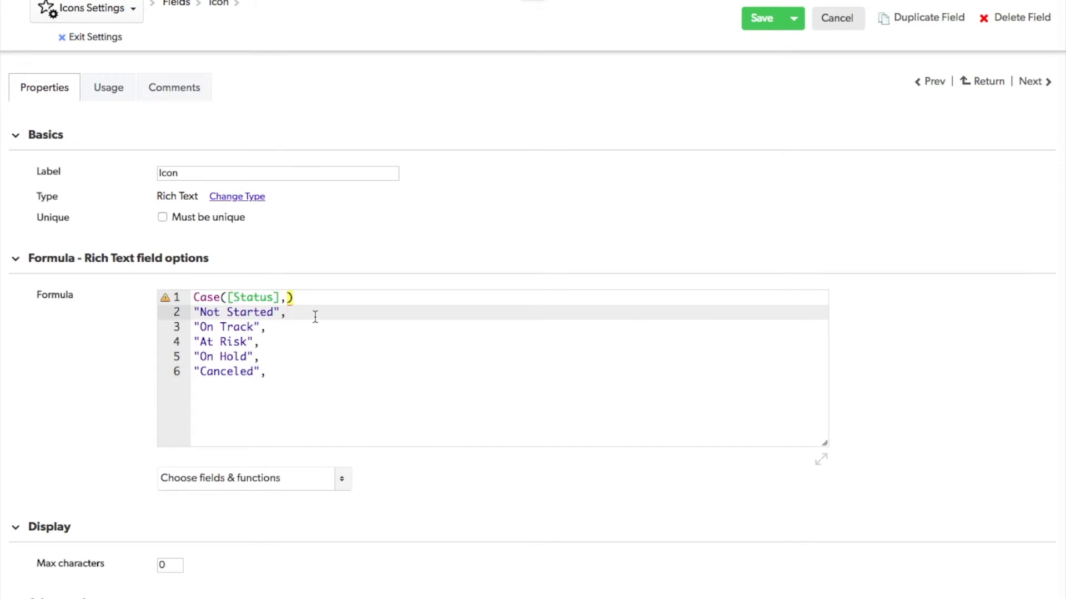
{"action": "type", "text": "https://images.quickbase.com/si/24/230-rect_blue.png"}
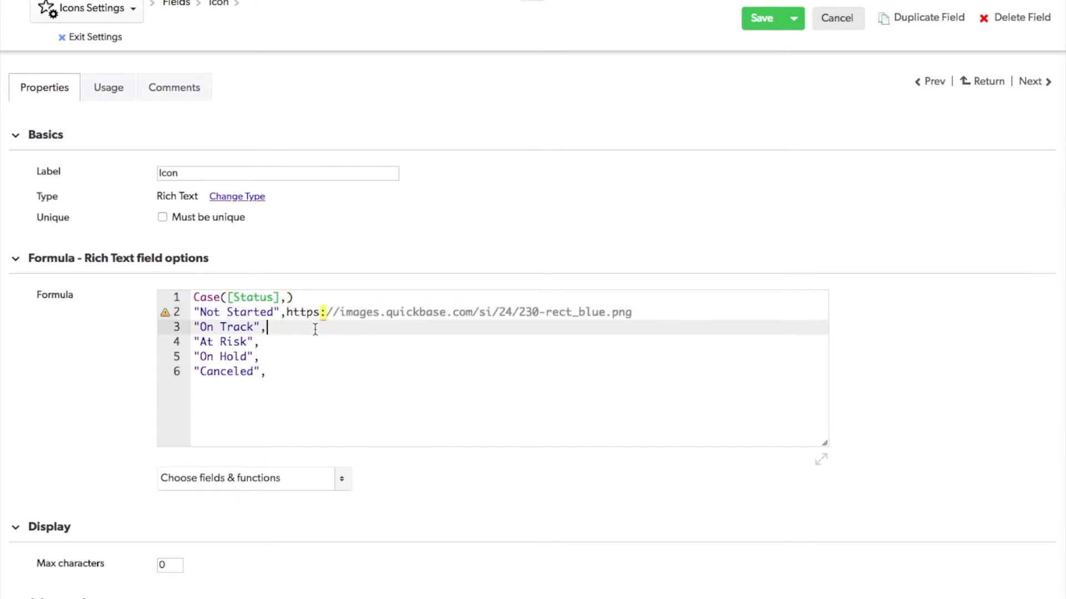
{"action": "mouse_move", "coordinate": [313, 358]}
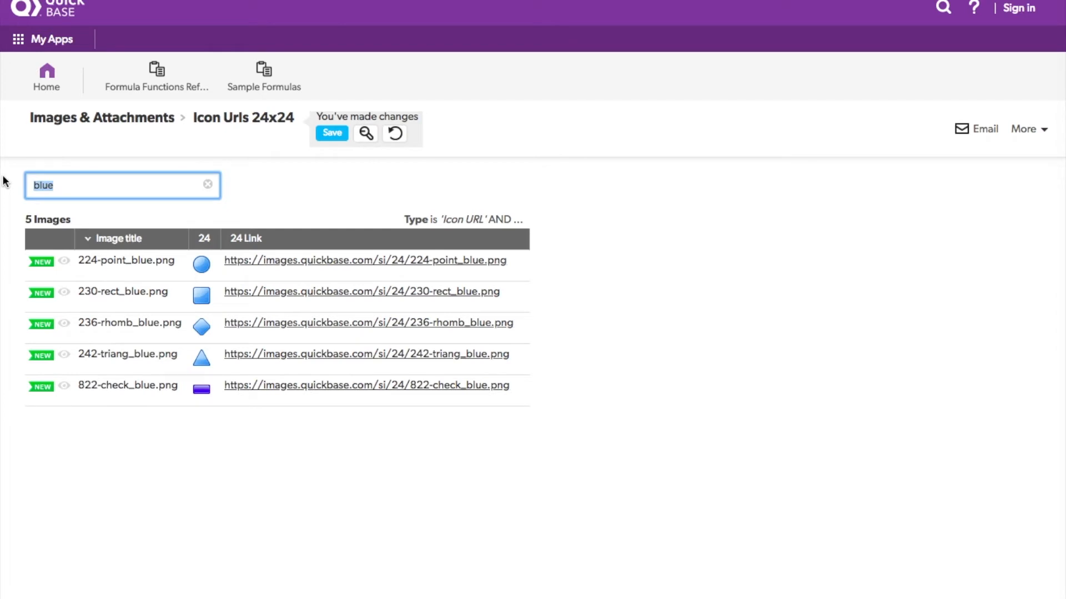
{"action": "type", "text": "green"}
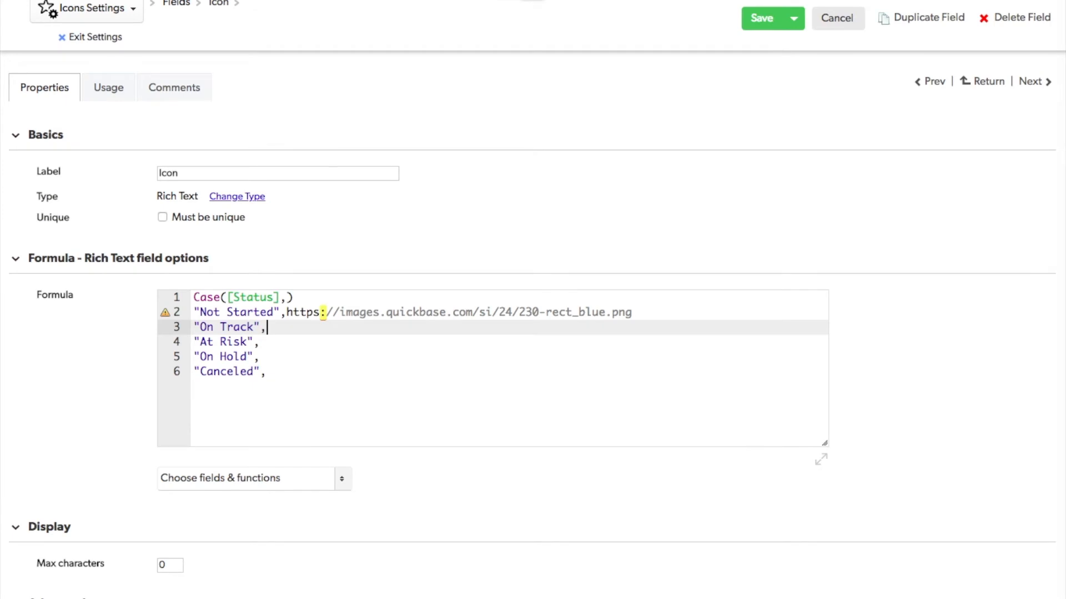
{"action": "type", "text": "https://images.quickbase.com/si/24/222-point_green.png"}
{"action": "left_click", "coordinate": [509, 342]}
{"action": "type", "text": "https://images.quickbase.com/si/24/233-rhomb_red.png"}
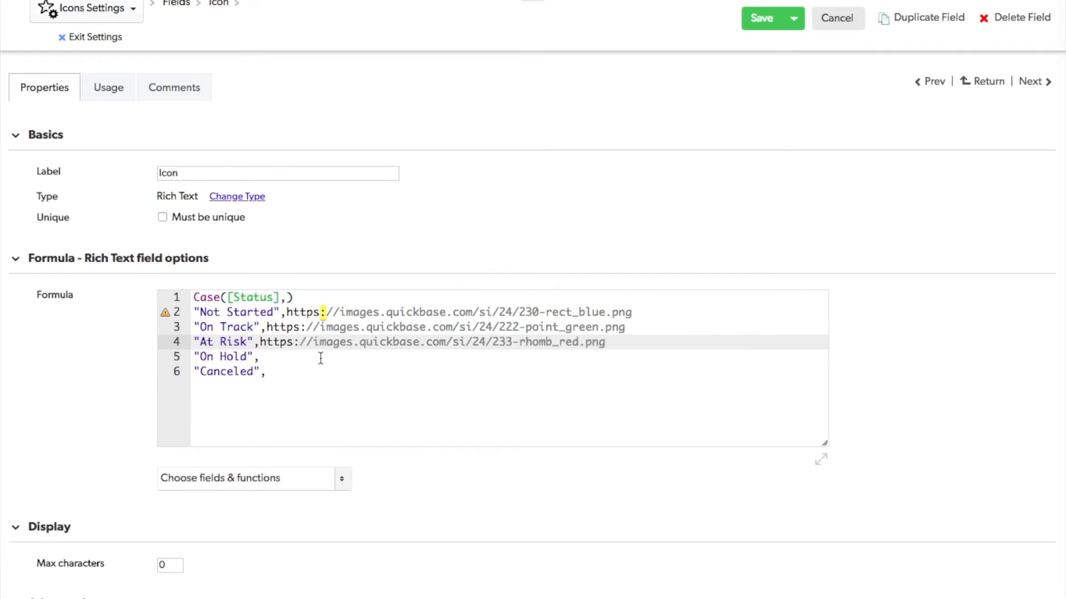
- Search yellow and gray icons and paste the gray rectangle URL for the remaining statuses
{"action": "left_click", "coordinate": [230, 356]}
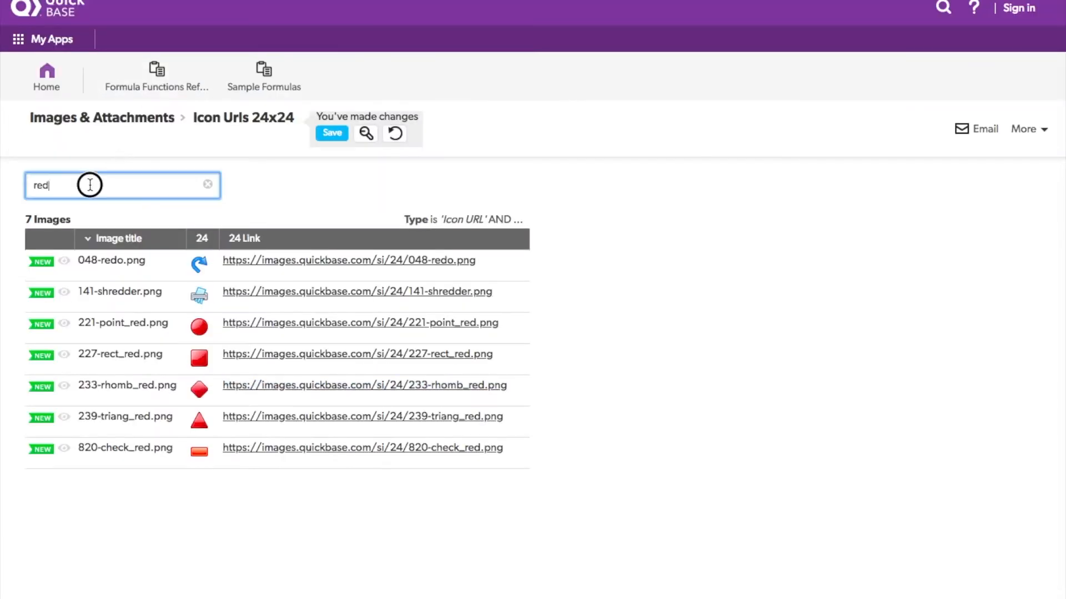
{"action": "type", "text": "yellow"}
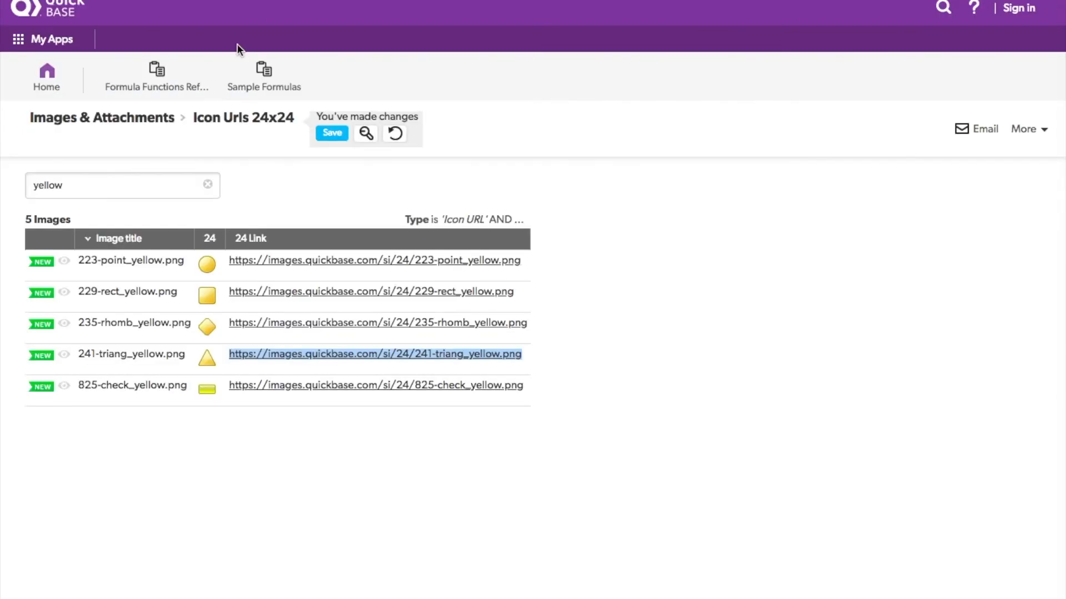
{"action": "type", "text": "gra"}
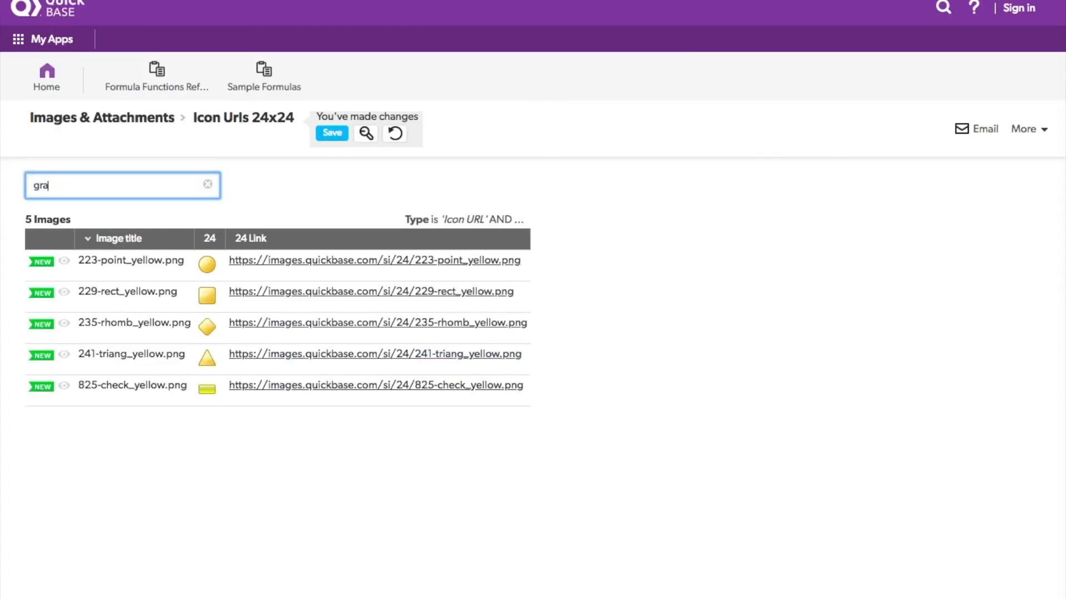
{"action": "type", "text": "y"}
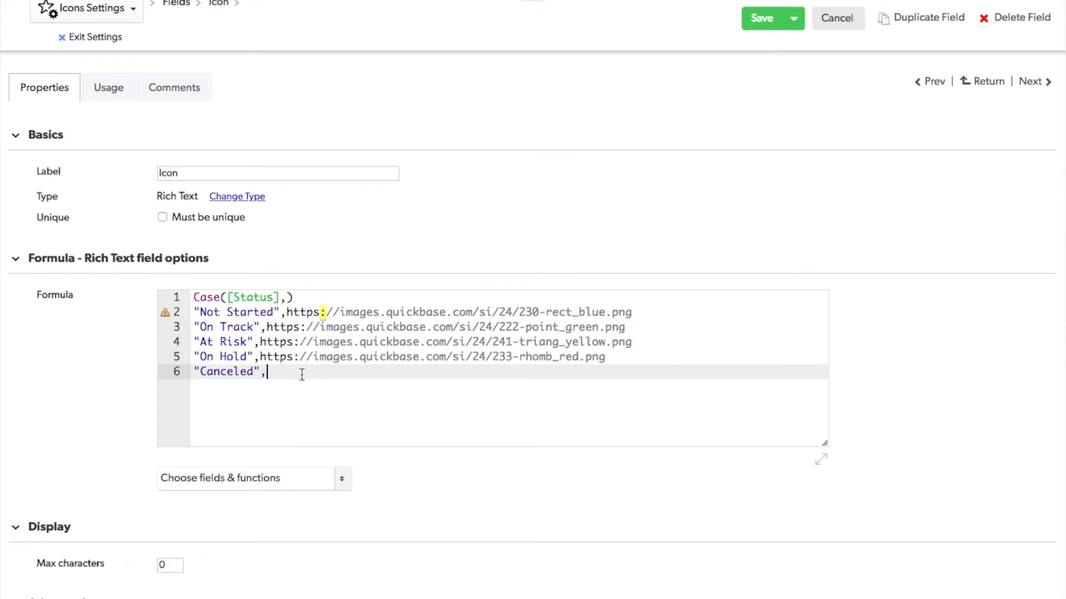
{"action": "type", "text": "https://images.quickbase.com/si/24/226-rect_gray.png"}
{"action": "left_click", "coordinate": [509, 312]}
{"action": "type", "text": "\"<img s"}
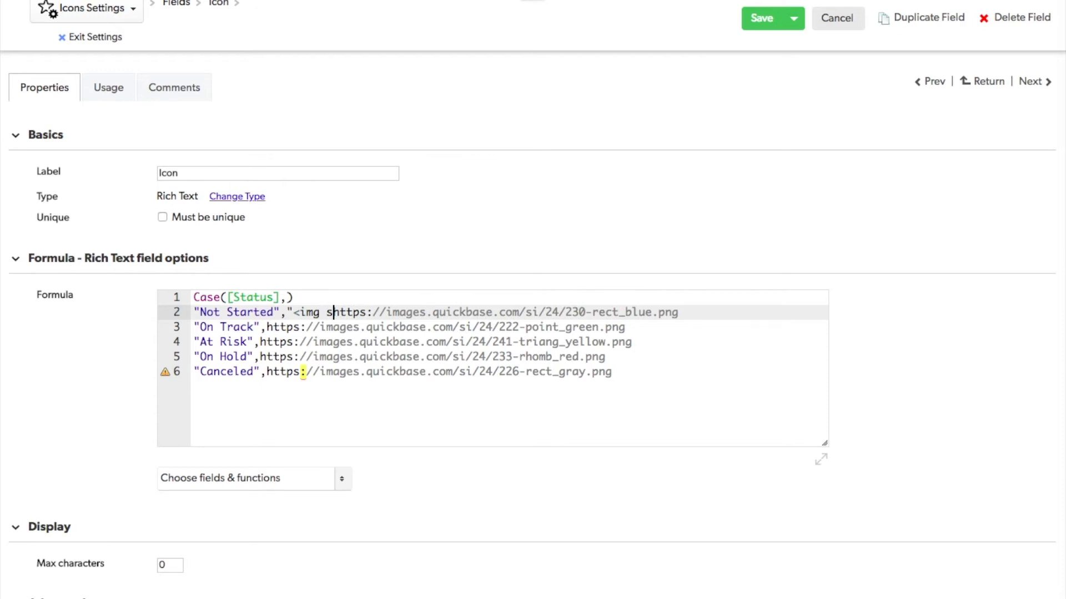
- Wrap the Not Started URL in an img src tag with escaped quotes and a trailing comma
{"action": "type", "text": "rc="}
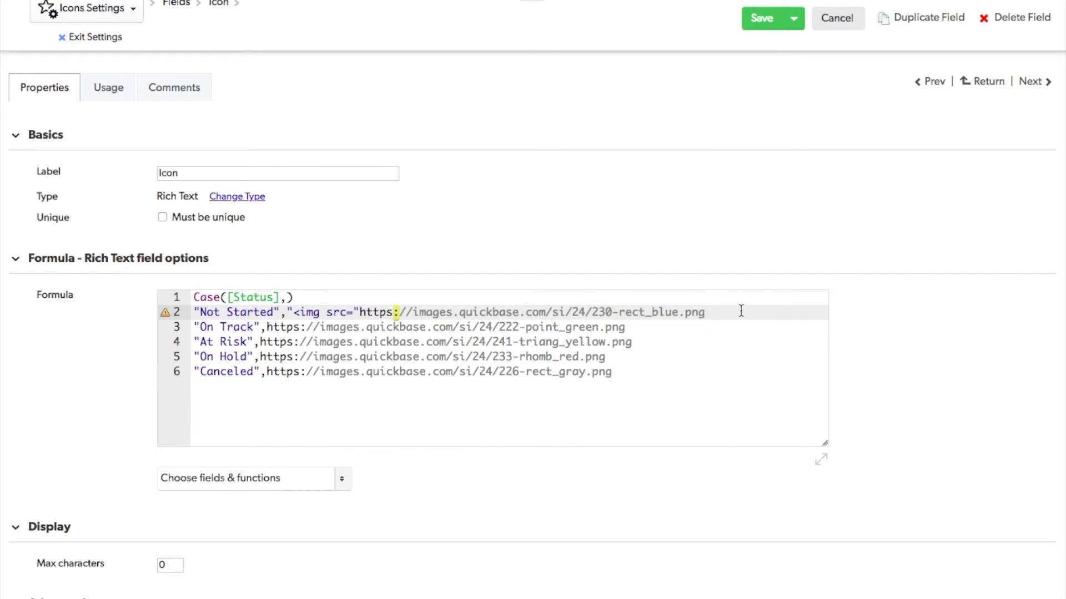
{"action": "type", "text": "\">"}
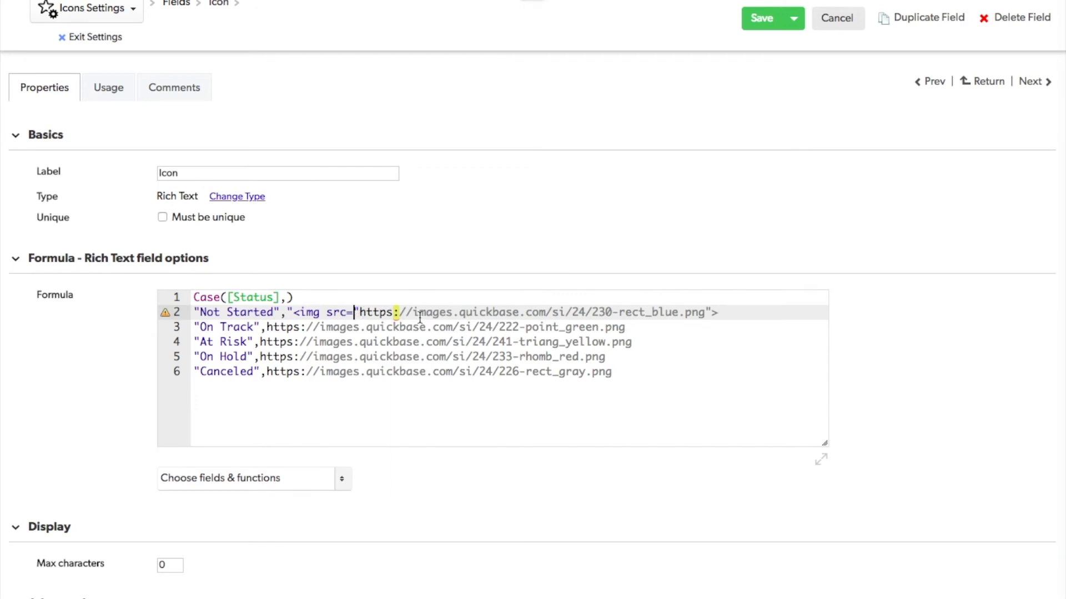
{"action": "mouse_move", "coordinate": [744, 314]}
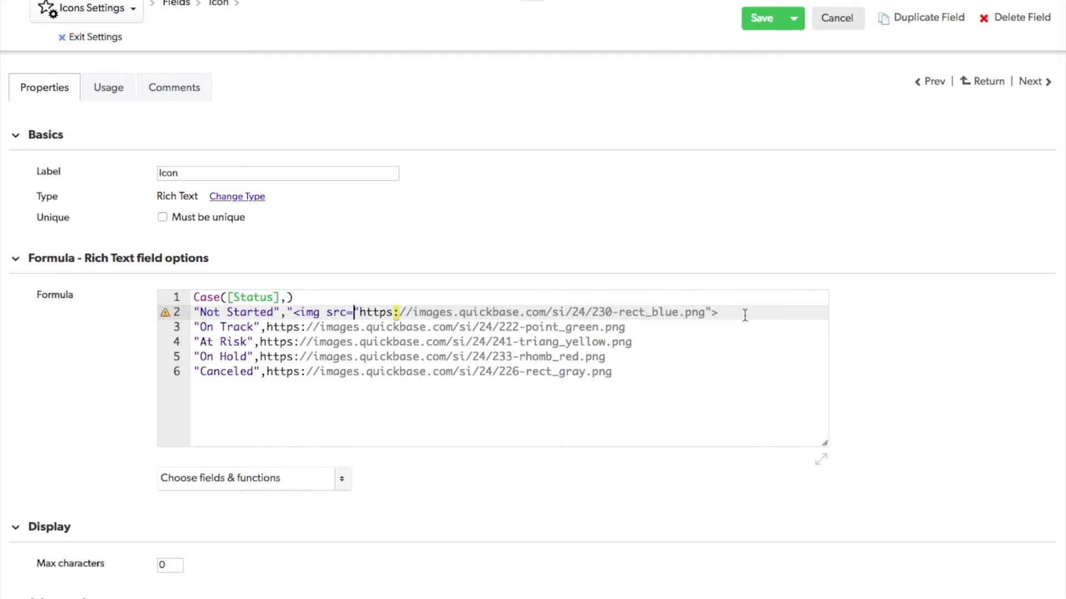
{"action": "type", "text": "\\"}
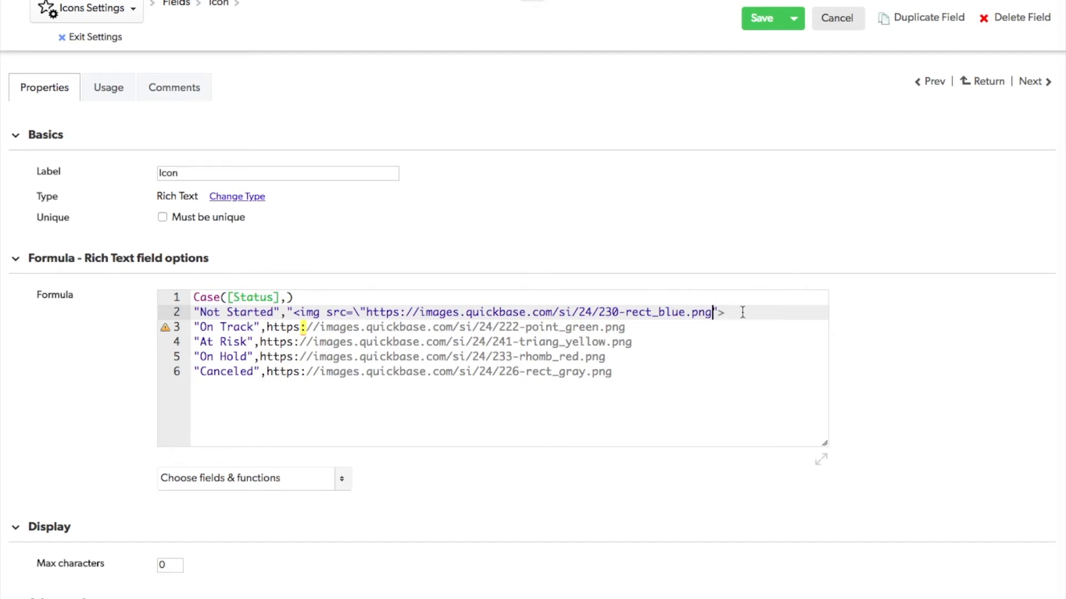
{"action": "type", "text": "\\\""}
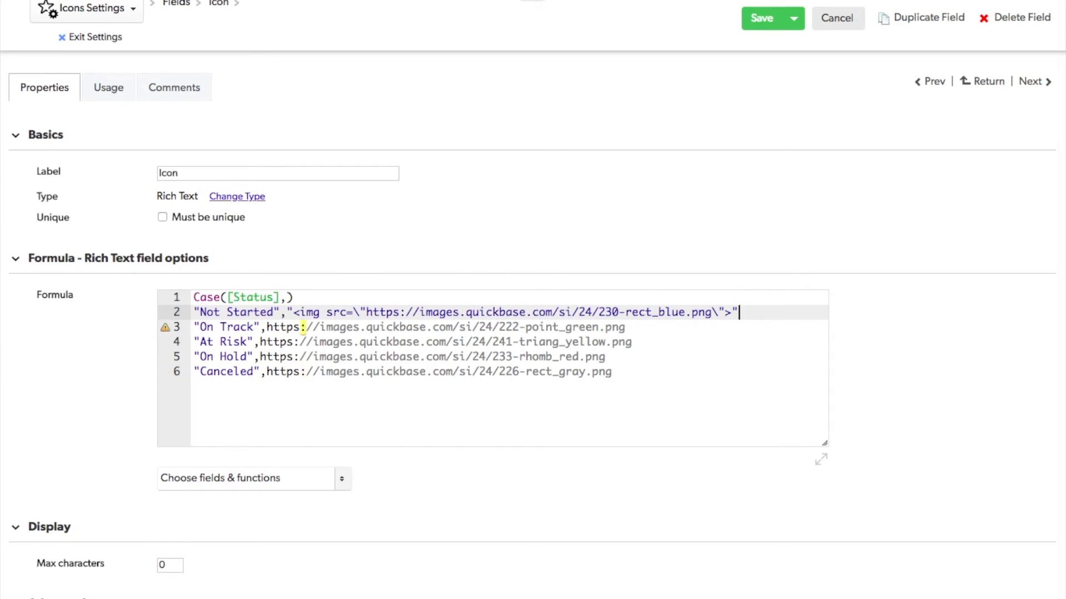
{"action": "type", "text": ","}
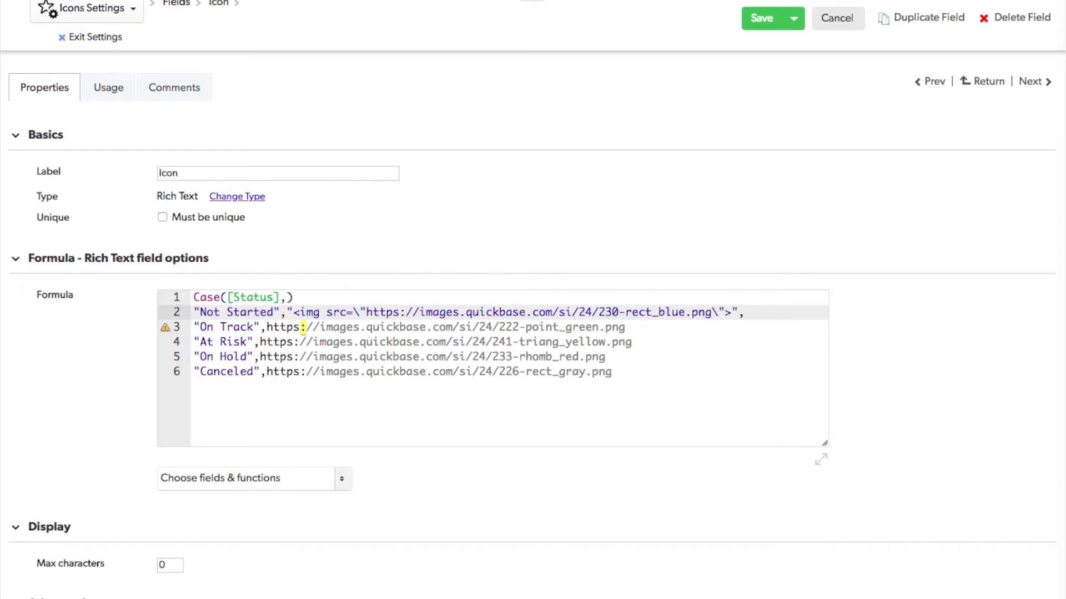
{"action": "left_click", "coordinate": [744, 312]}
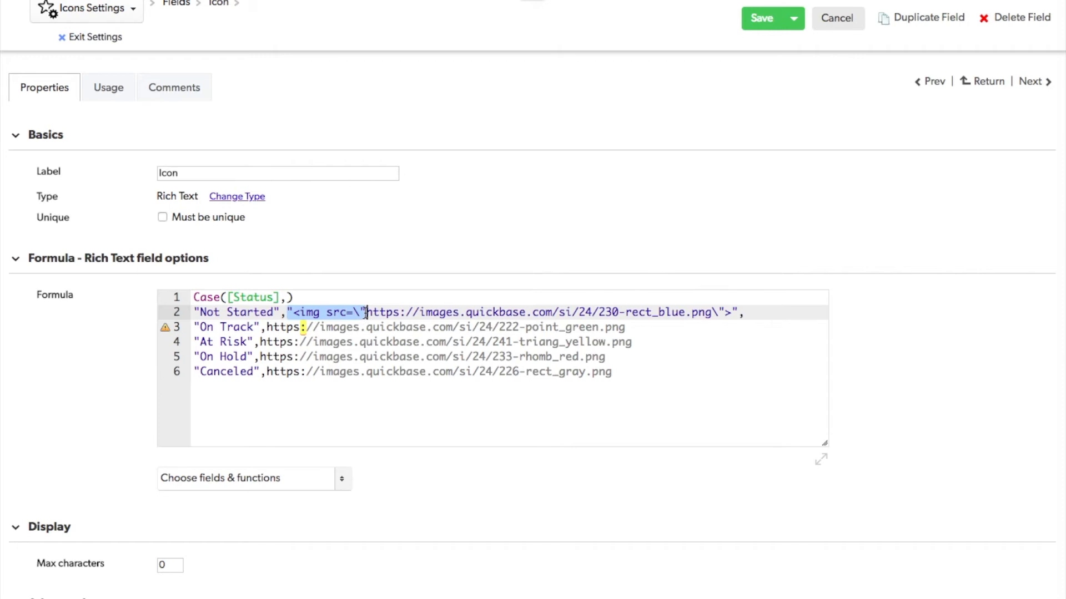
- Add img tags to the remaining statuses, close the Case parenthesis and save the Icon field
{"action": "left_click", "coordinate": [266, 326]}
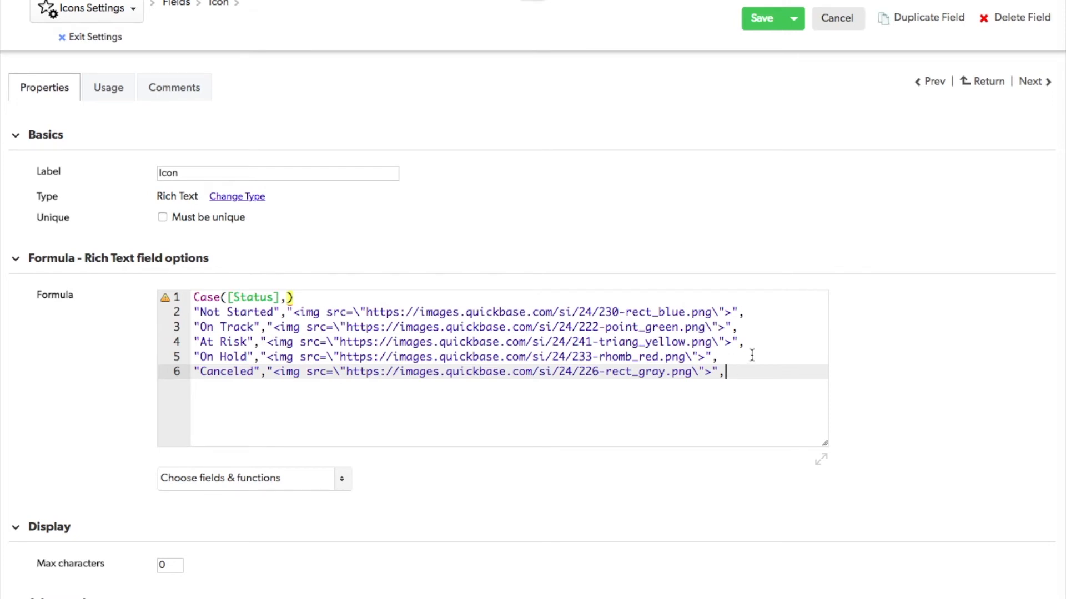
{"action": "type", "text": ")"}
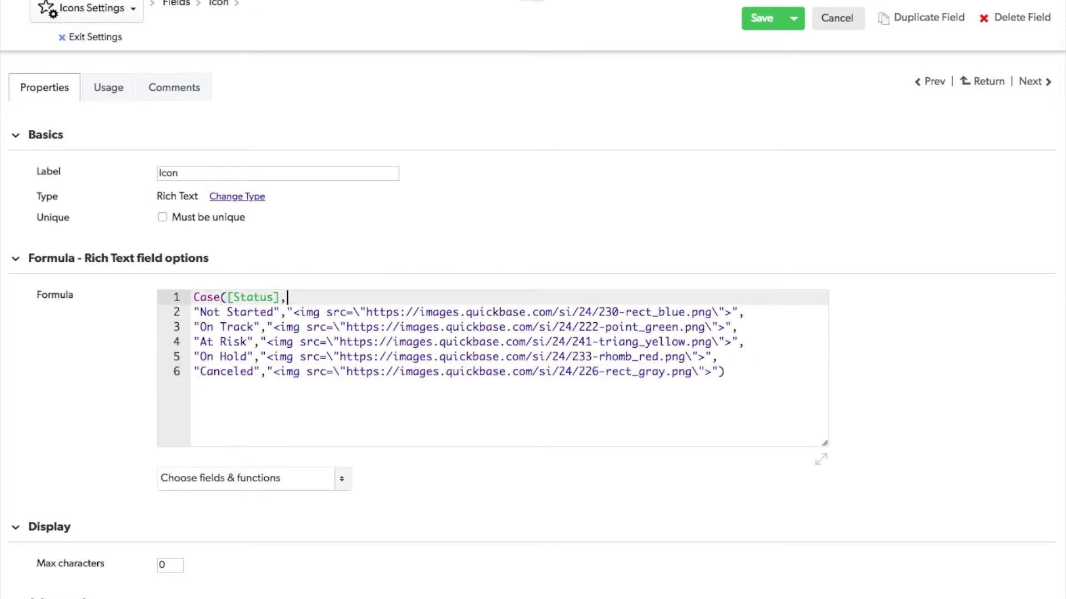
{"action": "left_click", "coordinate": [737, 374]}
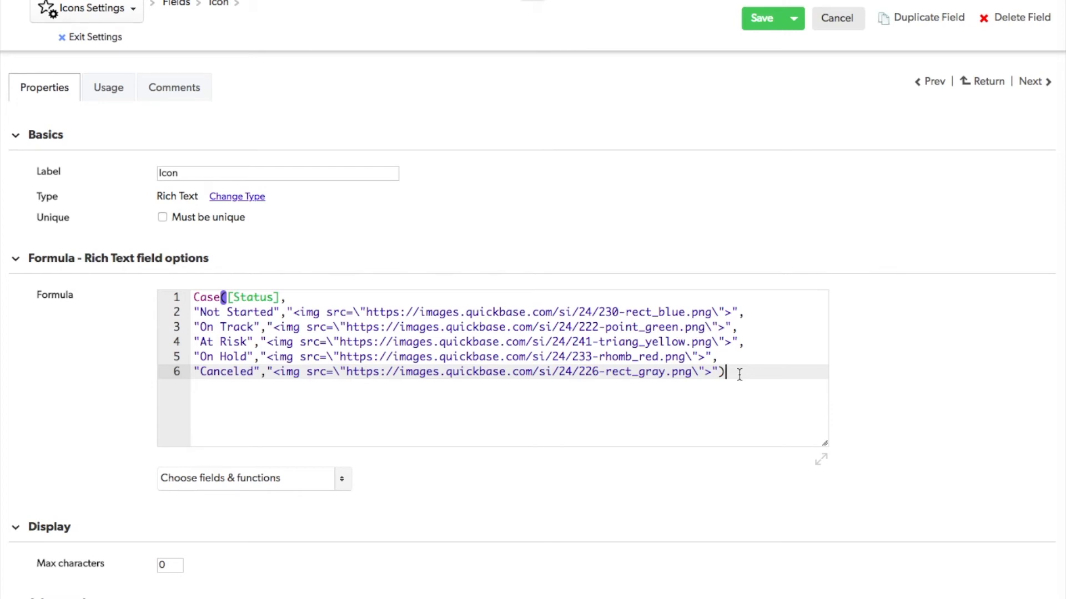
{"action": "mouse_move", "coordinate": [667, 89]}
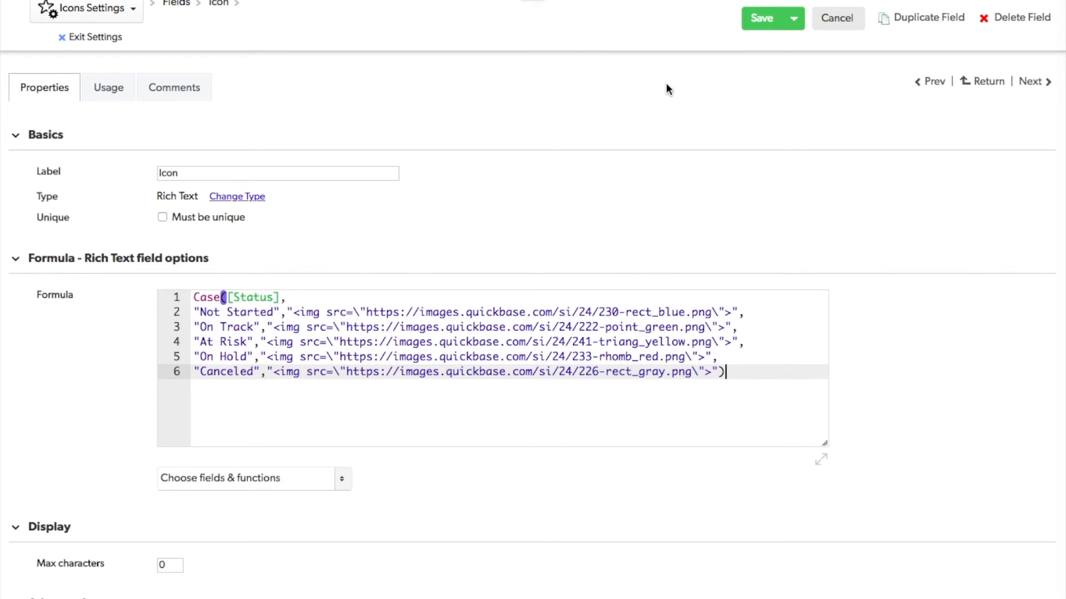
{"action": "mouse_move", "coordinate": [761, 18]}
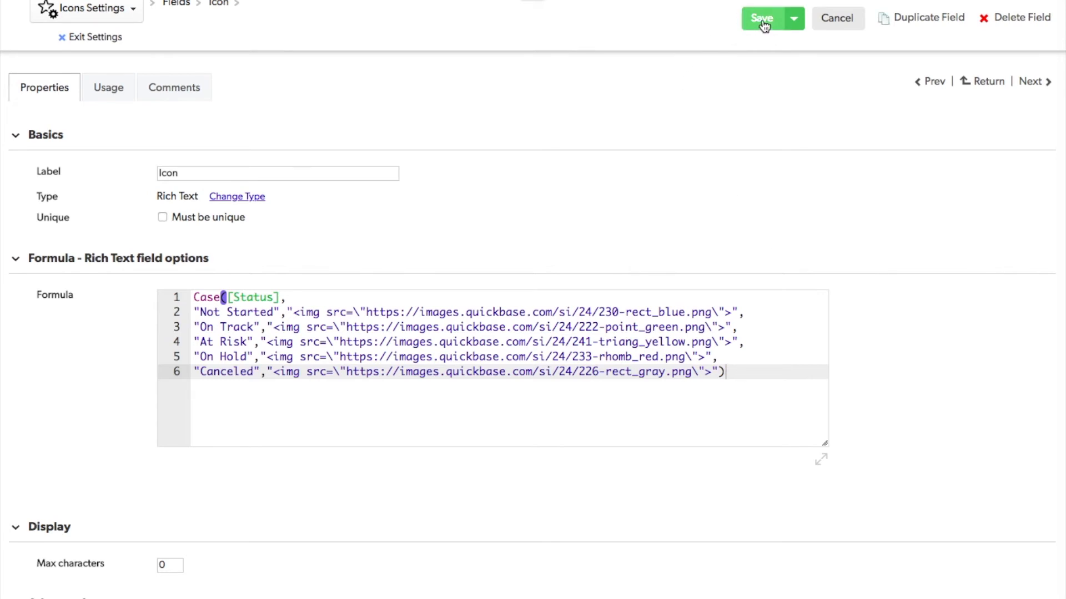
{"action": "left_click", "coordinate": [761, 18]}
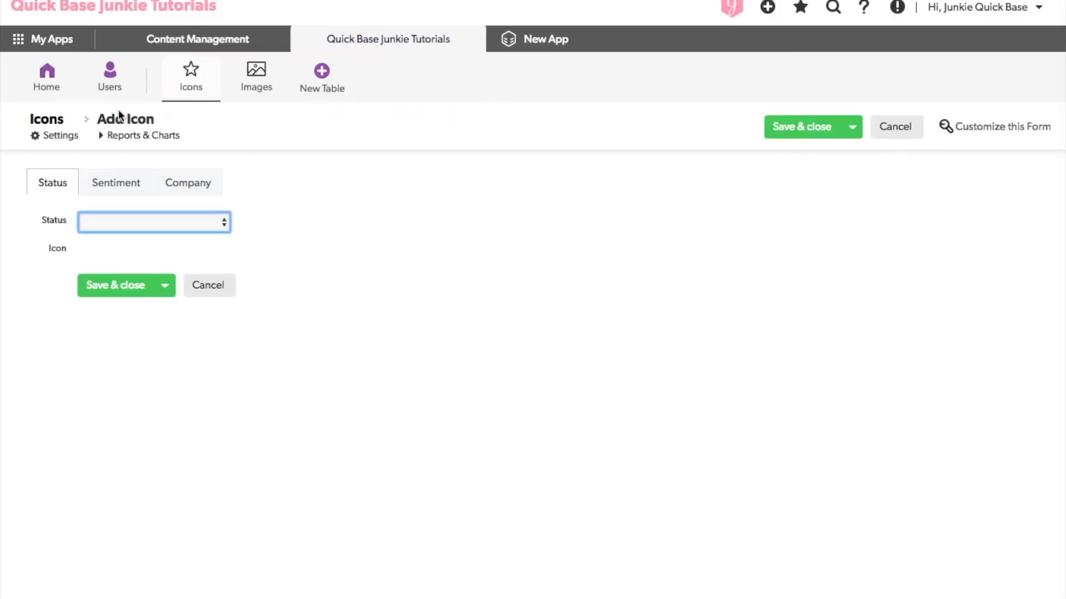
- Cycle Status through Not Started, On Track, At Risk, On Hold and Canceled to preview each icon
{"action": "left_click", "coordinate": [153, 222]}
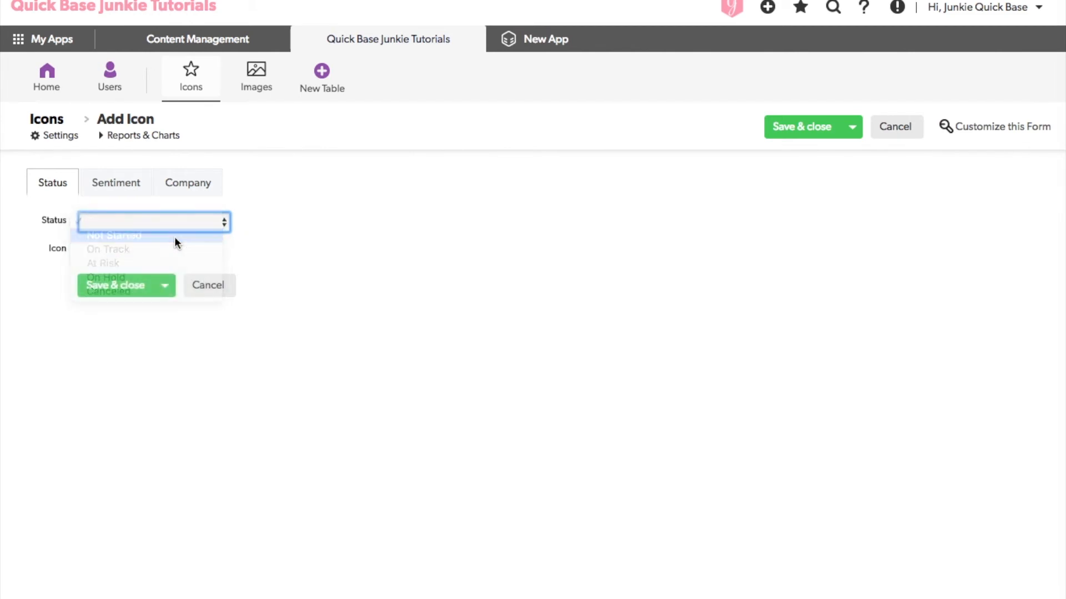
{"action": "left_click", "coordinate": [113, 235]}
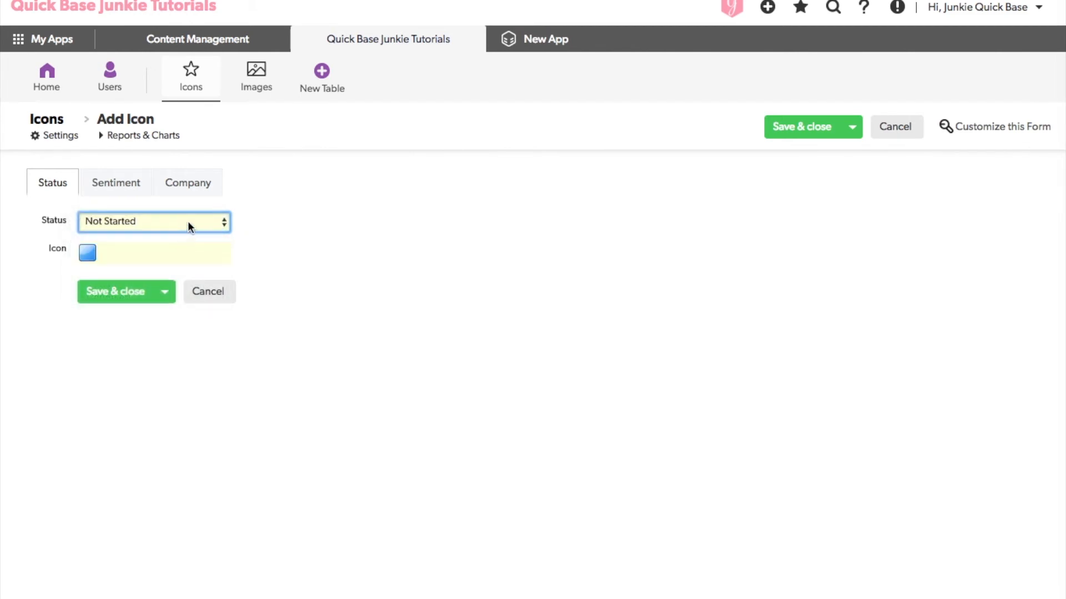
{"action": "left_click", "coordinate": [153, 222]}
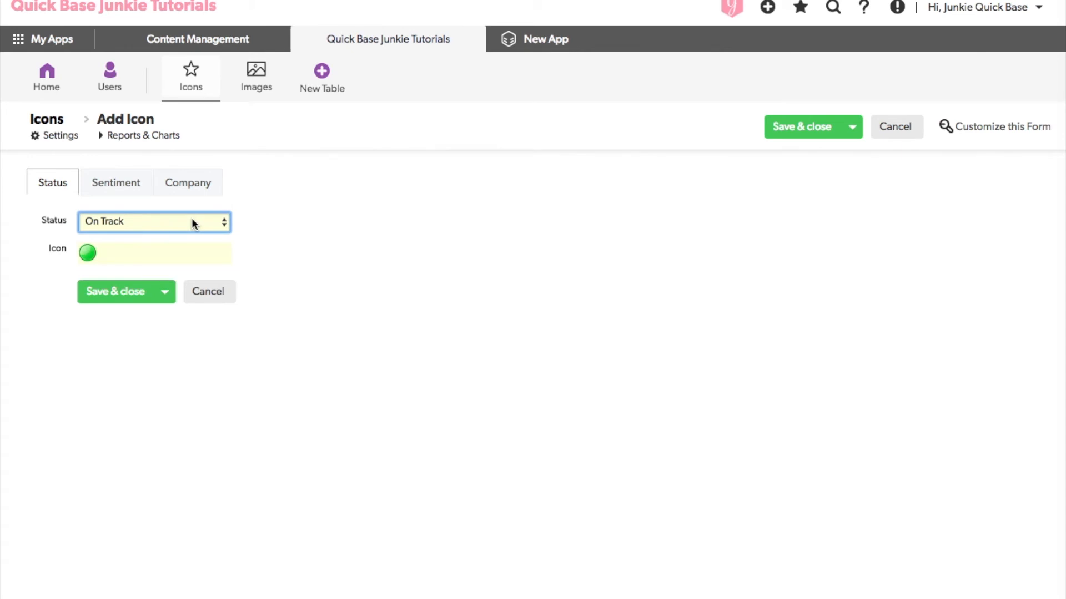
{"action": "left_click", "coordinate": [153, 222]}
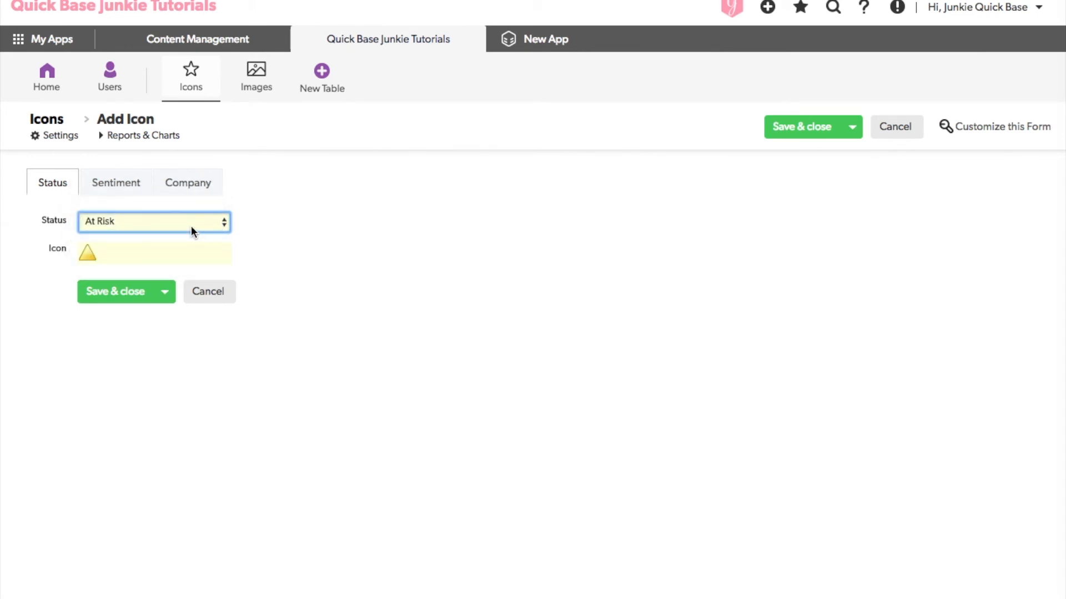
{"action": "left_click", "coordinate": [153, 221]}
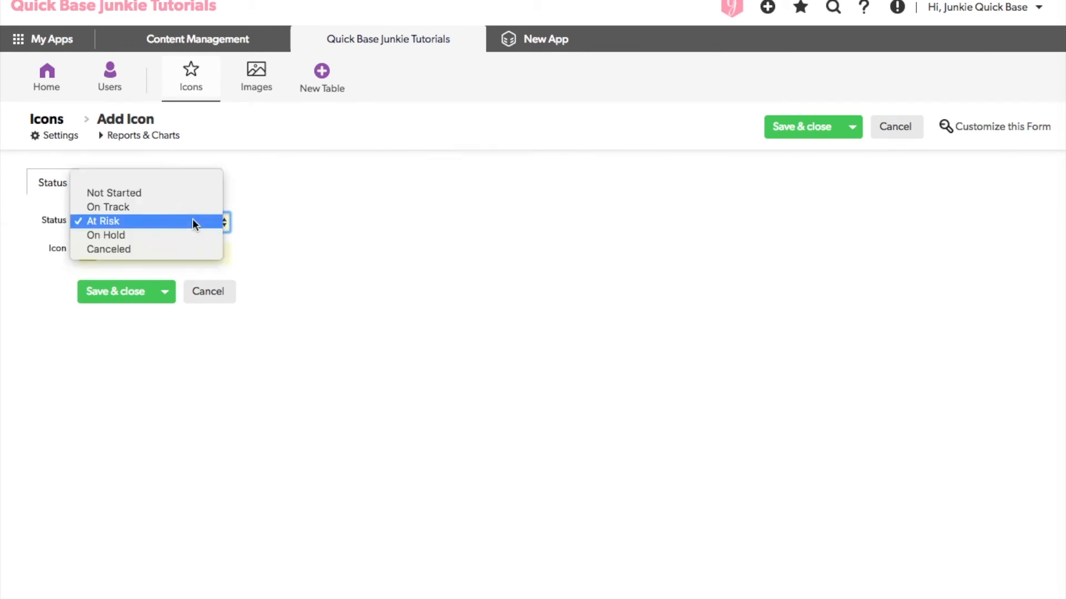
{"action": "left_click", "coordinate": [105, 235]}
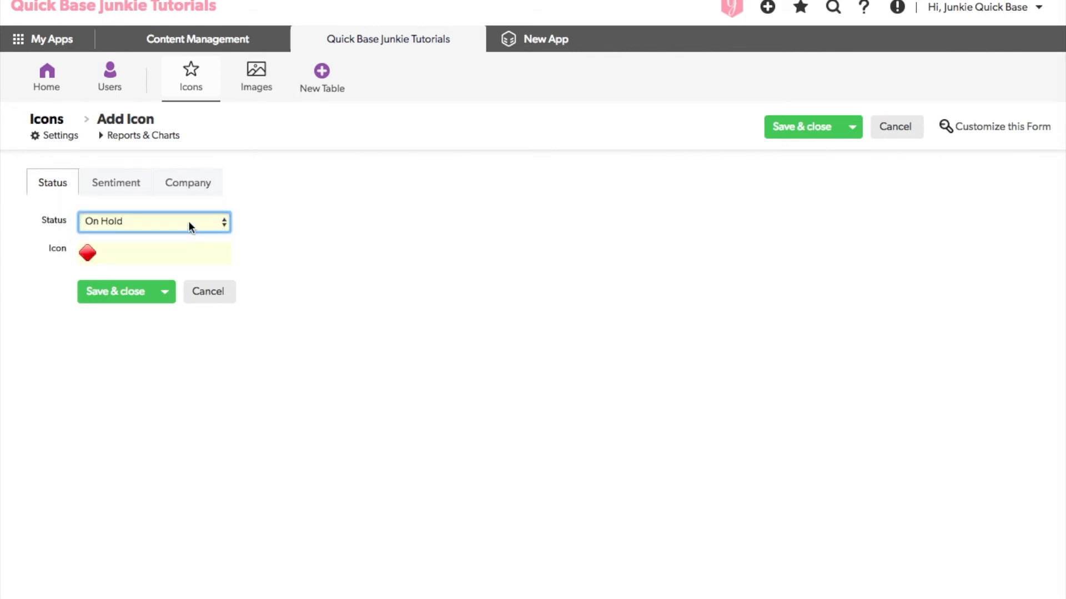
{"action": "left_click", "coordinate": [154, 222]}
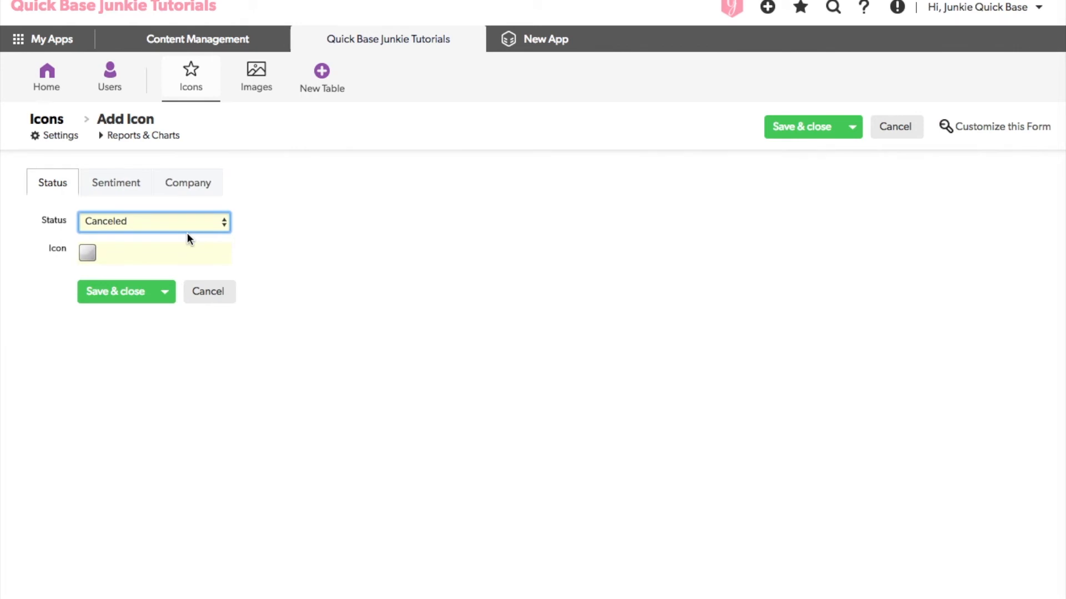
{"action": "mouse_move", "coordinate": [220, 248]}
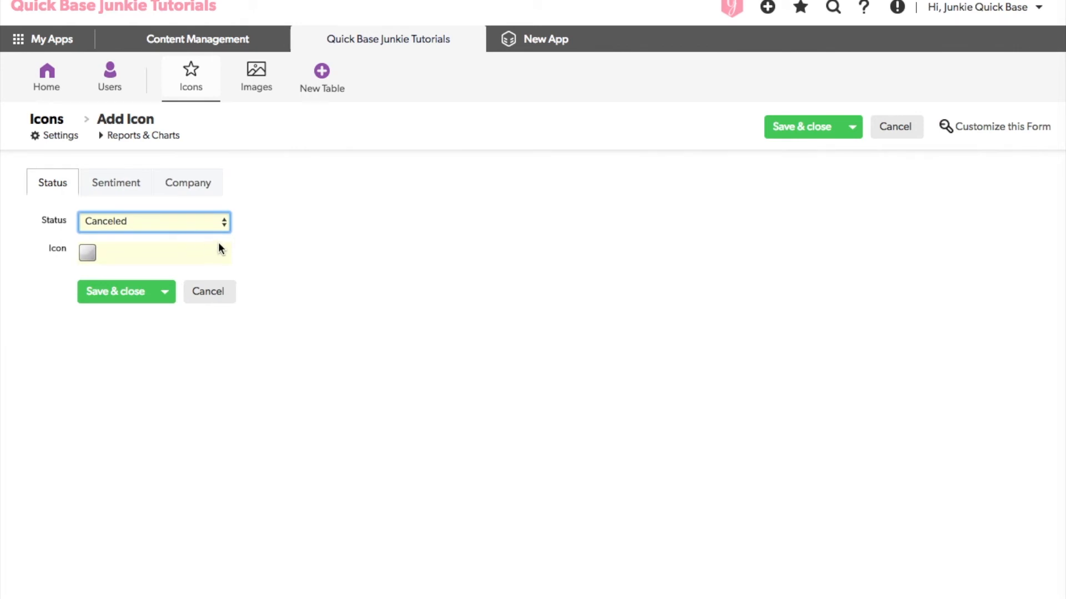
{"action": "mouse_move", "coordinate": [274, 259]}
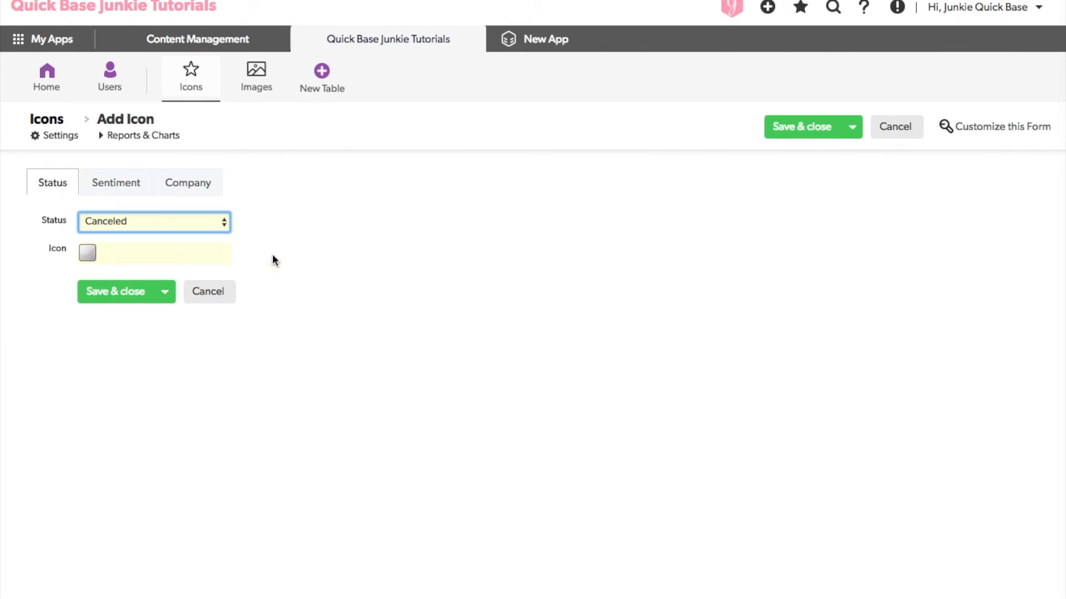
{"action": "mouse_move", "coordinate": [332, 270]}
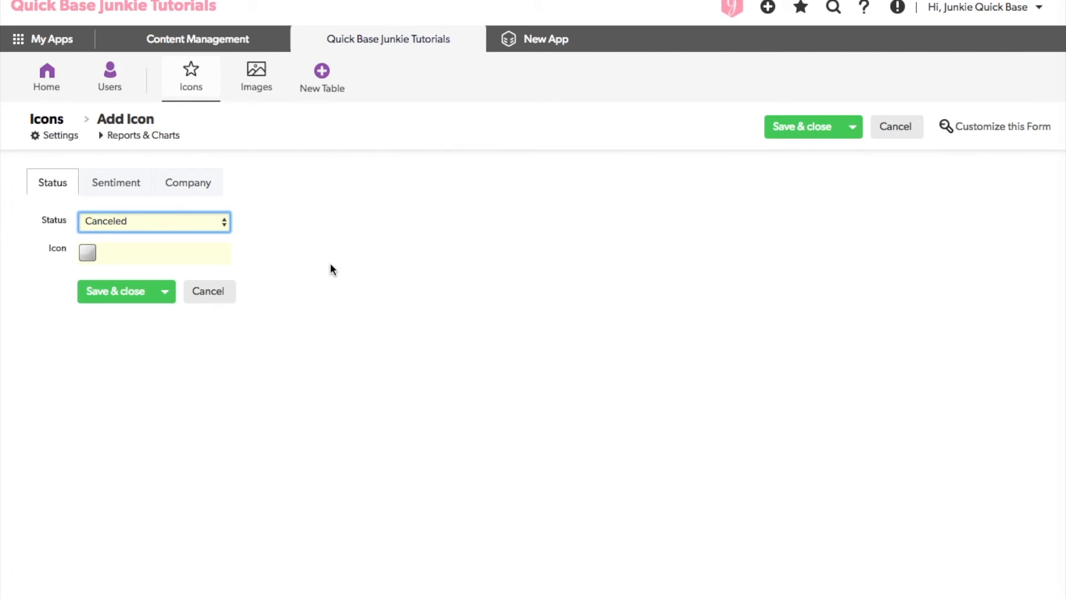
- On the Sentiment section, try Positive, Neutral then Negative to see each emoji, ending on Negative
{"action": "left_click", "coordinate": [116, 182]}
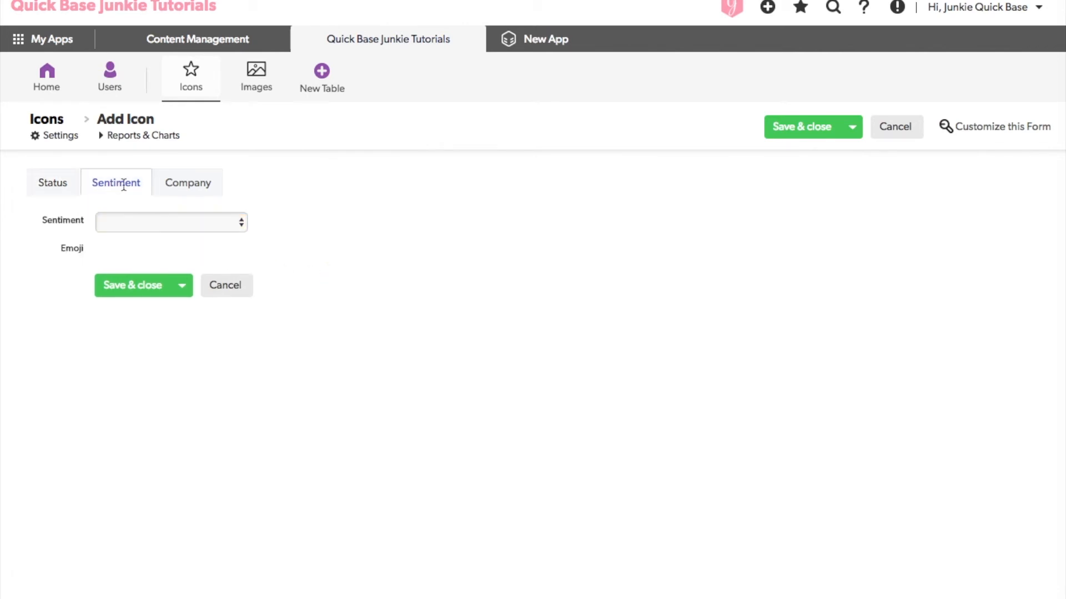
{"action": "mouse_move", "coordinate": [305, 241]}
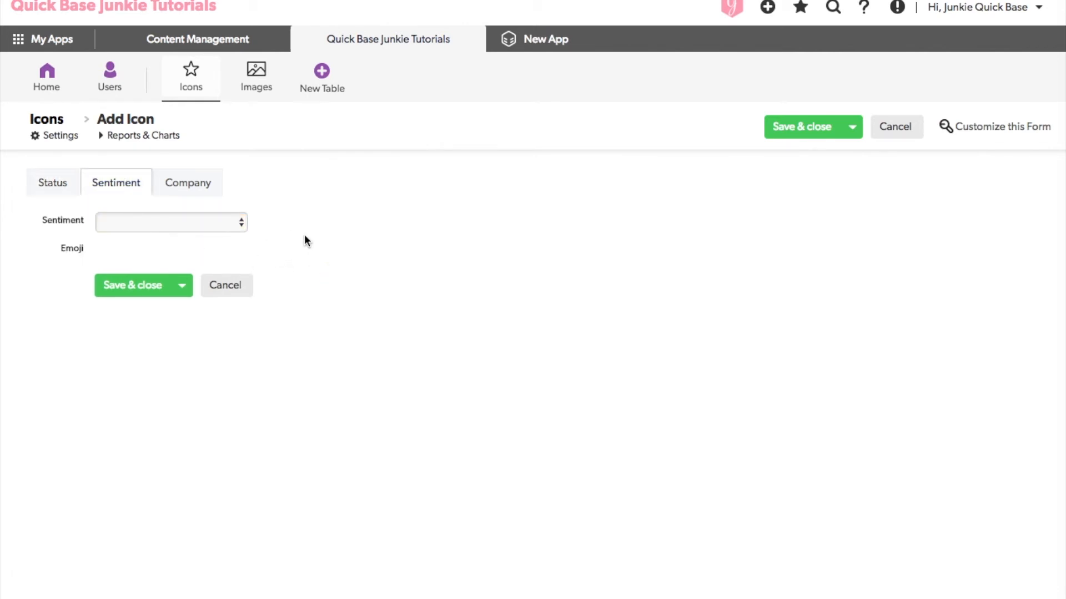
{"action": "left_click", "coordinate": [170, 222]}
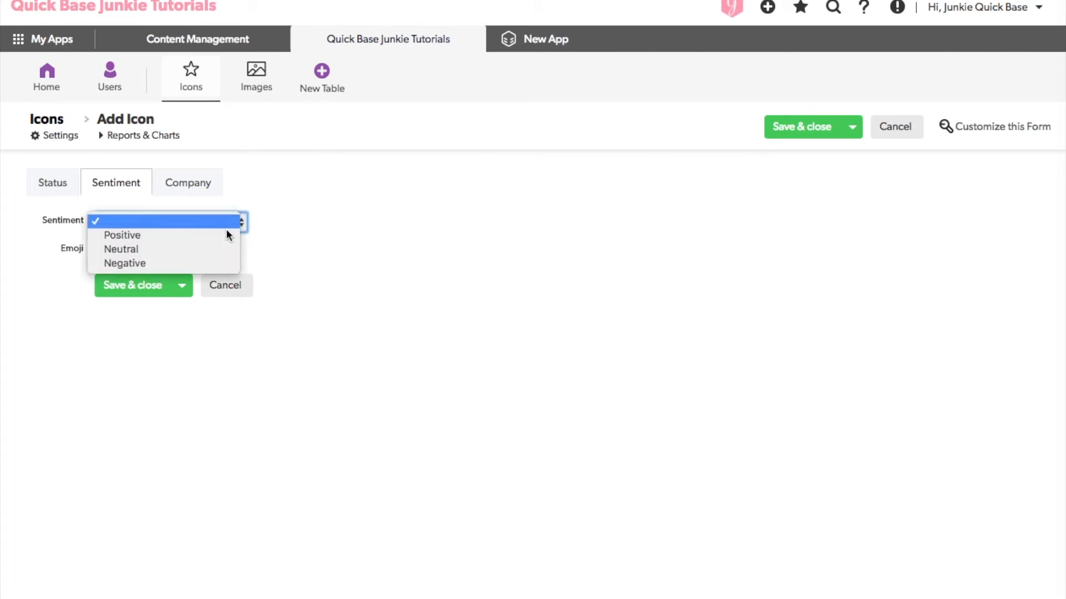
{"action": "left_click", "coordinate": [122, 236]}
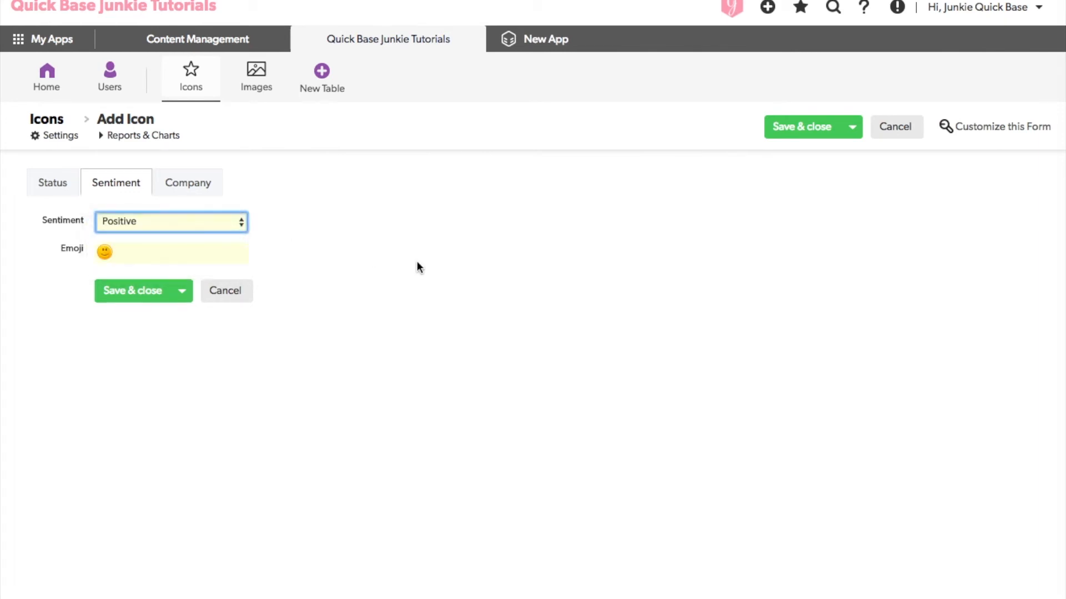
{"action": "mouse_move", "coordinate": [390, 262]}
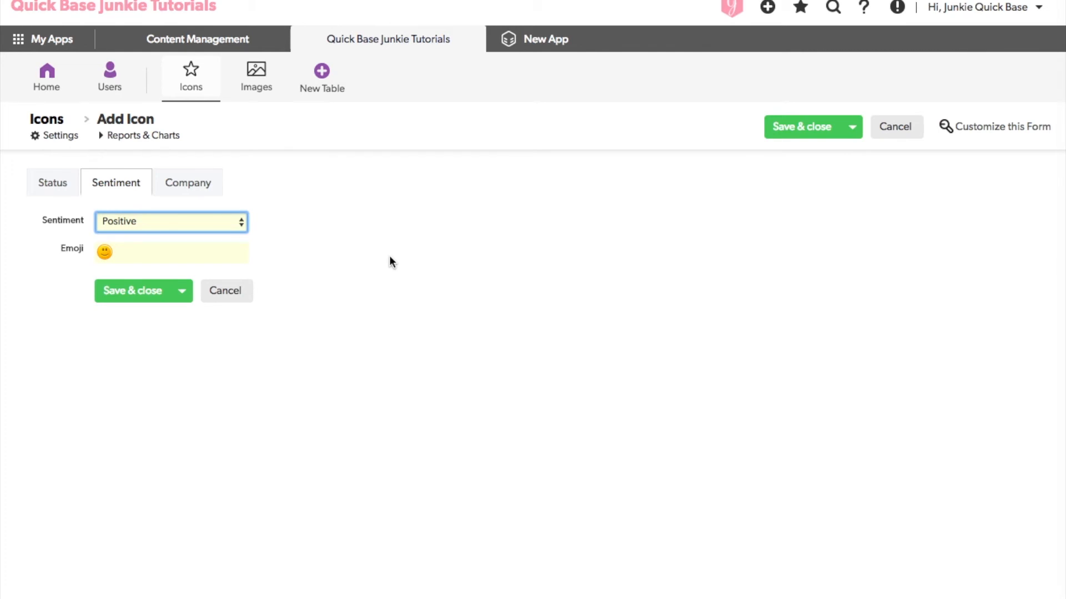
{"action": "left_click", "coordinate": [171, 222]}
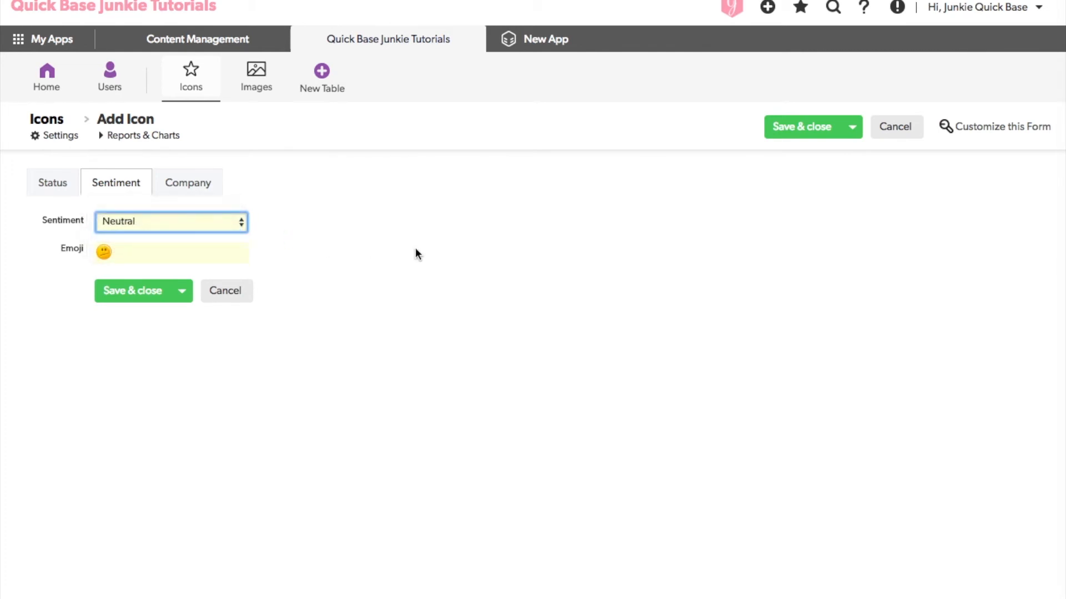
{"action": "left_click", "coordinate": [171, 222]}
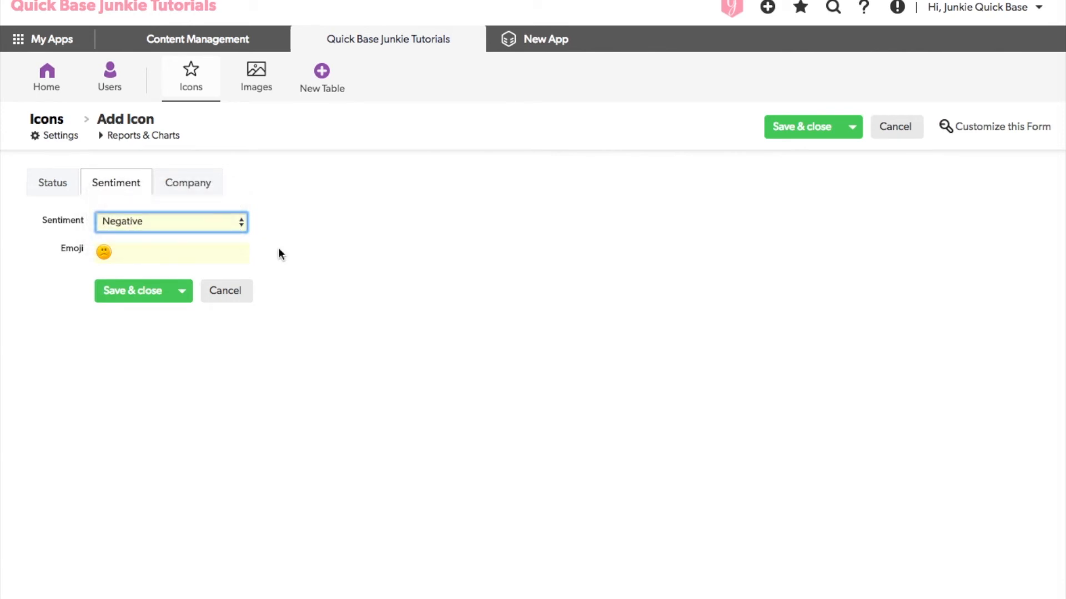
{"action": "mouse_move", "coordinate": [306, 251]}
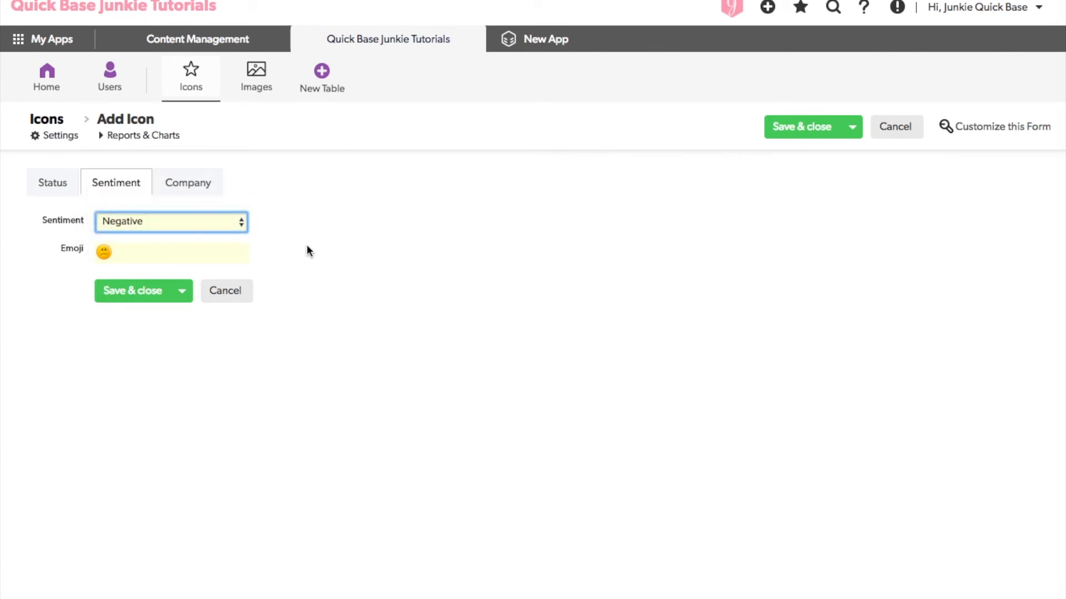
{"action": "mouse_move", "coordinate": [307, 221]}
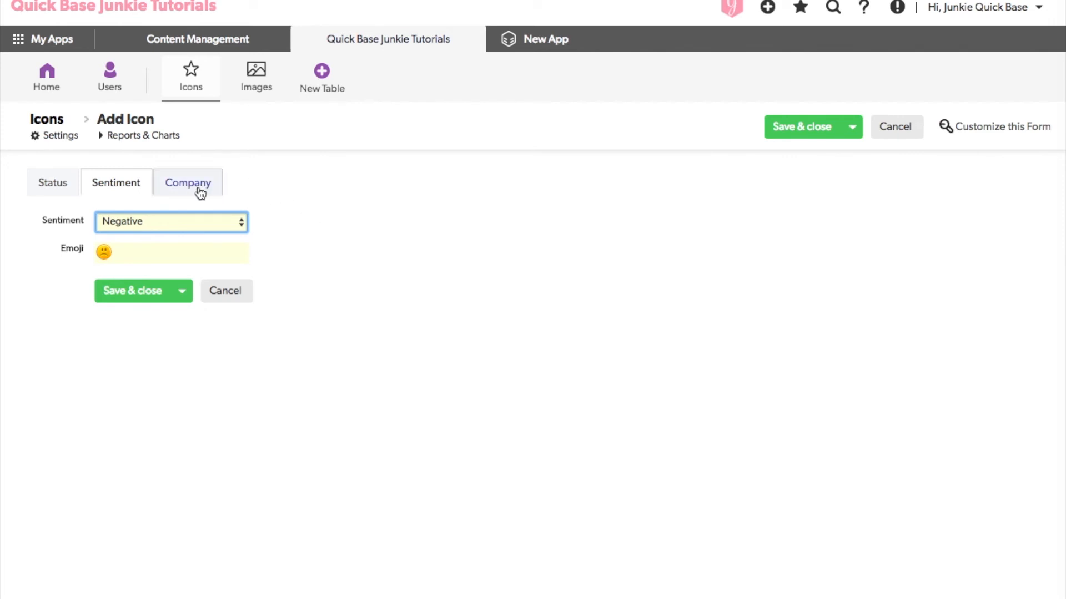
- On the Company section, try BMW, Infiniti then Lexus to see each logo, ending on Lexus
{"action": "left_click", "coordinate": [188, 183]}
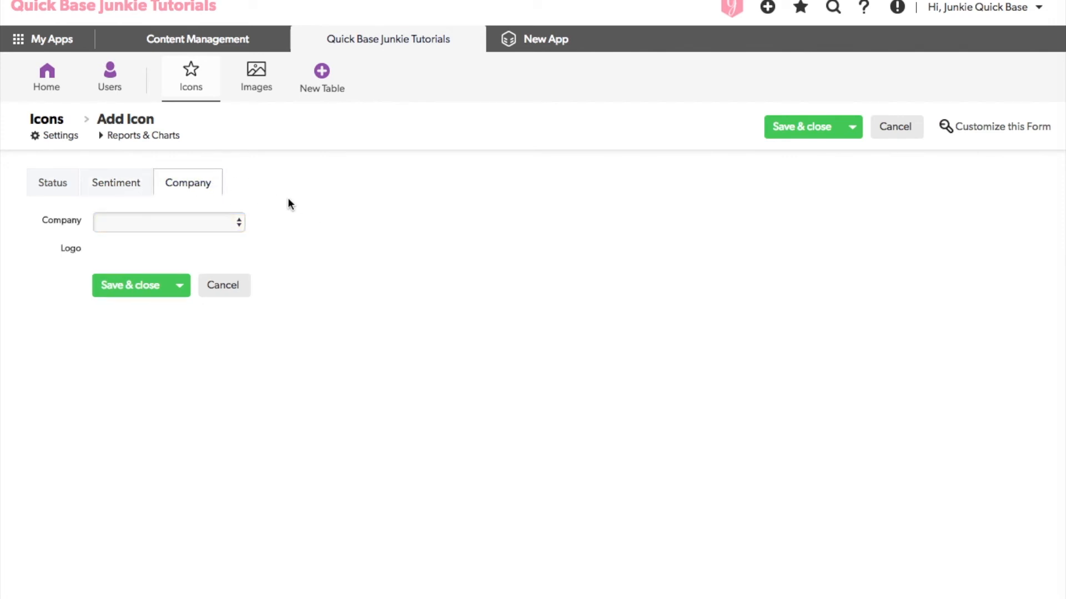
{"action": "mouse_move", "coordinate": [266, 207]}
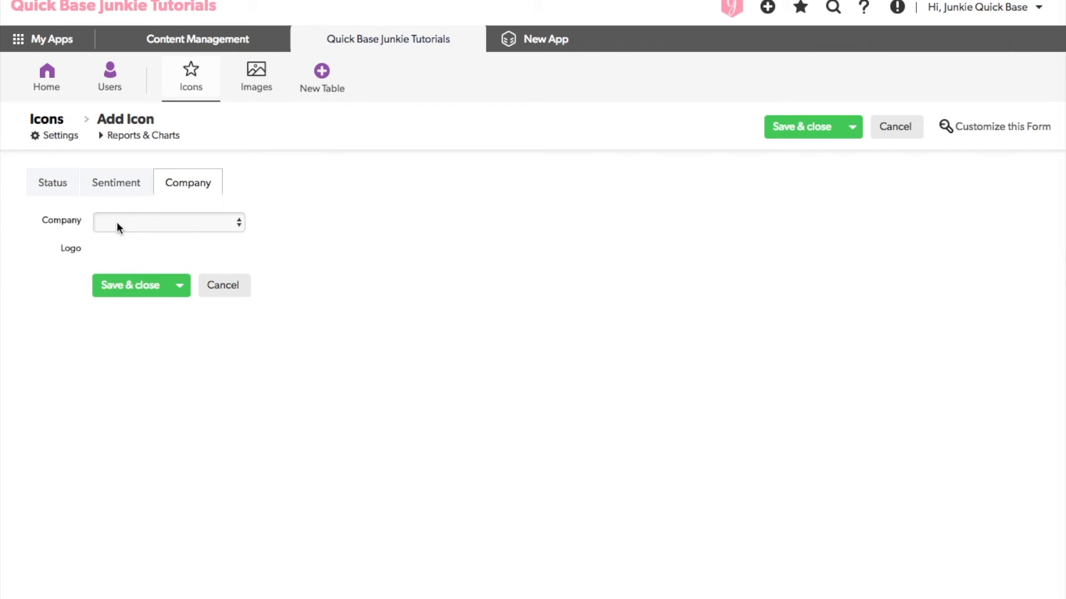
{"action": "left_click", "coordinate": [167, 222]}
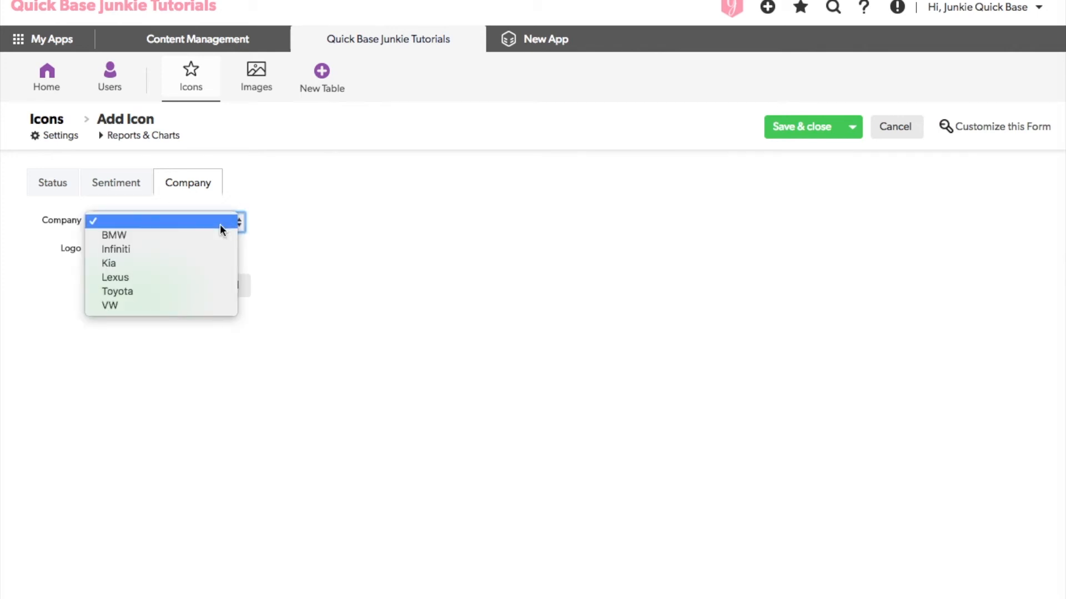
{"action": "mouse_move", "coordinate": [147, 235]}
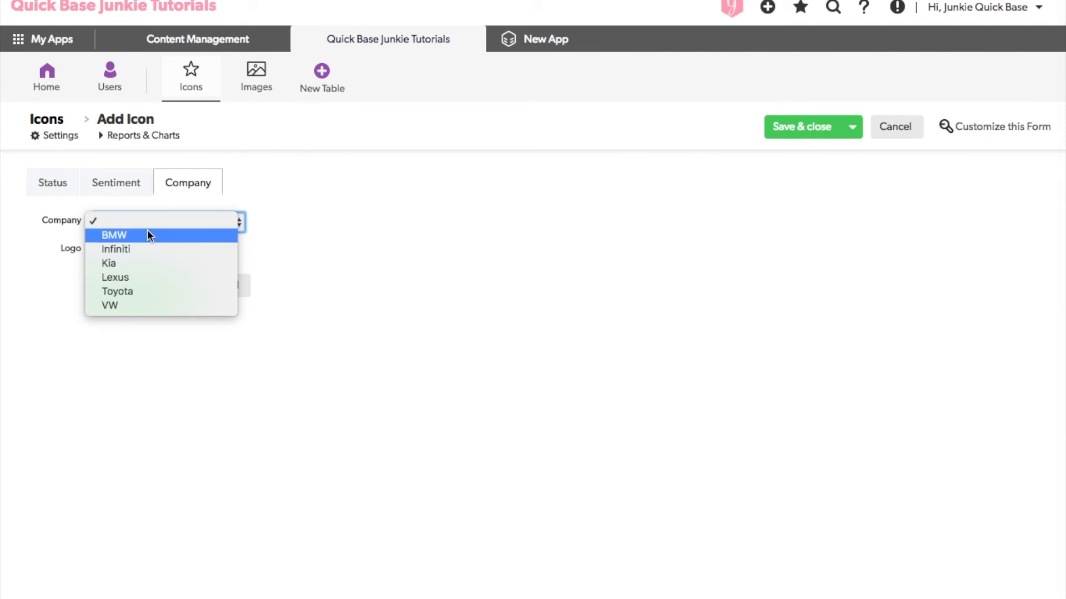
{"action": "mouse_move", "coordinate": [194, 240]}
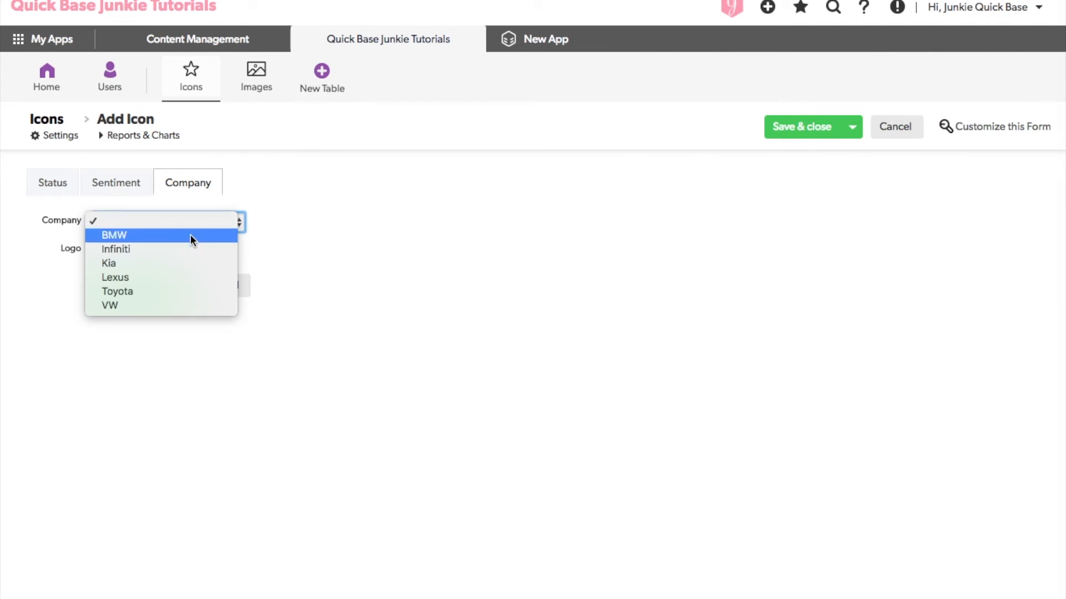
{"action": "left_click", "coordinate": [113, 235]}
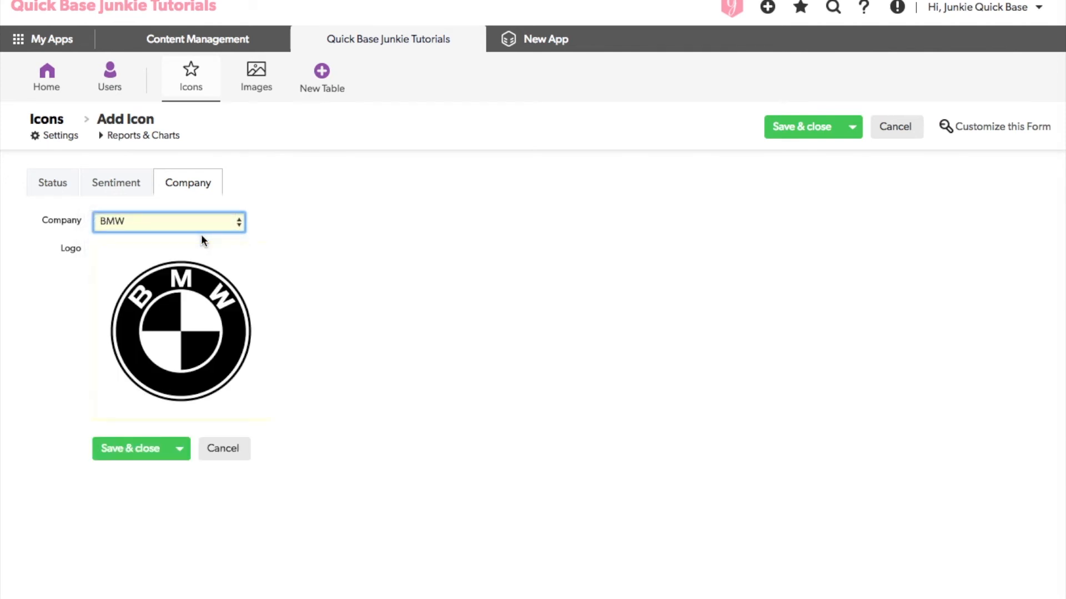
{"action": "left_click", "coordinate": [168, 221]}
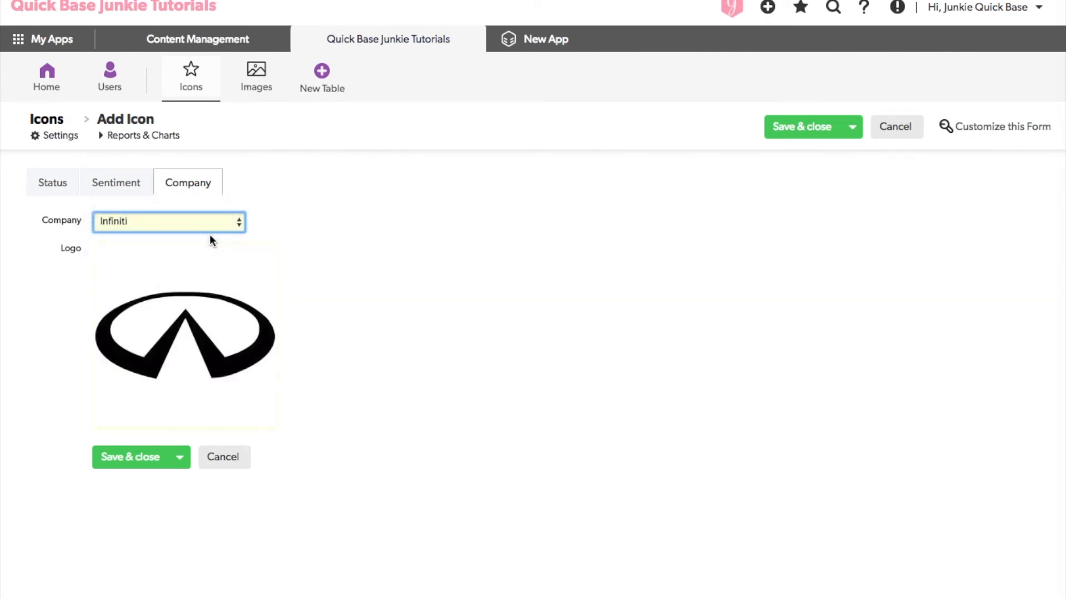
{"action": "left_click", "coordinate": [169, 222]}
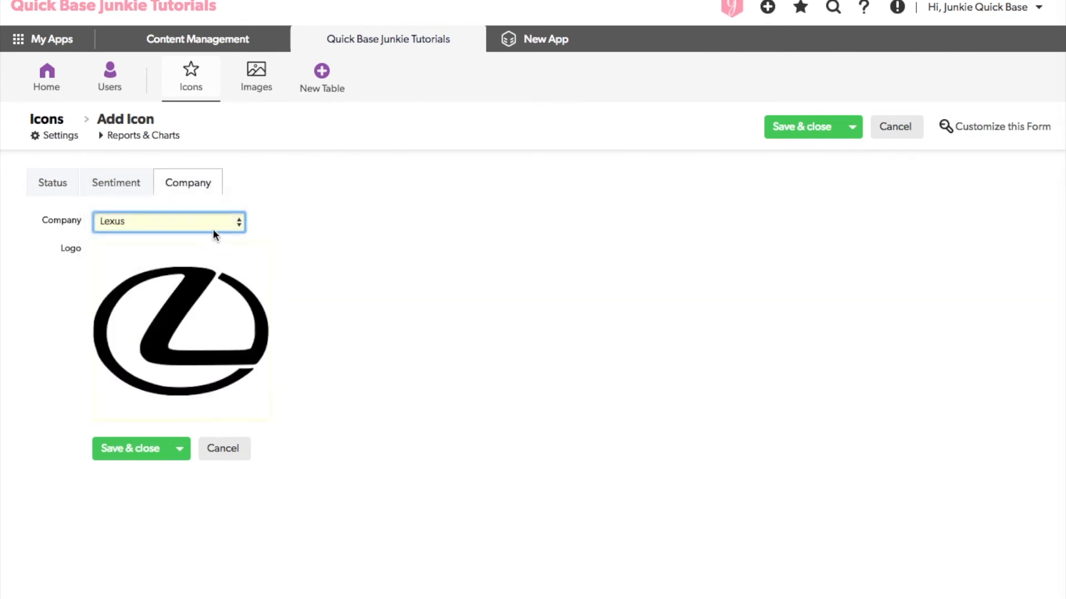
{"action": "mouse_move", "coordinate": [217, 435]}
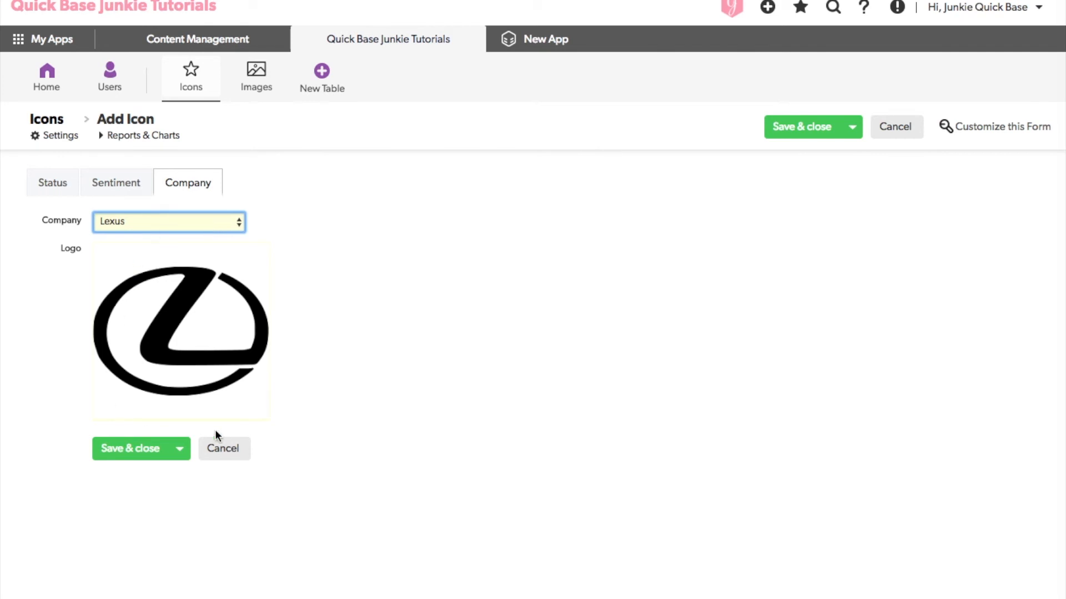
{"action": "mouse_move", "coordinate": [302, 397]}
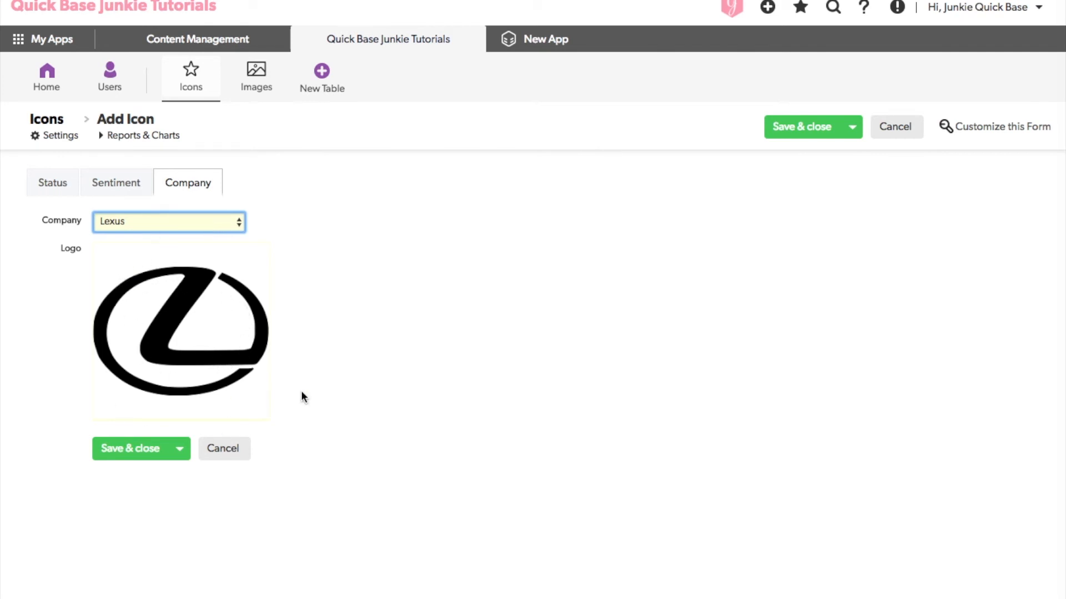
{"action": "mouse_move", "coordinate": [243, 337]}
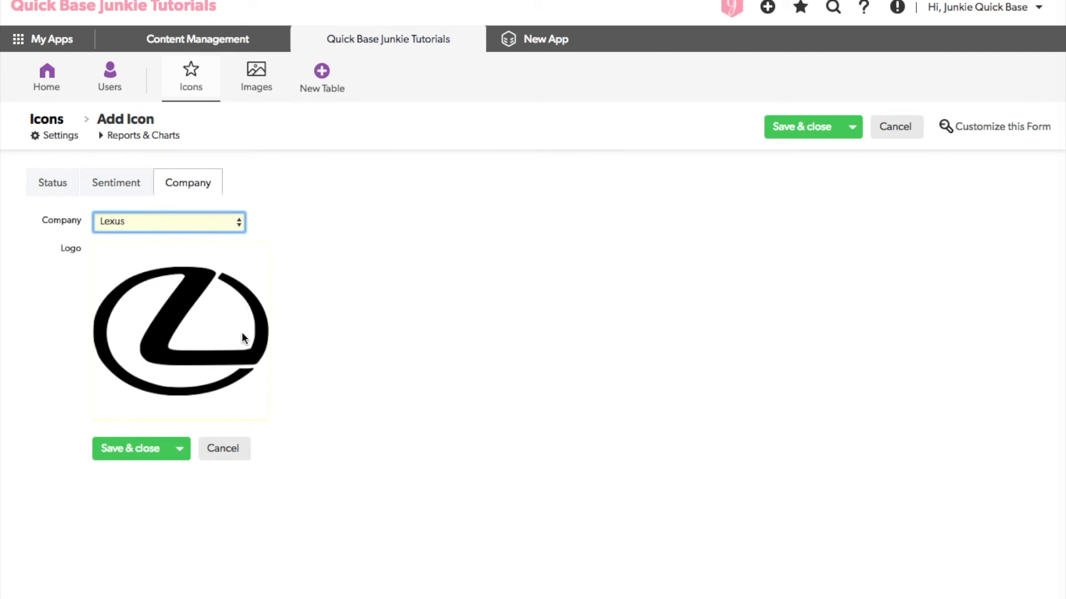
{"action": "mouse_move", "coordinate": [194, 391]}
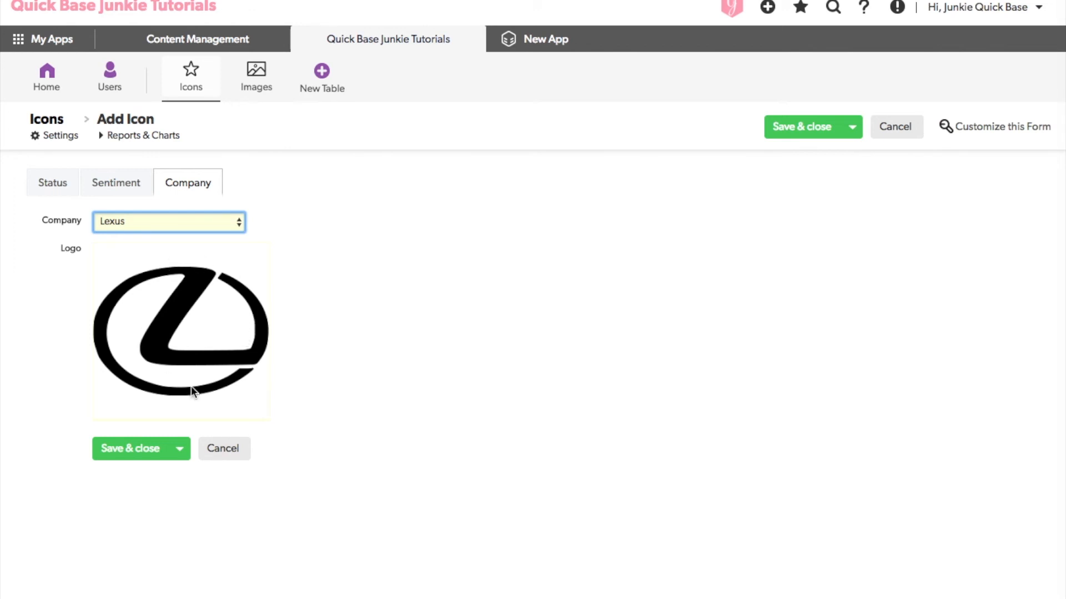
{"action": "mouse_move", "coordinate": [256, 75]}
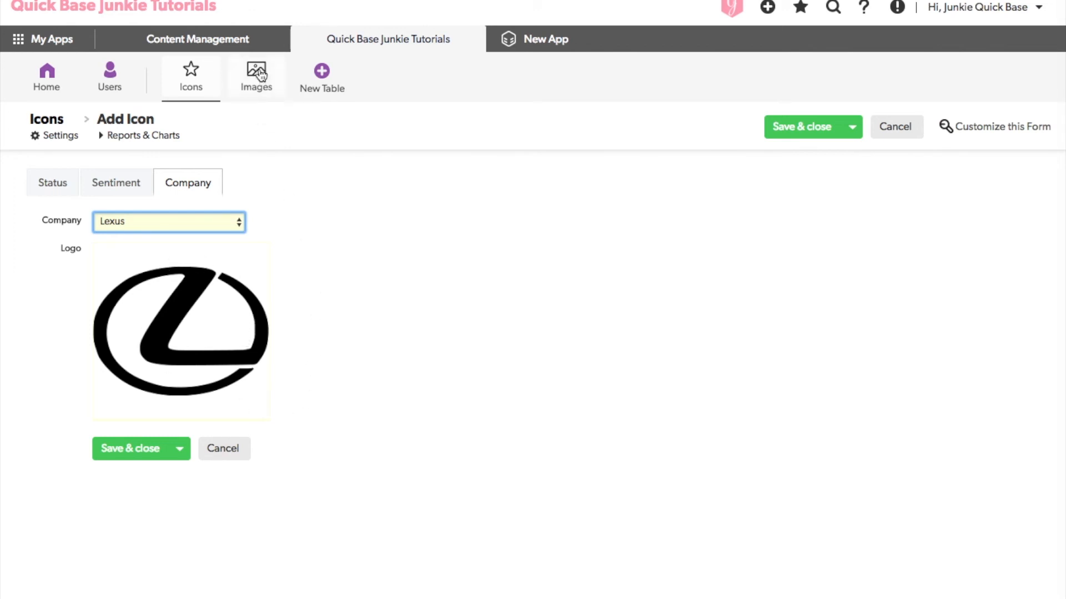
- Leave the unsaved record and browse the Images table's eight uploaded logo thumbnails
{"action": "left_click", "coordinate": [256, 76]}
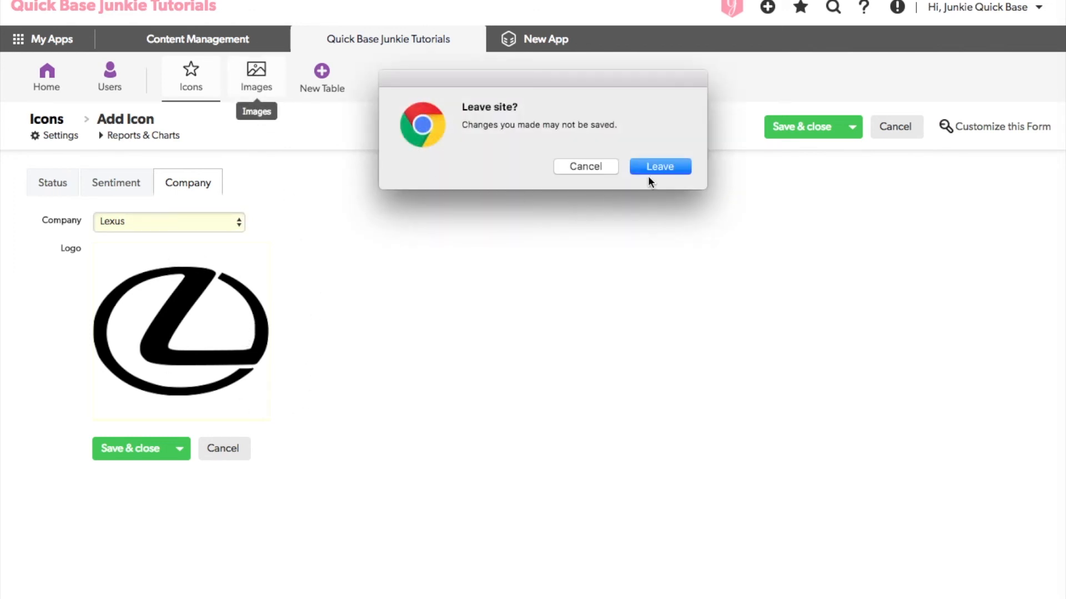
{"action": "left_click", "coordinate": [658, 167]}
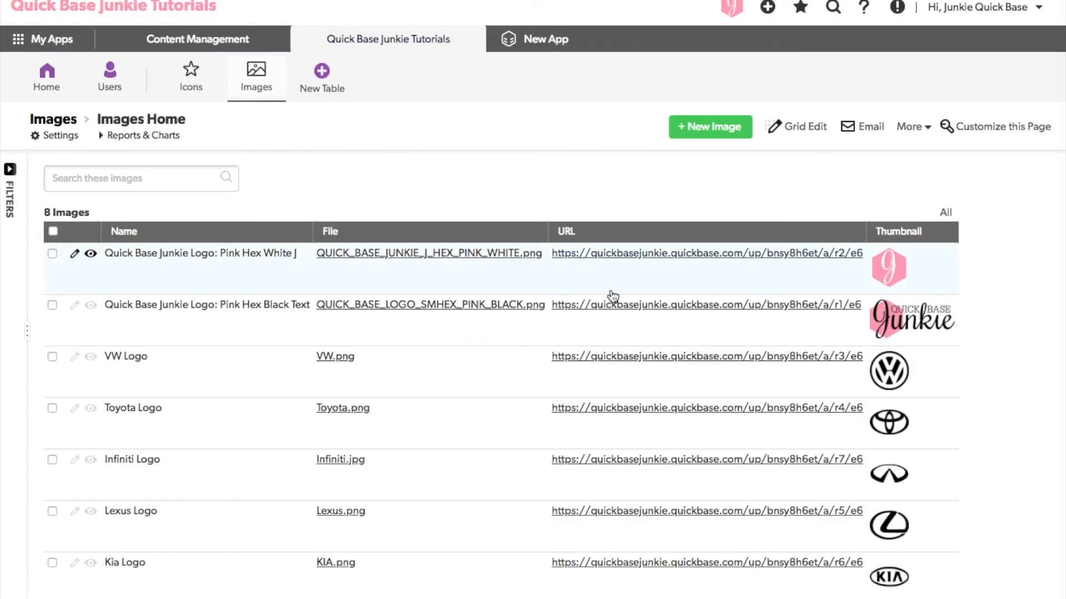
{"action": "scroll", "scroll_direction": "down", "scroll_amount": 3}
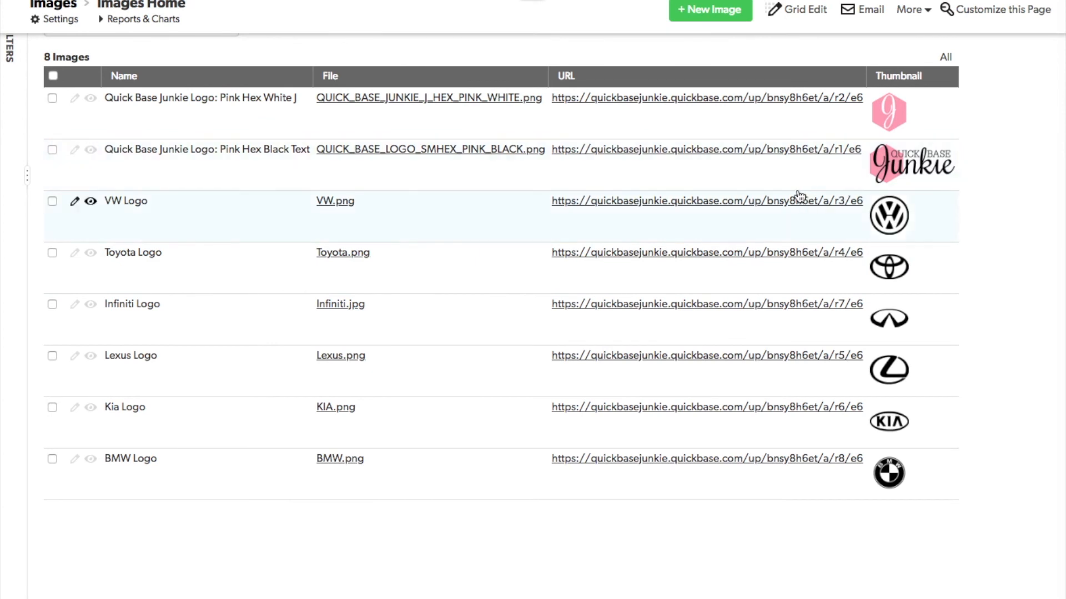
{"action": "mouse_move", "coordinate": [923, 468]}
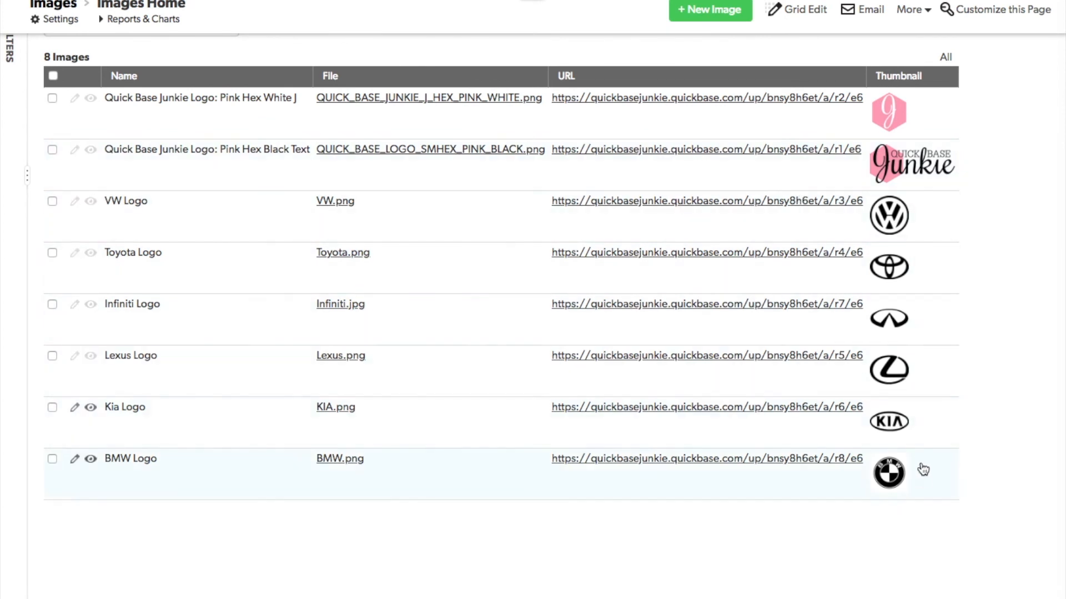
{"action": "mouse_move", "coordinate": [887, 244]}
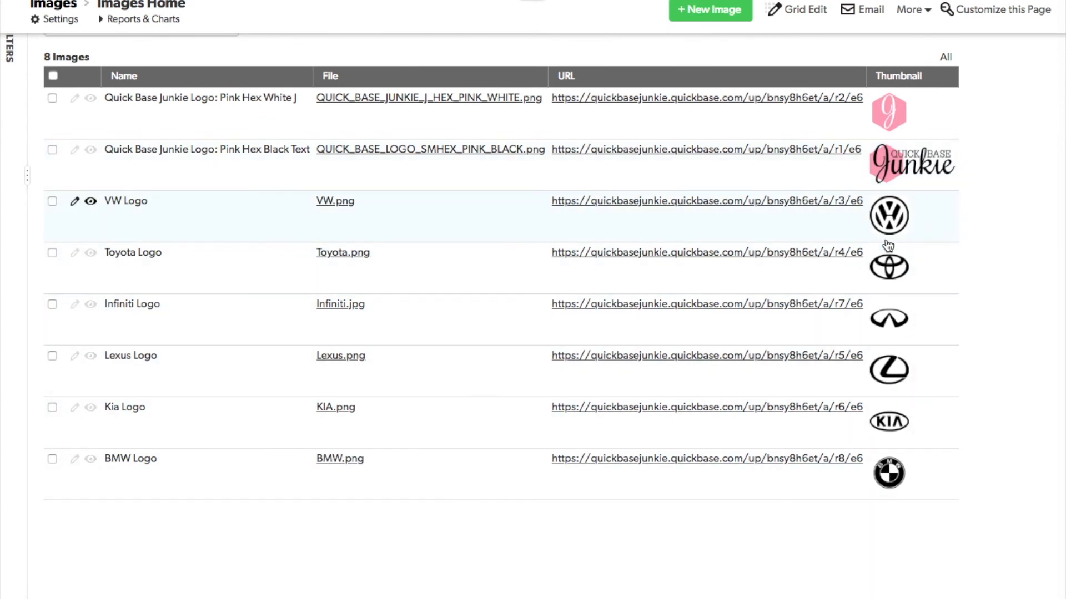
{"action": "scroll", "scroll_direction": "up", "scroll_amount": 3}
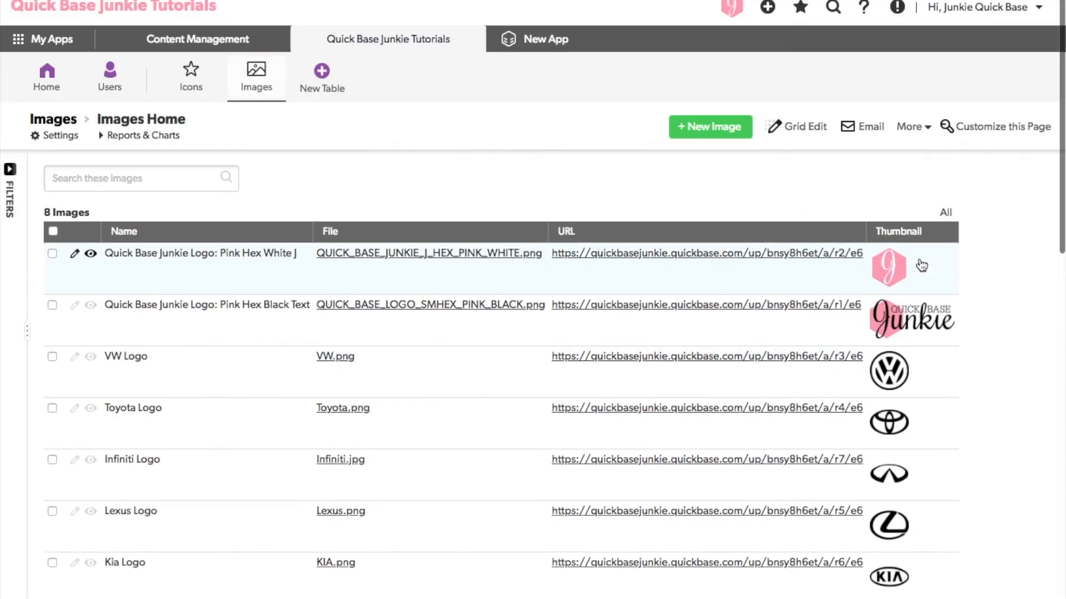
{"action": "mouse_move", "coordinate": [214, 73]}
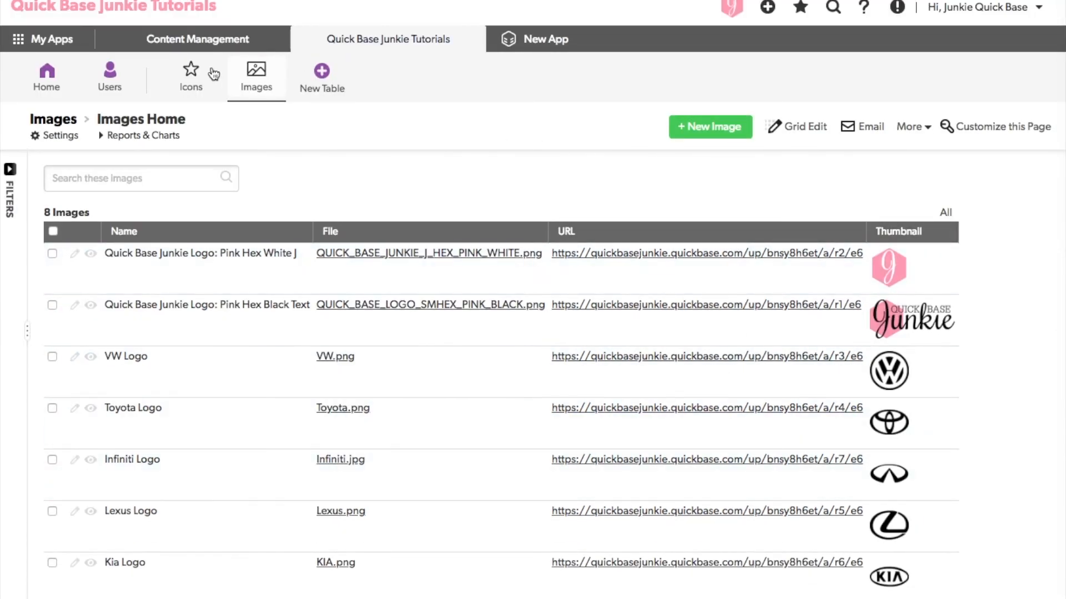
- From a new Icons record, bring up the Logo field's properties showing its Company Case formula
{"action": "left_click", "coordinate": [190, 74]}
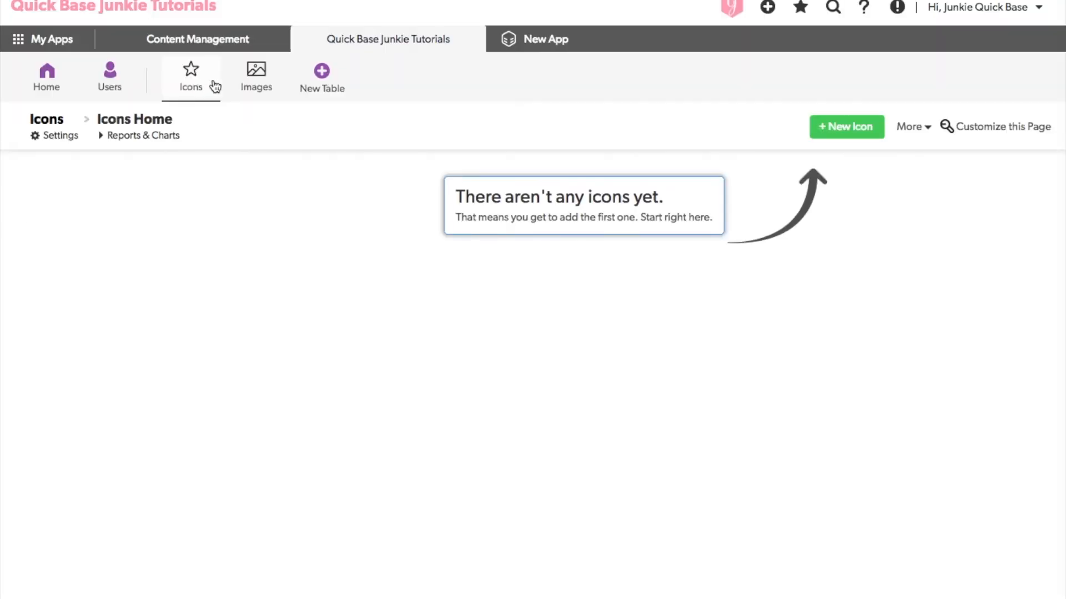
{"action": "left_click", "coordinate": [845, 127]}
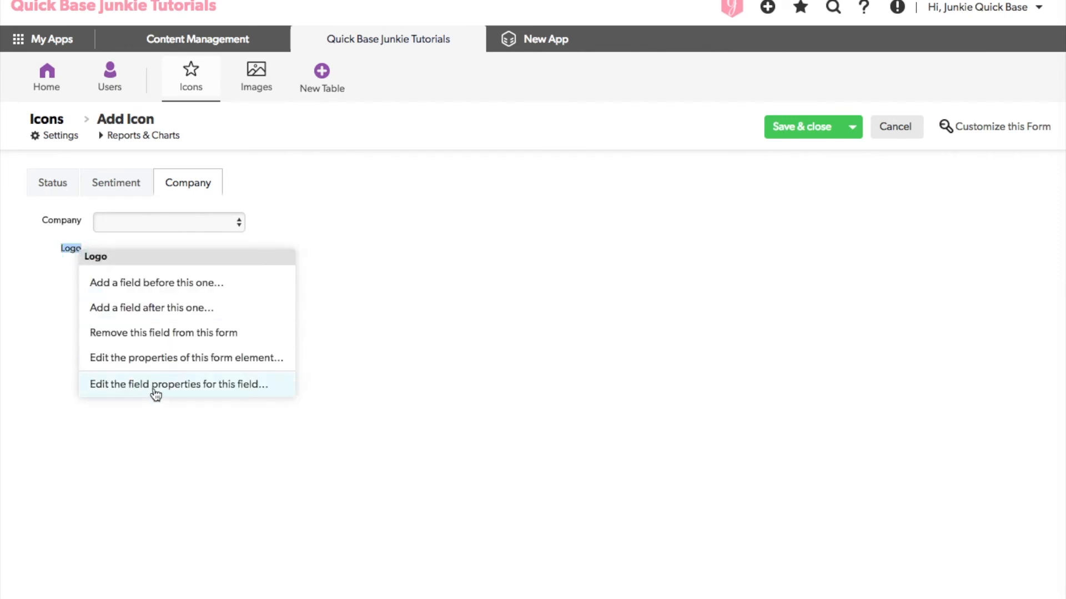
{"action": "left_click", "coordinate": [178, 384]}
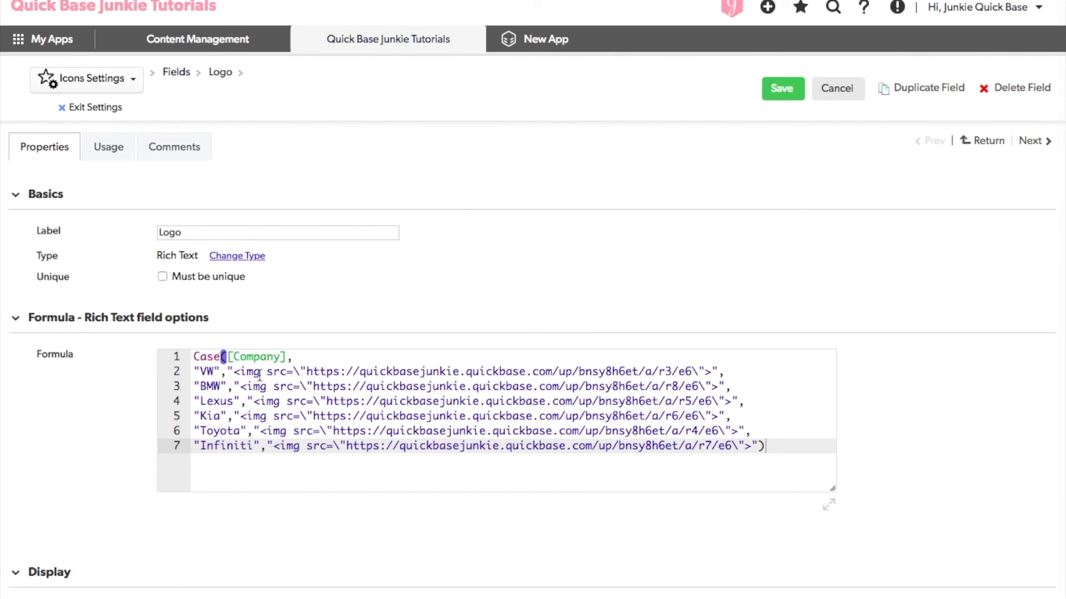
{"action": "mouse_move", "coordinate": [359, 455]}
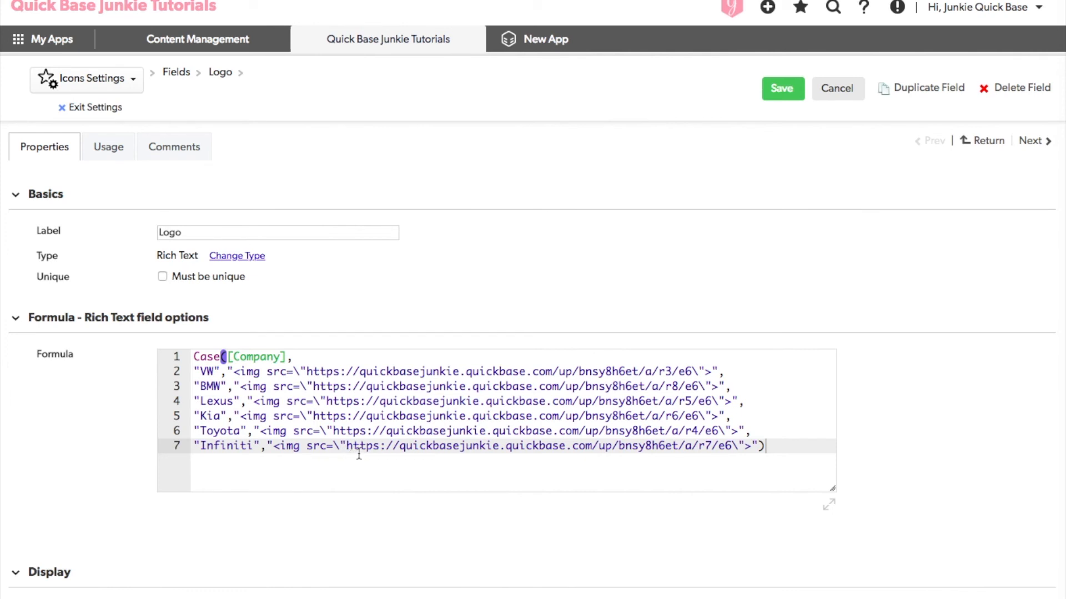
{"action": "mouse_move", "coordinate": [364, 451]}
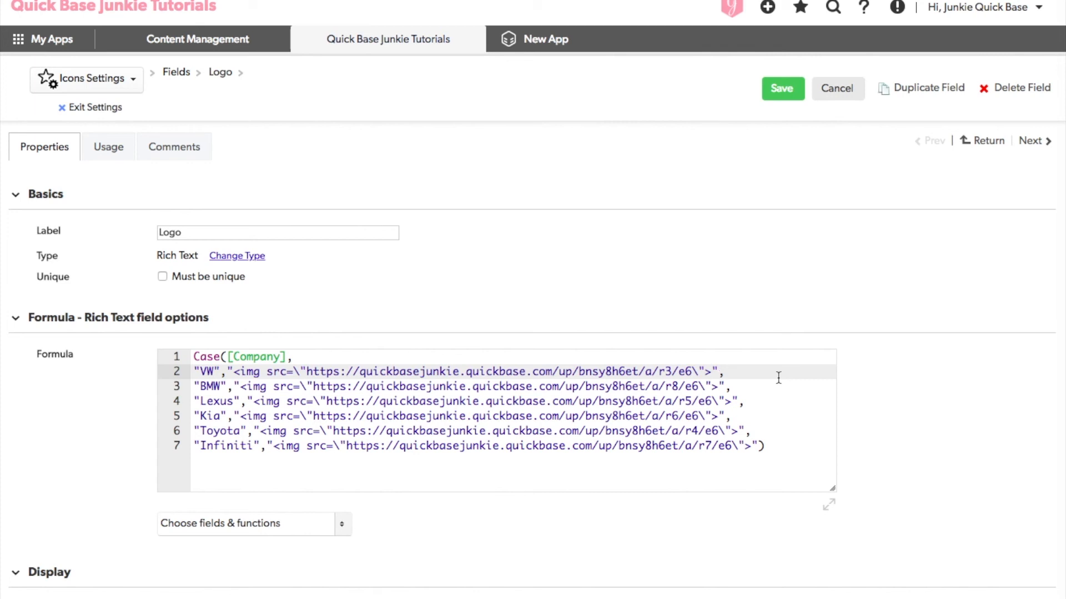
- Find every '>' in the Logo formula and insert width="75" into each company's img tag at once
{"action": "left_click", "coordinate": [717, 372]}
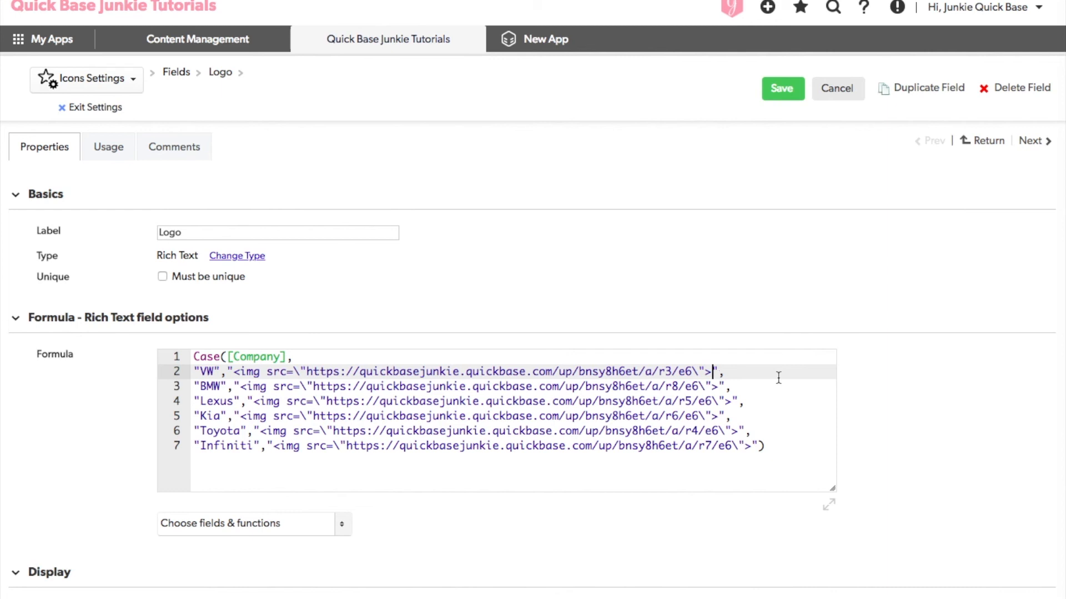
{"action": "key", "text": "ctrl+f"}
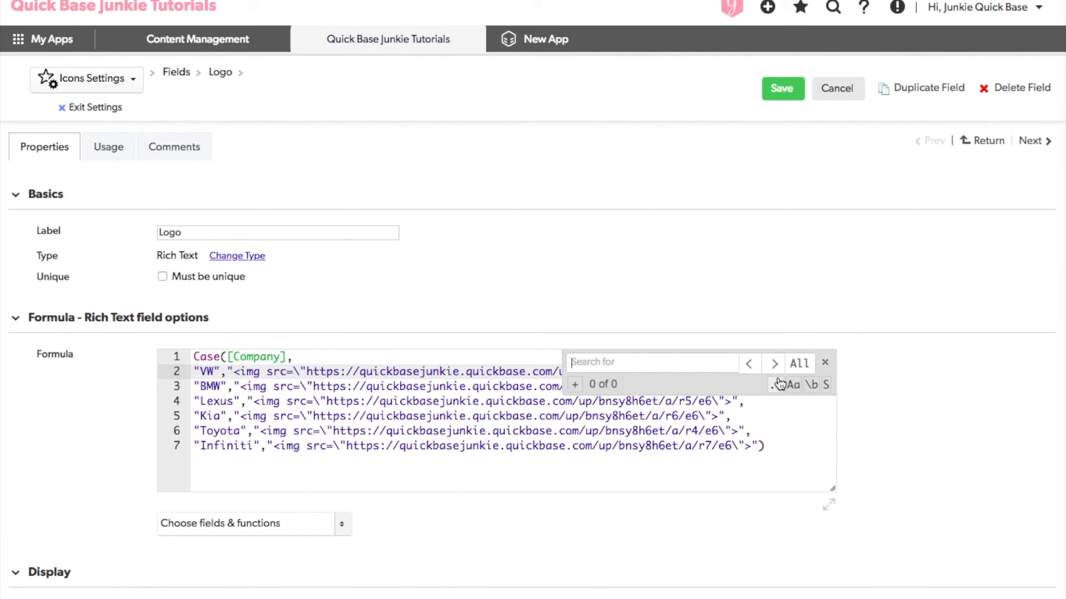
{"action": "type", "text": ">"}
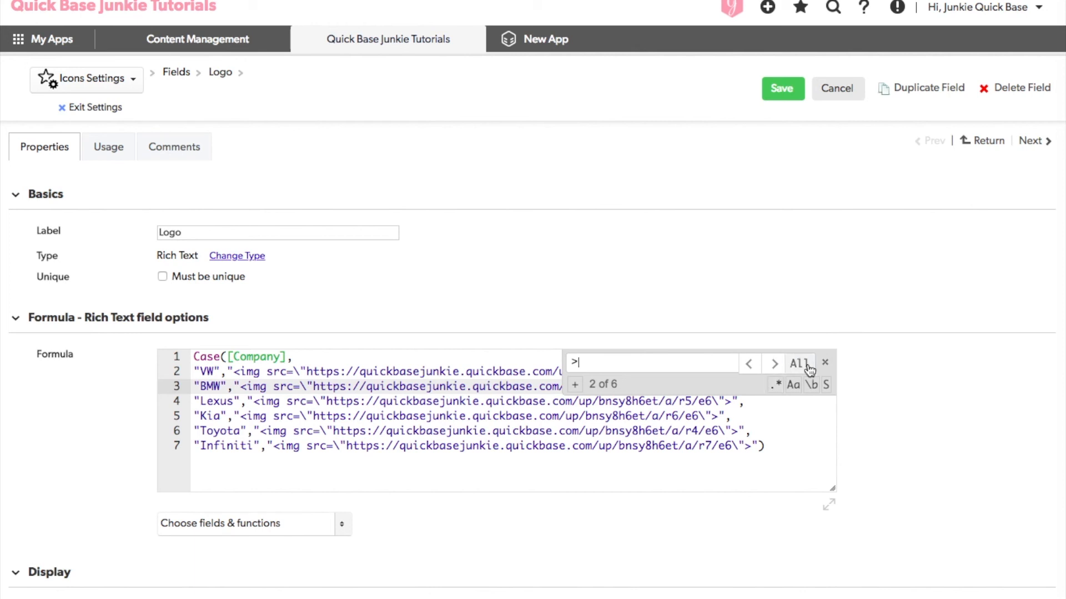
{"action": "left_click", "coordinate": [799, 363]}
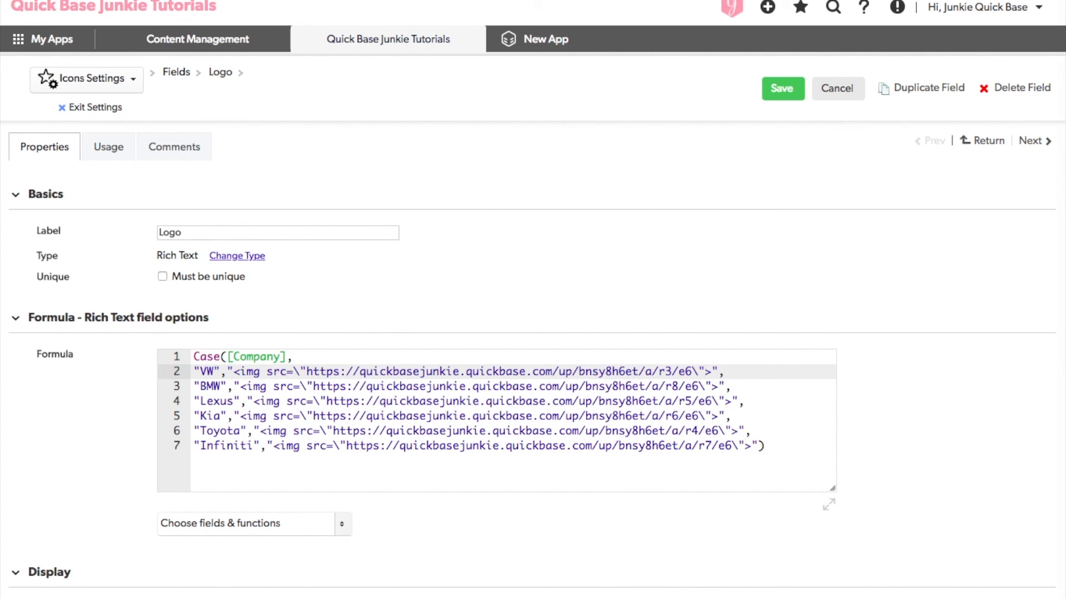
{"action": "type", "text": "width=\\\""}
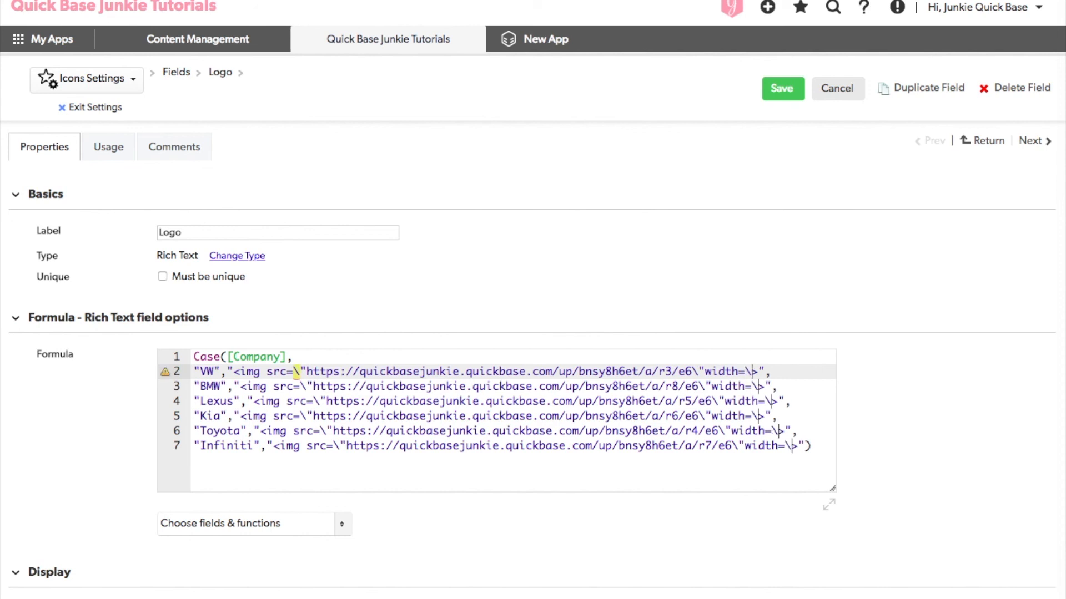
{"action": "type", "text": "75\\\""}
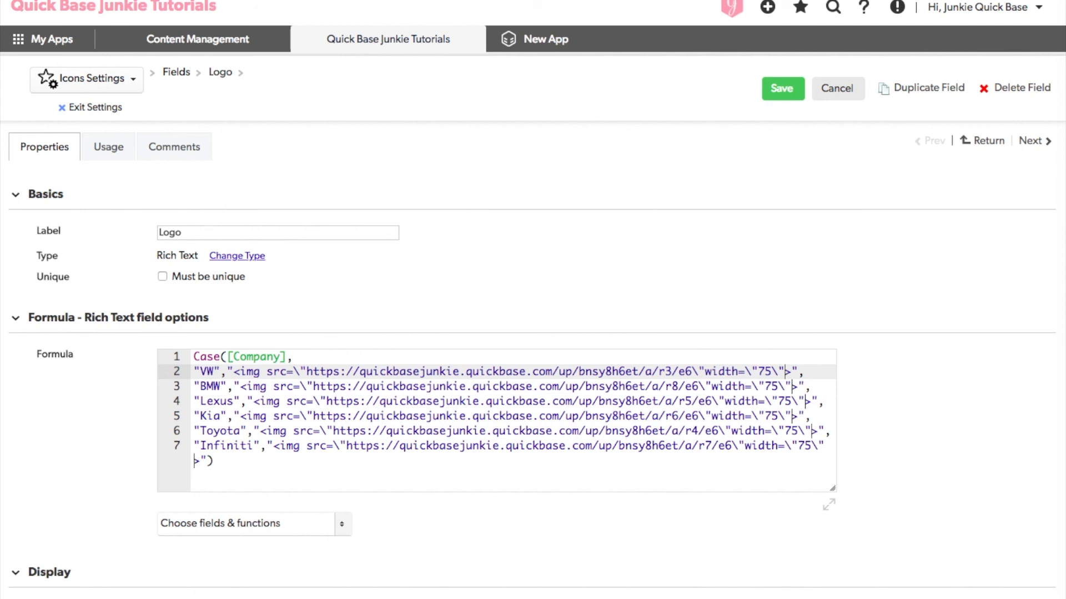
{"action": "mouse_move", "coordinate": [803, 332]}
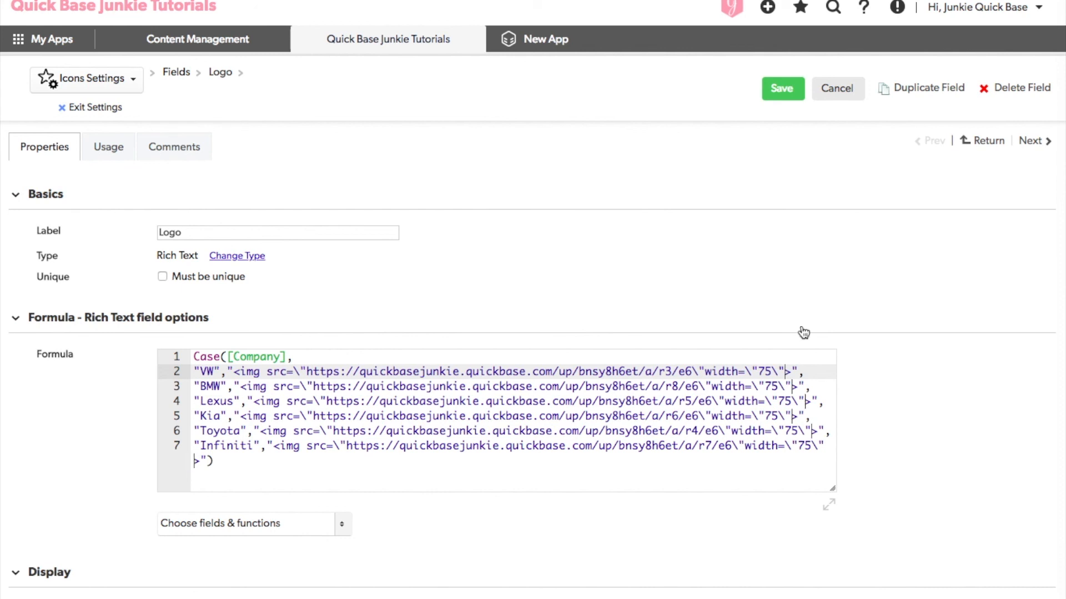
{"action": "mouse_move", "coordinate": [808, 333]}
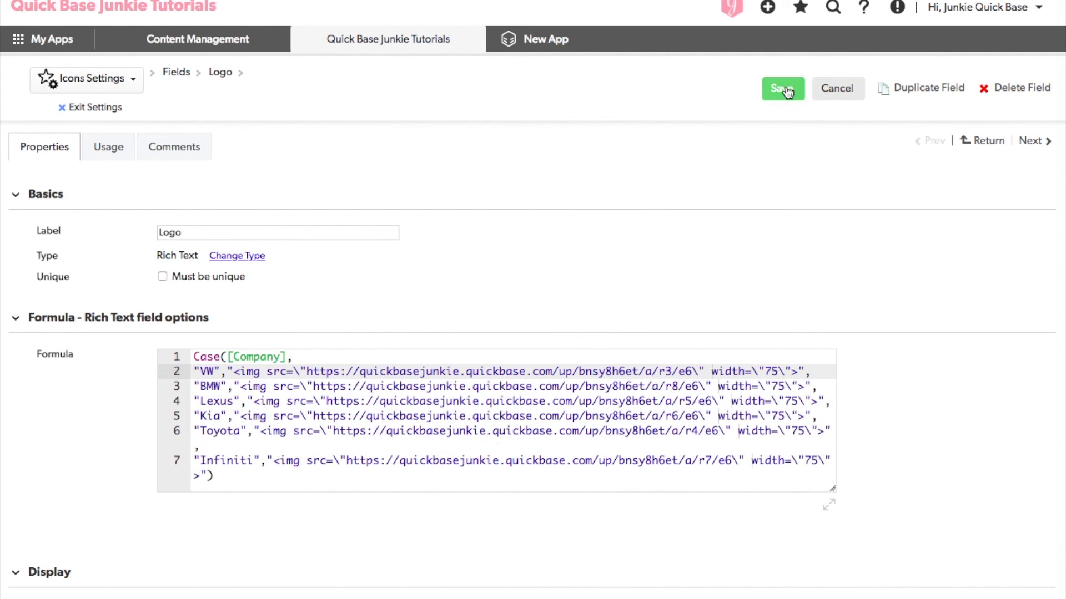
- Save the Logo formula, preview Kia's resized logo, then check the Status section's On Track icon
{"action": "left_click", "coordinate": [783, 89]}
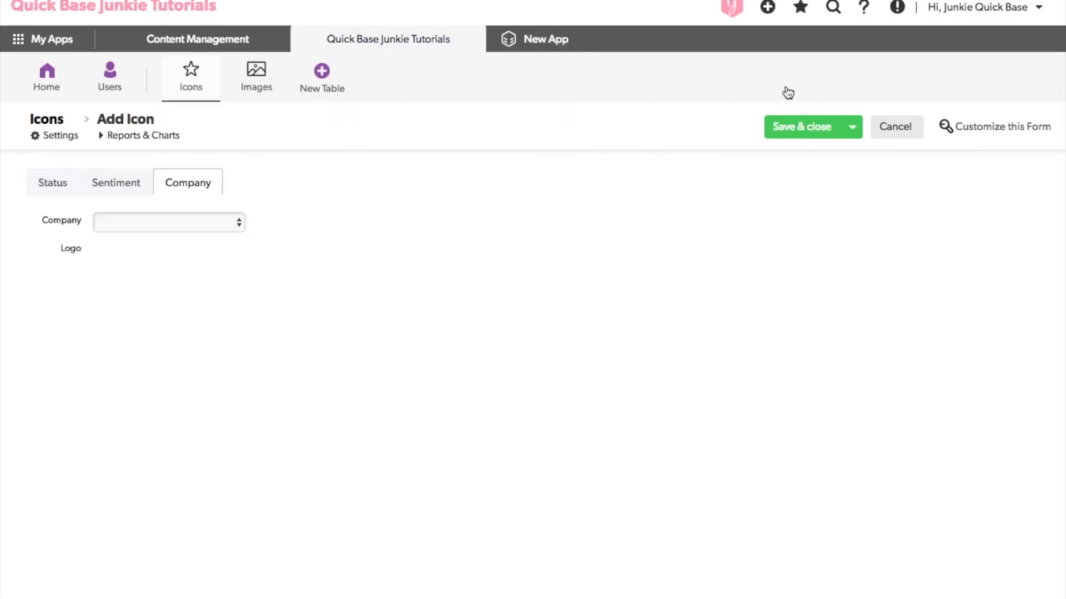
{"action": "left_click", "coordinate": [168, 222]}
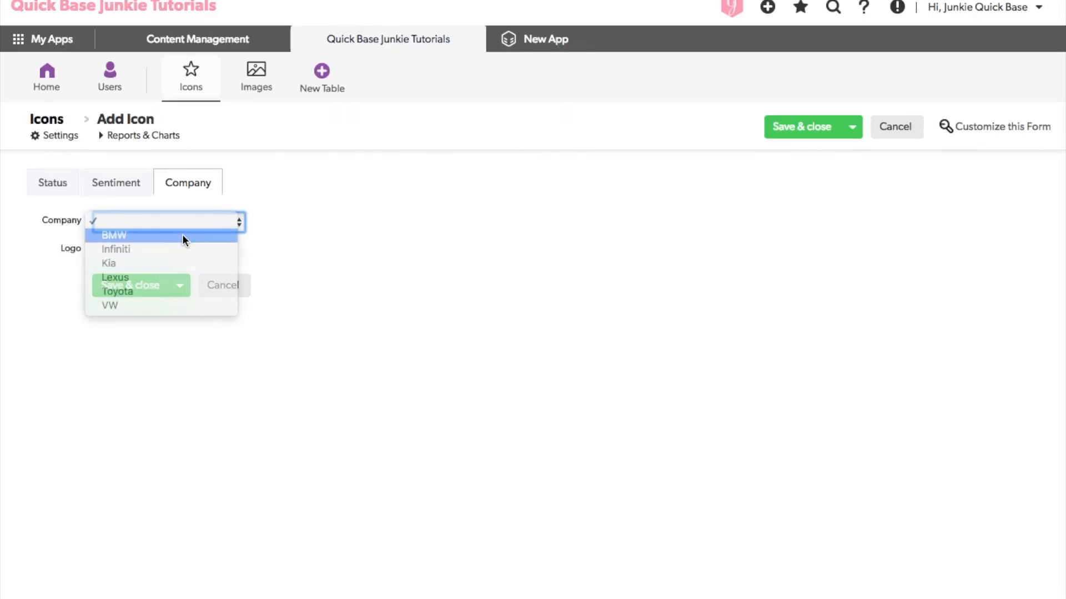
{"action": "mouse_move", "coordinate": [198, 278]}
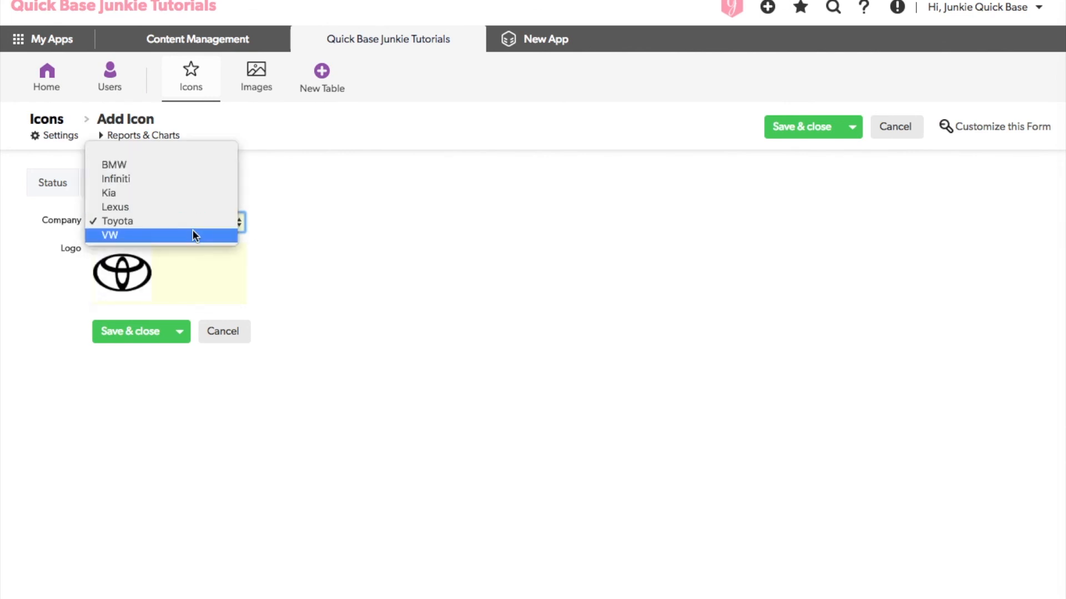
{"action": "left_click", "coordinate": [108, 192]}
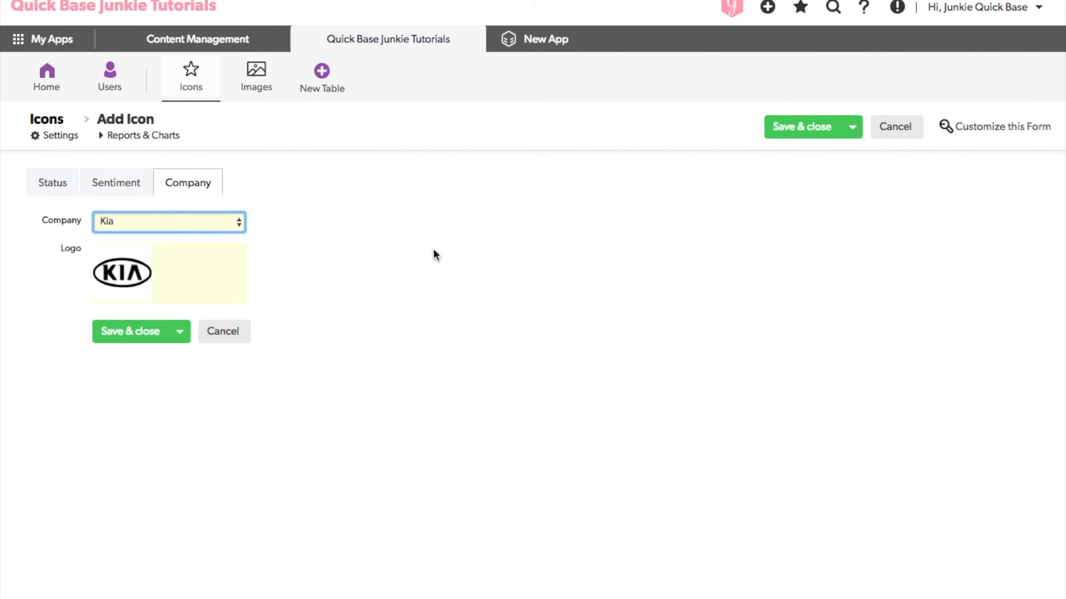
{"action": "mouse_move", "coordinate": [52, 182]}
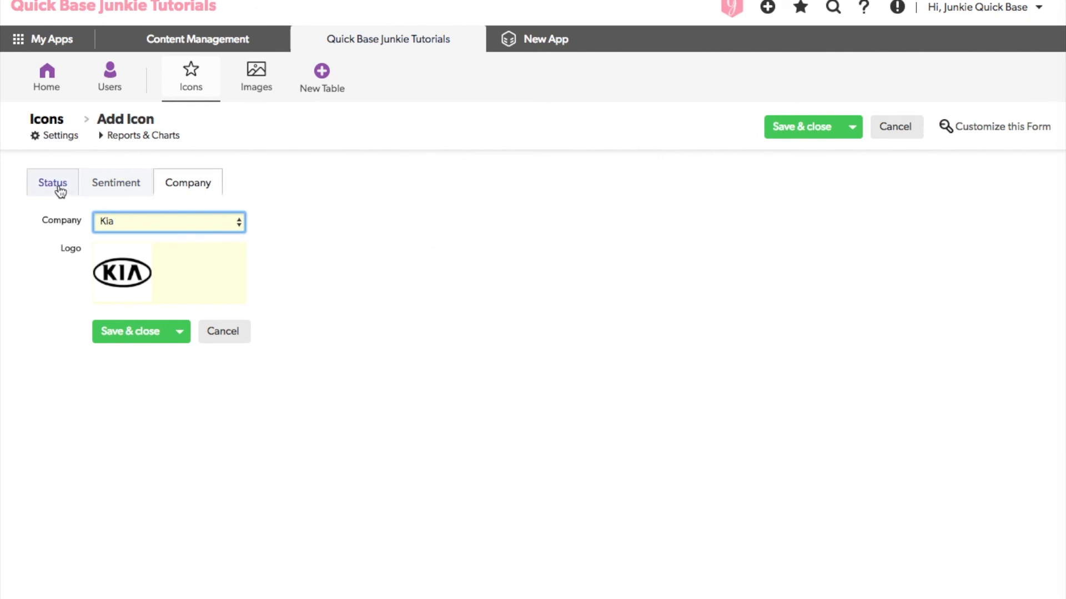
{"action": "left_click", "coordinate": [52, 182]}
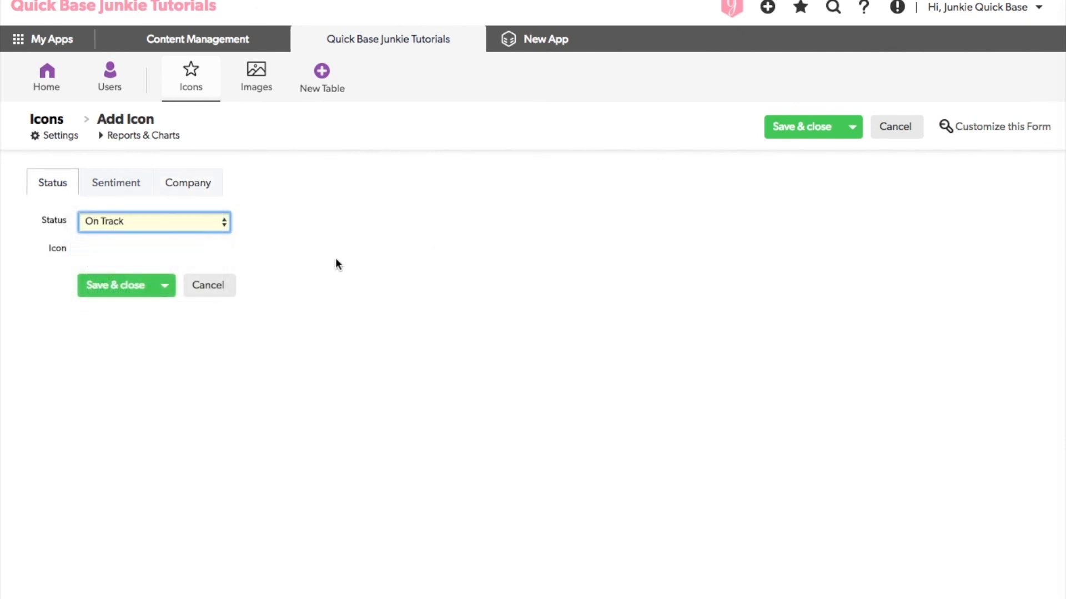
{"action": "left_click", "coordinate": [153, 222]}
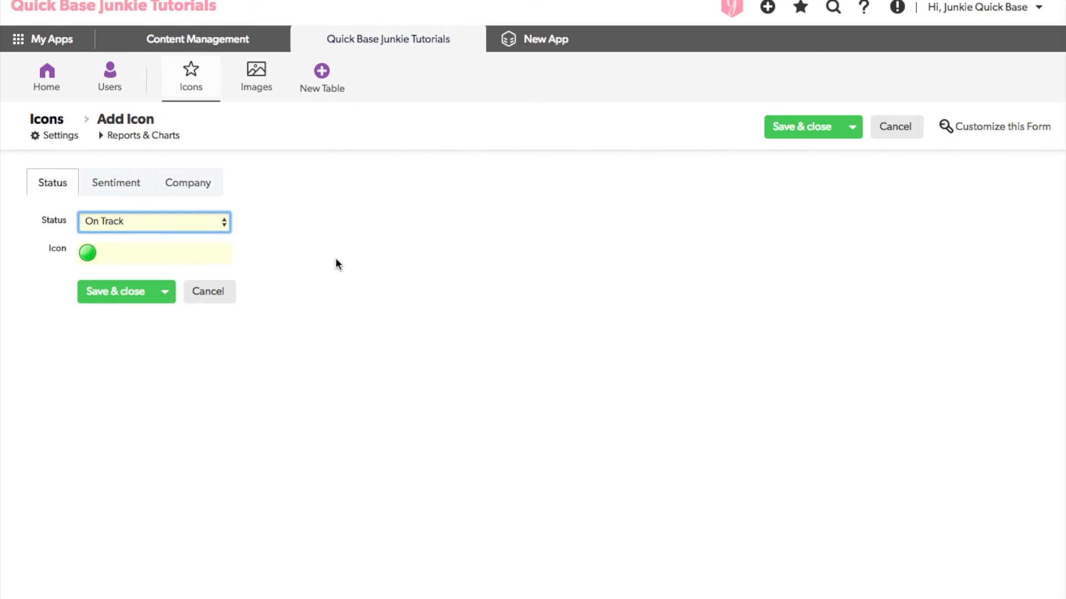